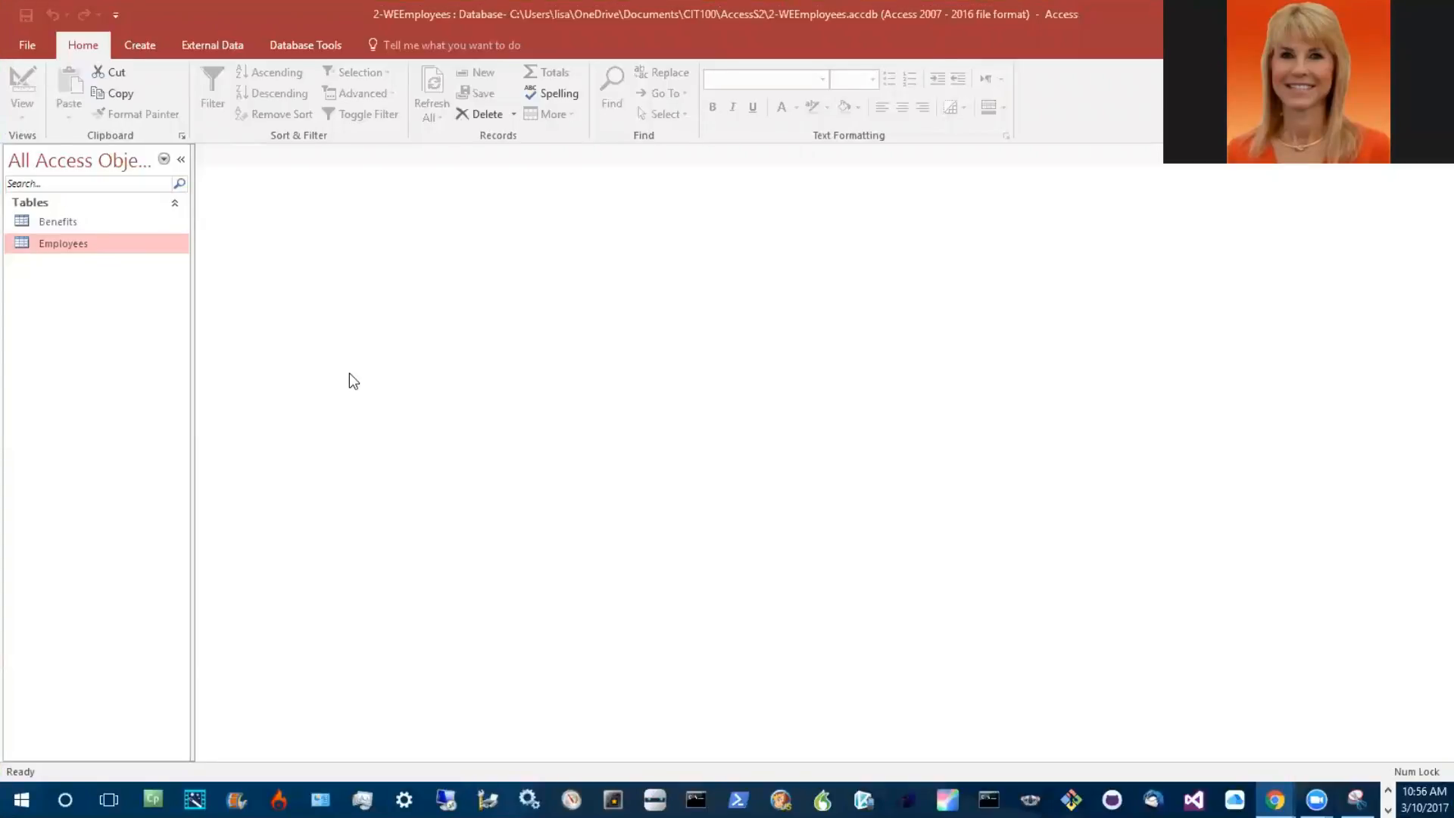
mouse_move(76, 302)
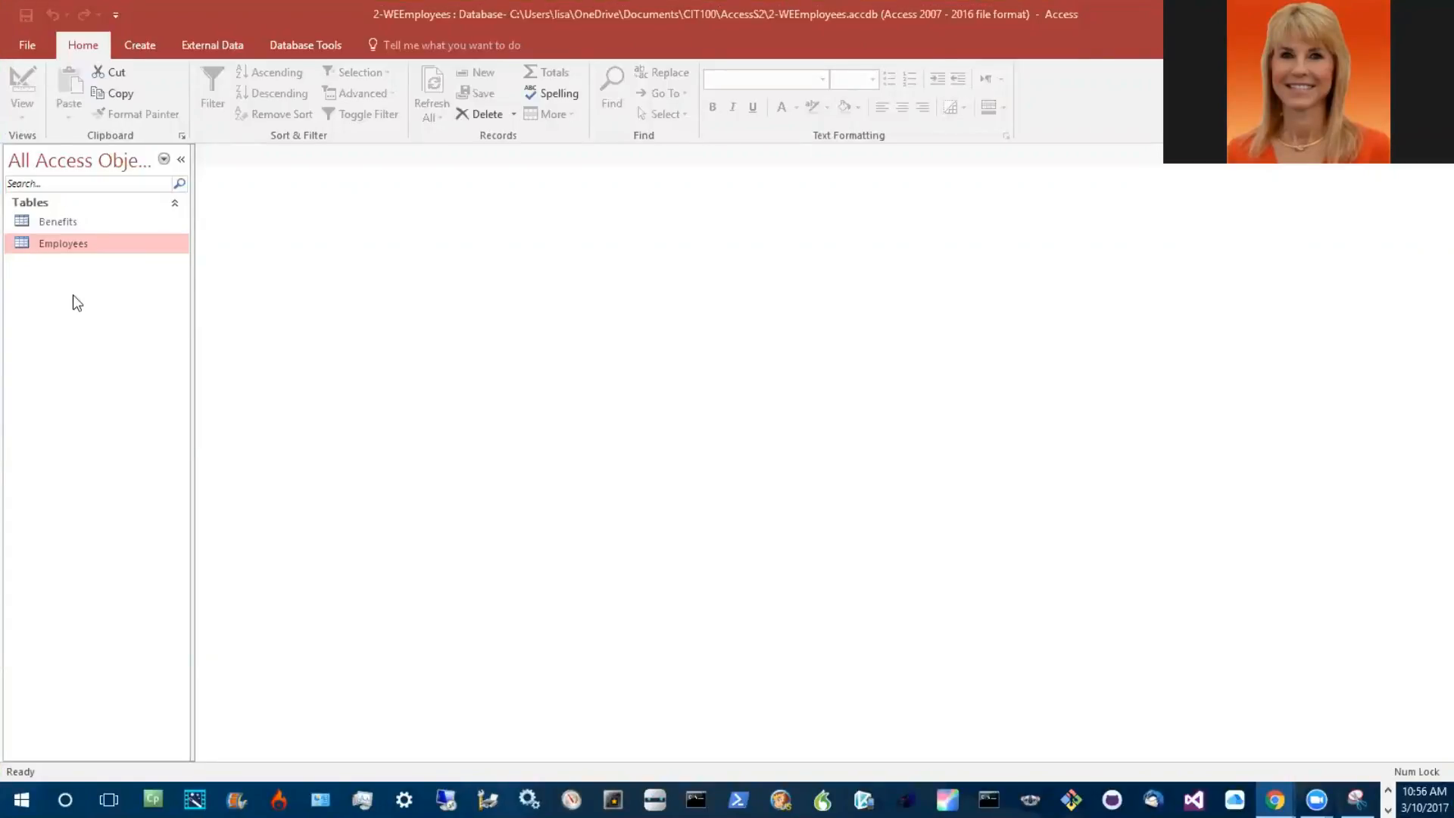
mouse_move(64, 224)
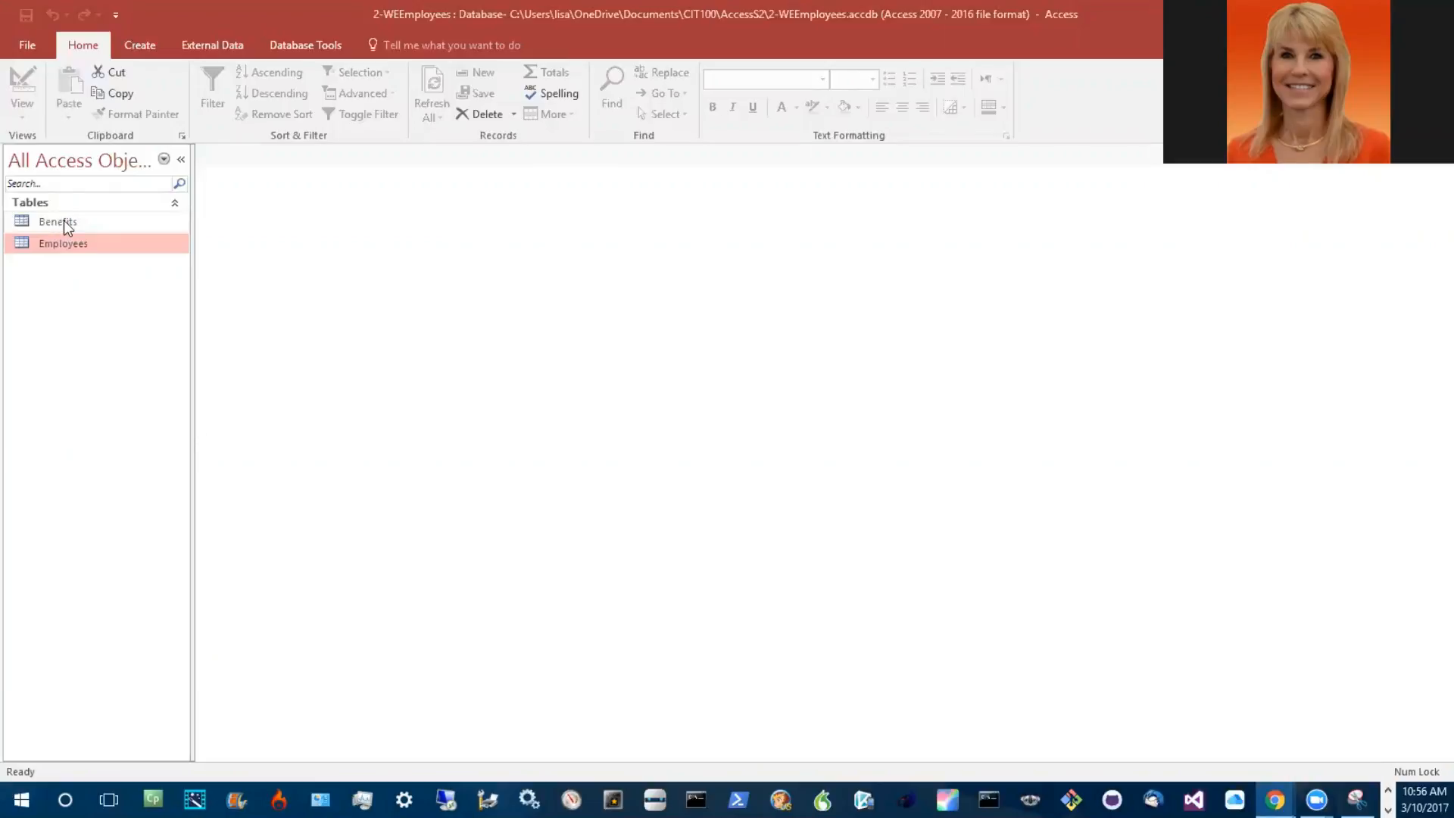
- Open the Benefits table in Design View from the Navigation Pane
right_click(58, 222)
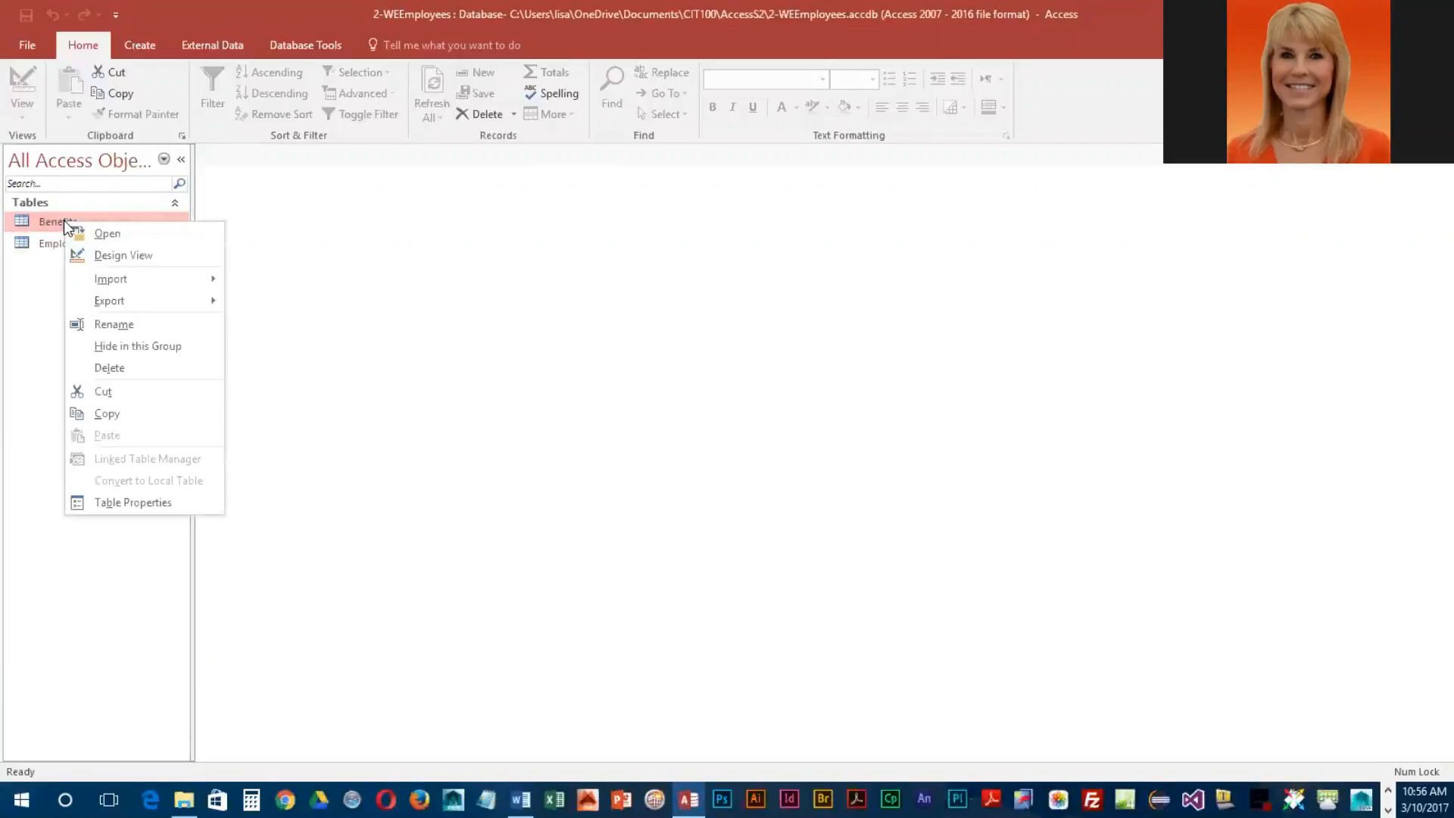
mouse_move(111, 259)
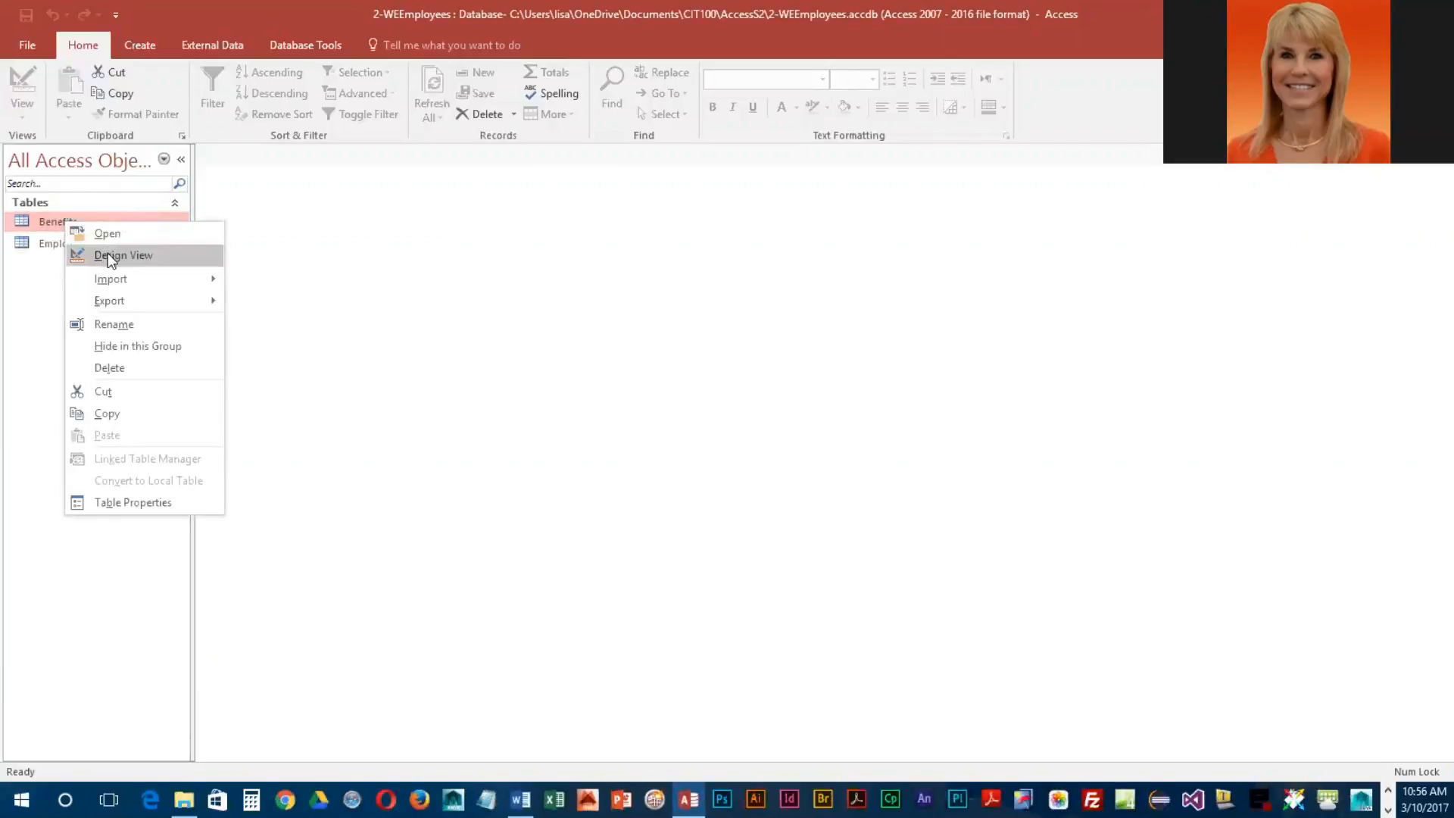
click(122, 254)
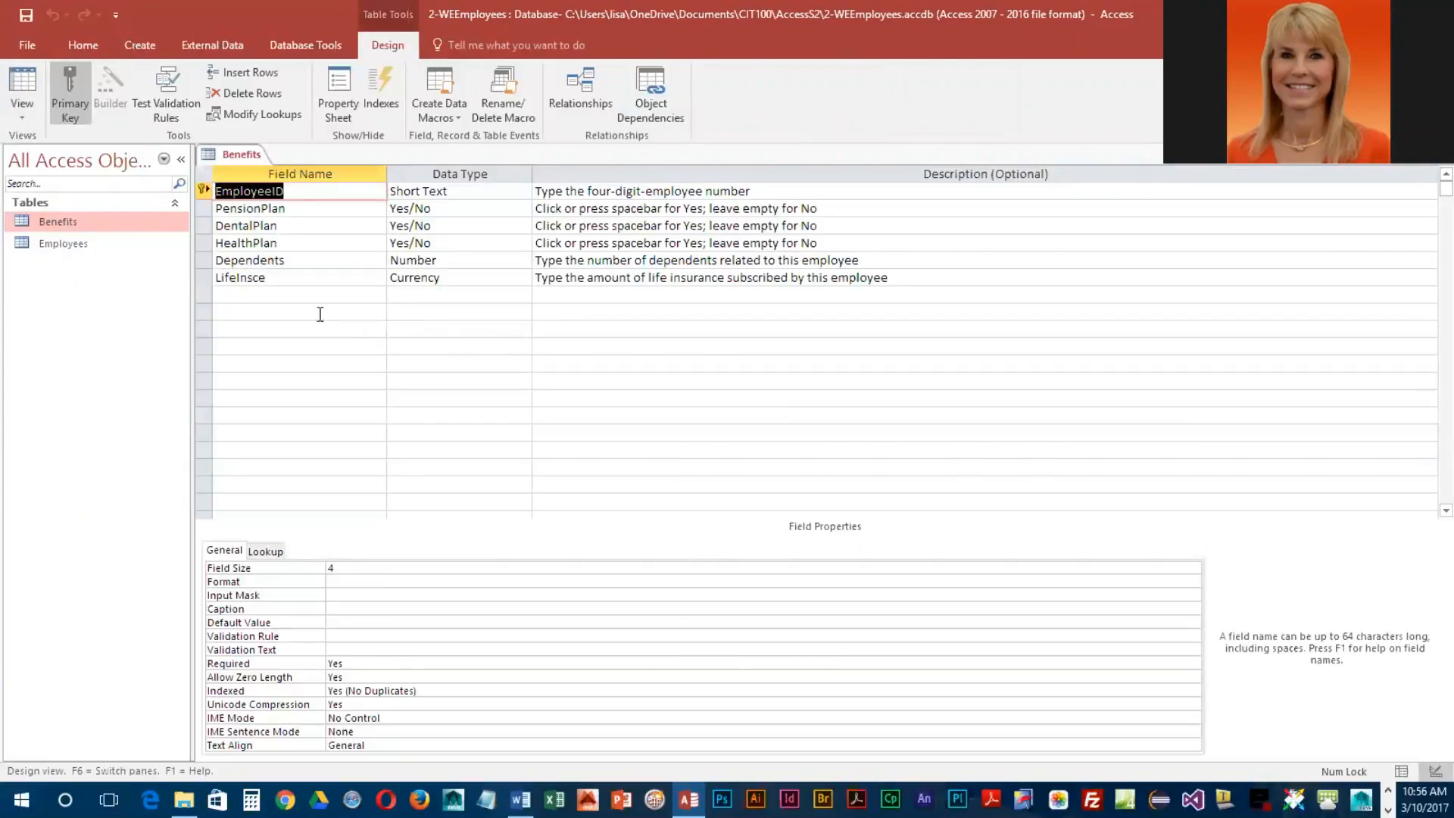
- Add a PensionDate field below LifeInsce with the Date/Time data type
click(297, 294)
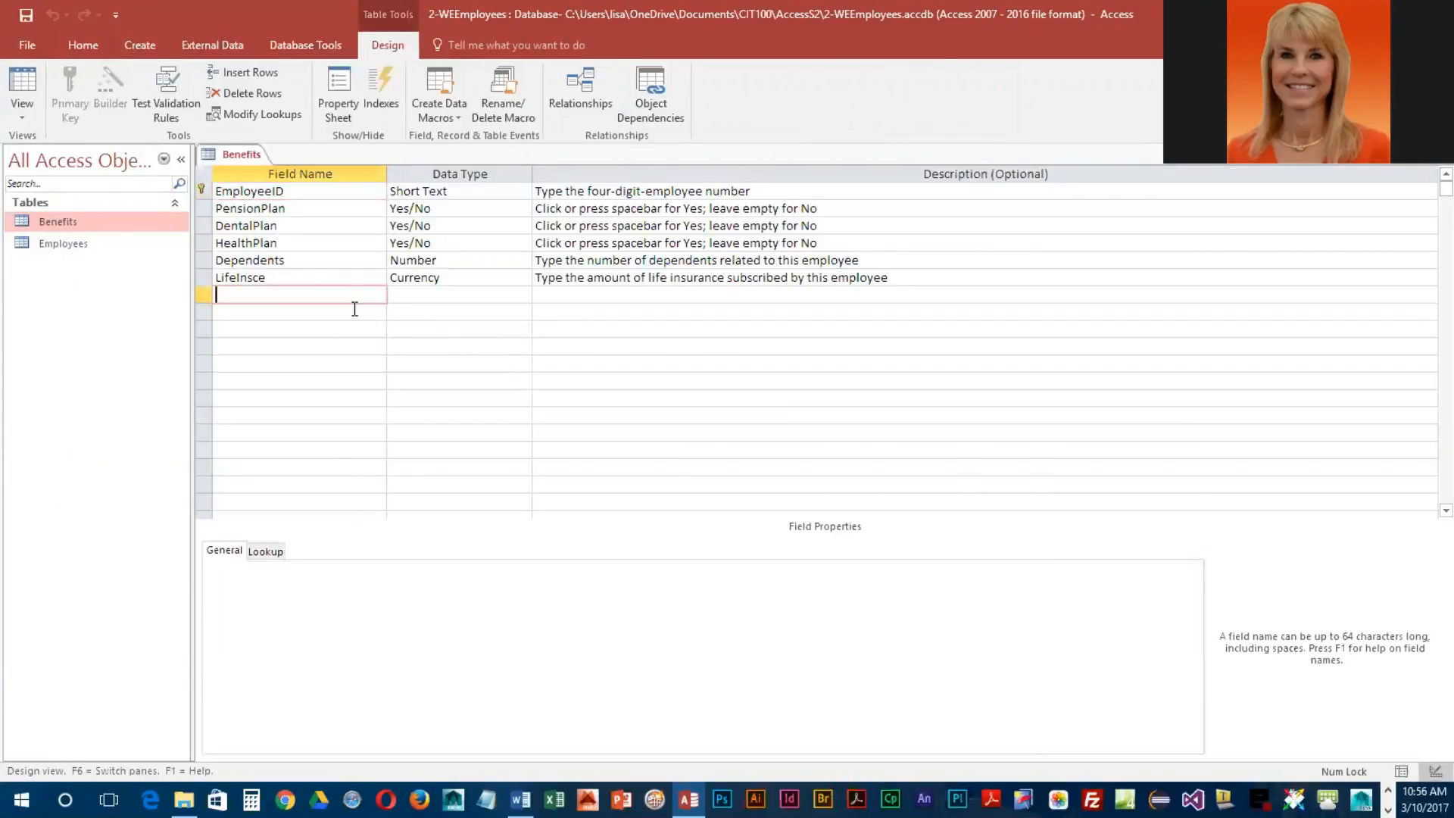
text(PensionDate)
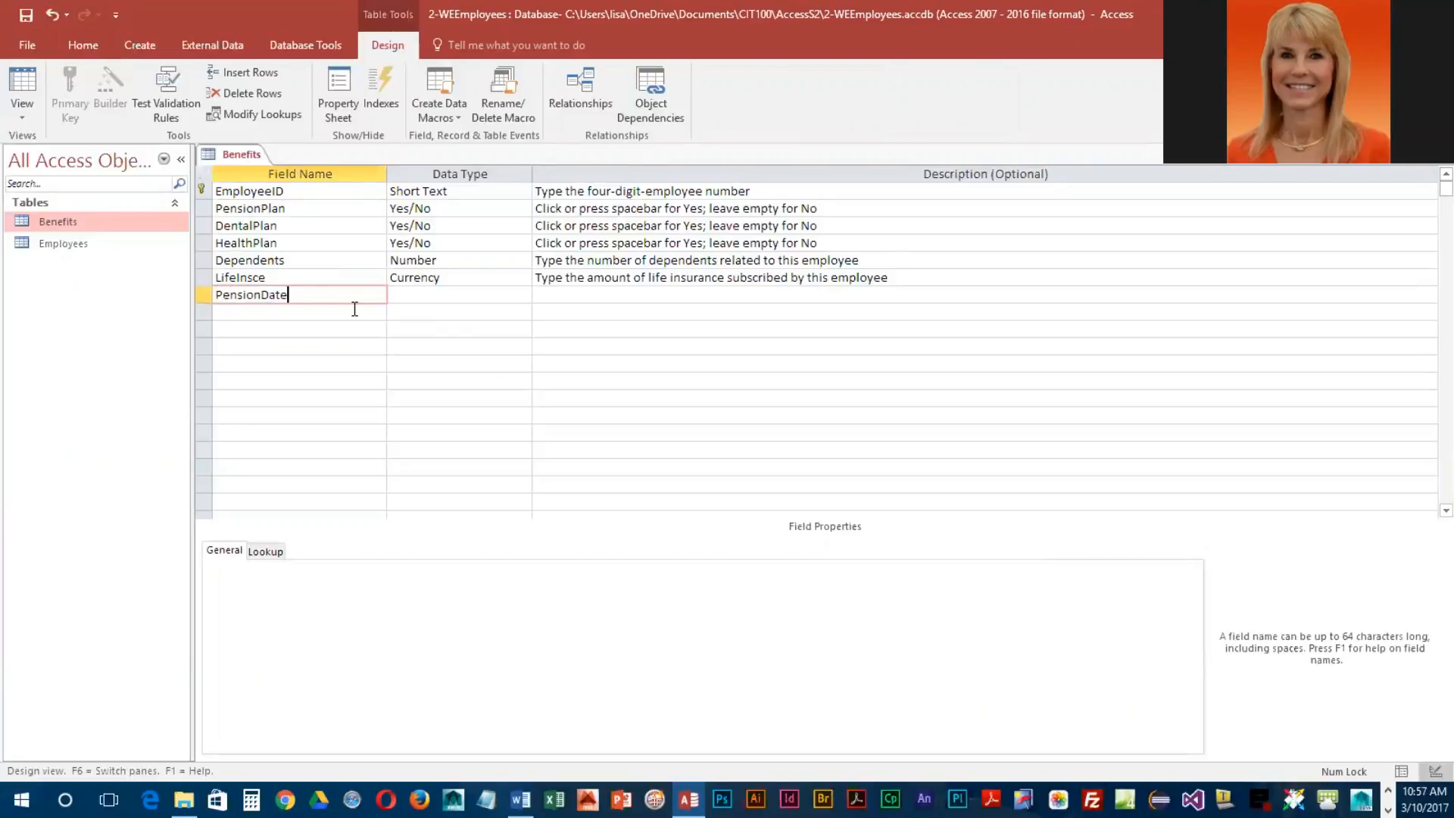
click(454, 294)
text(Date/Time)
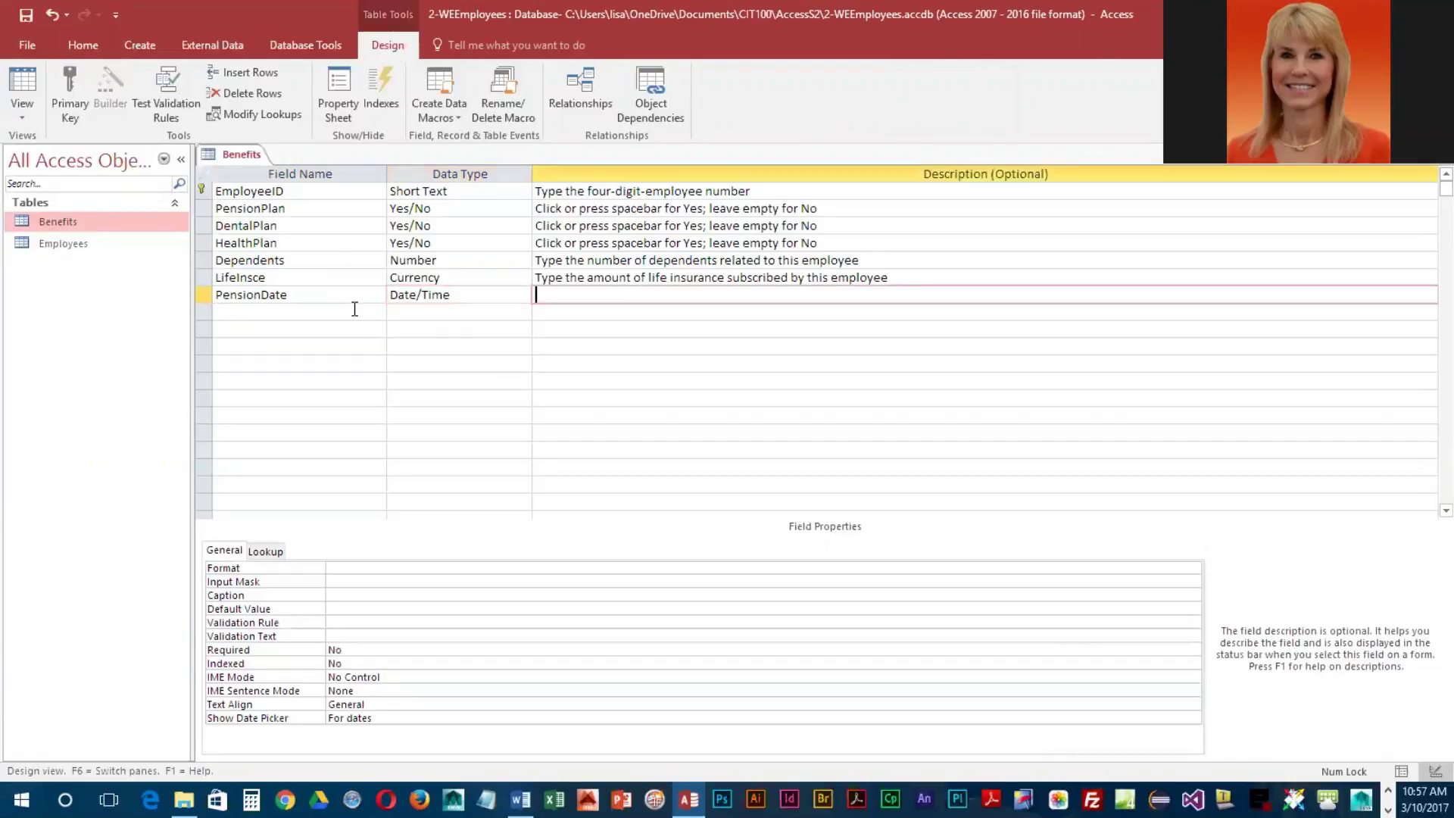
- Describe PensionDate as the pension eligibility date in dd-mmm-yy format, example 31-Dec-18
text(Type)
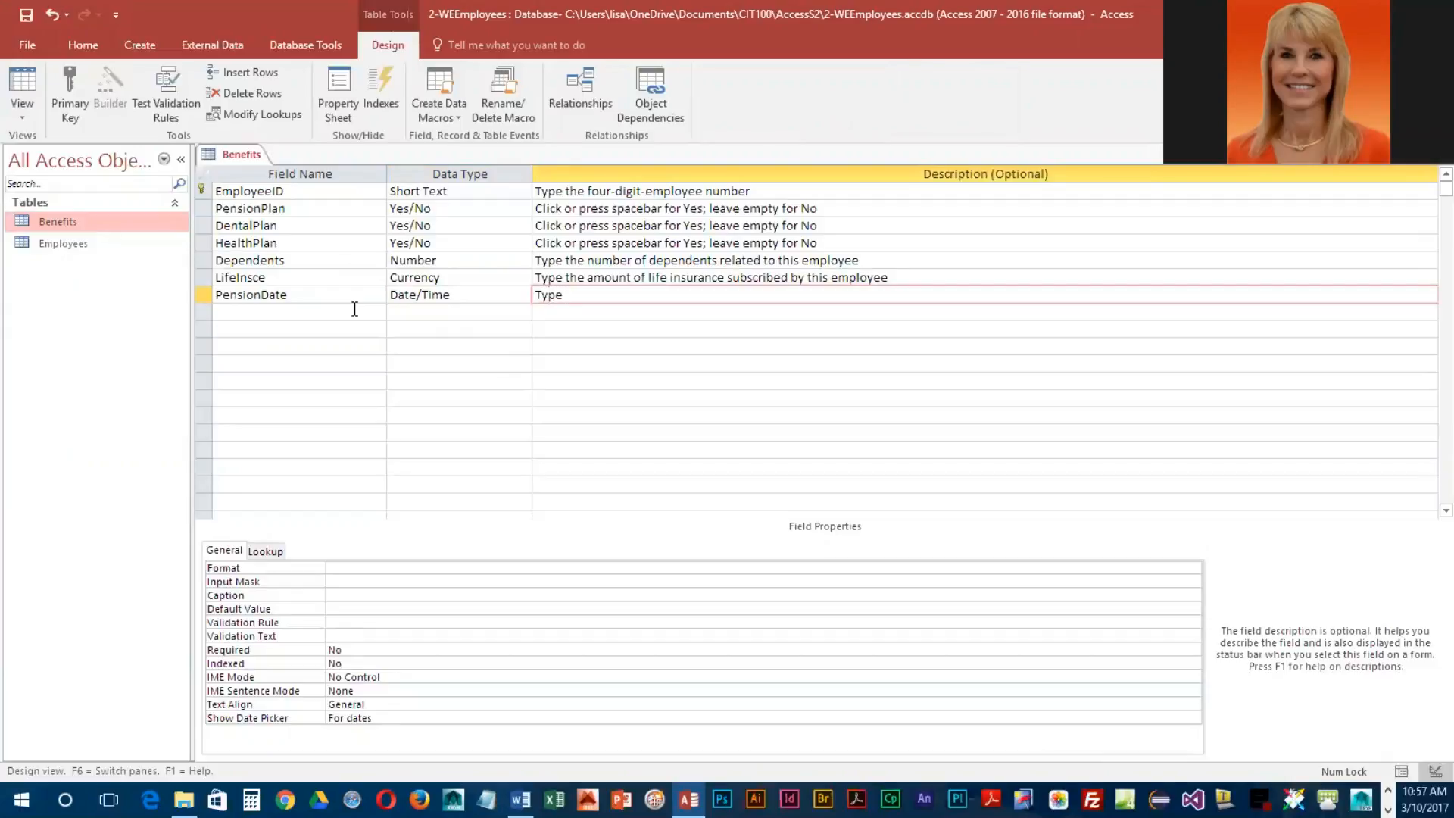
text(date)
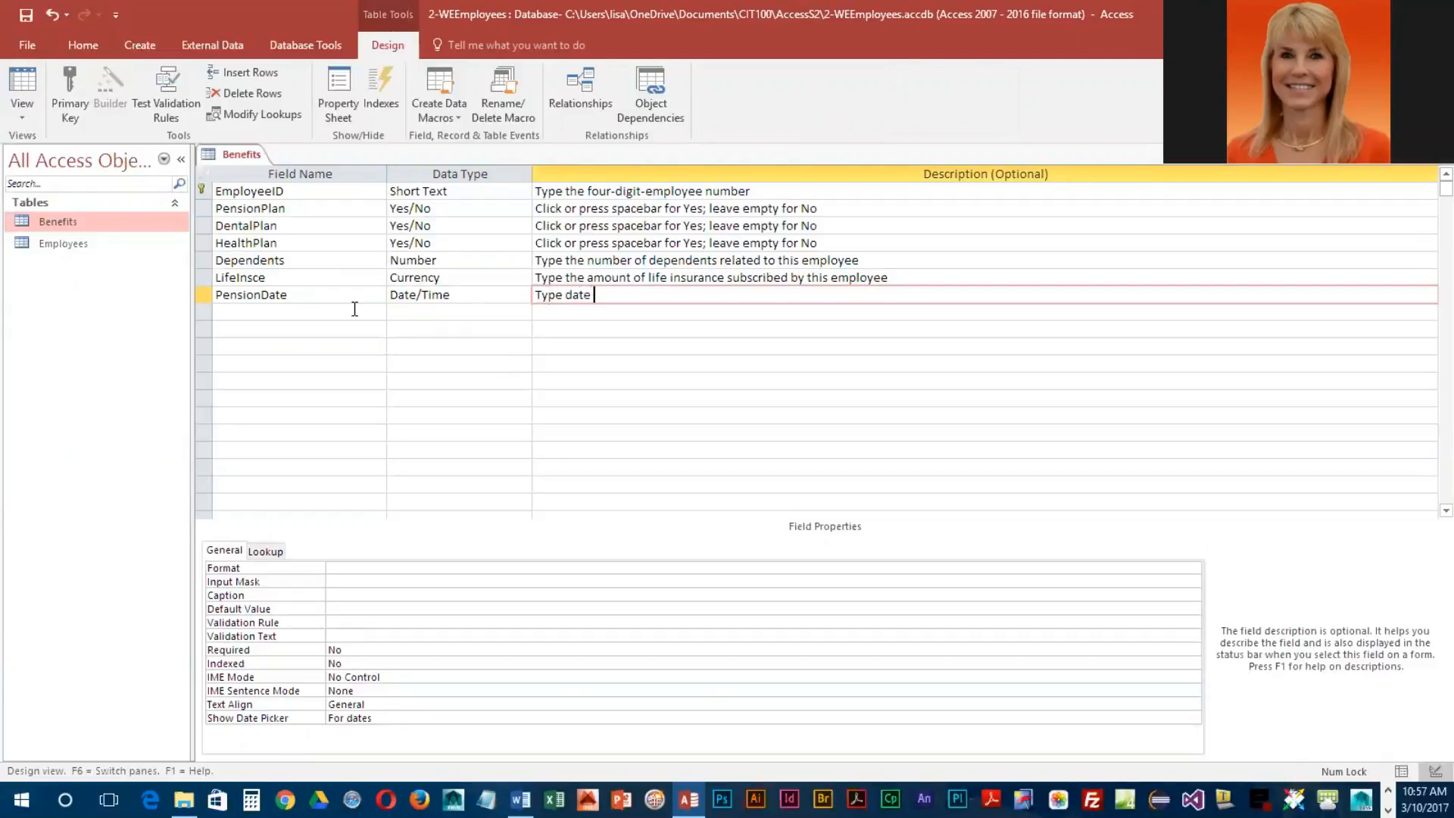
text(employee is)
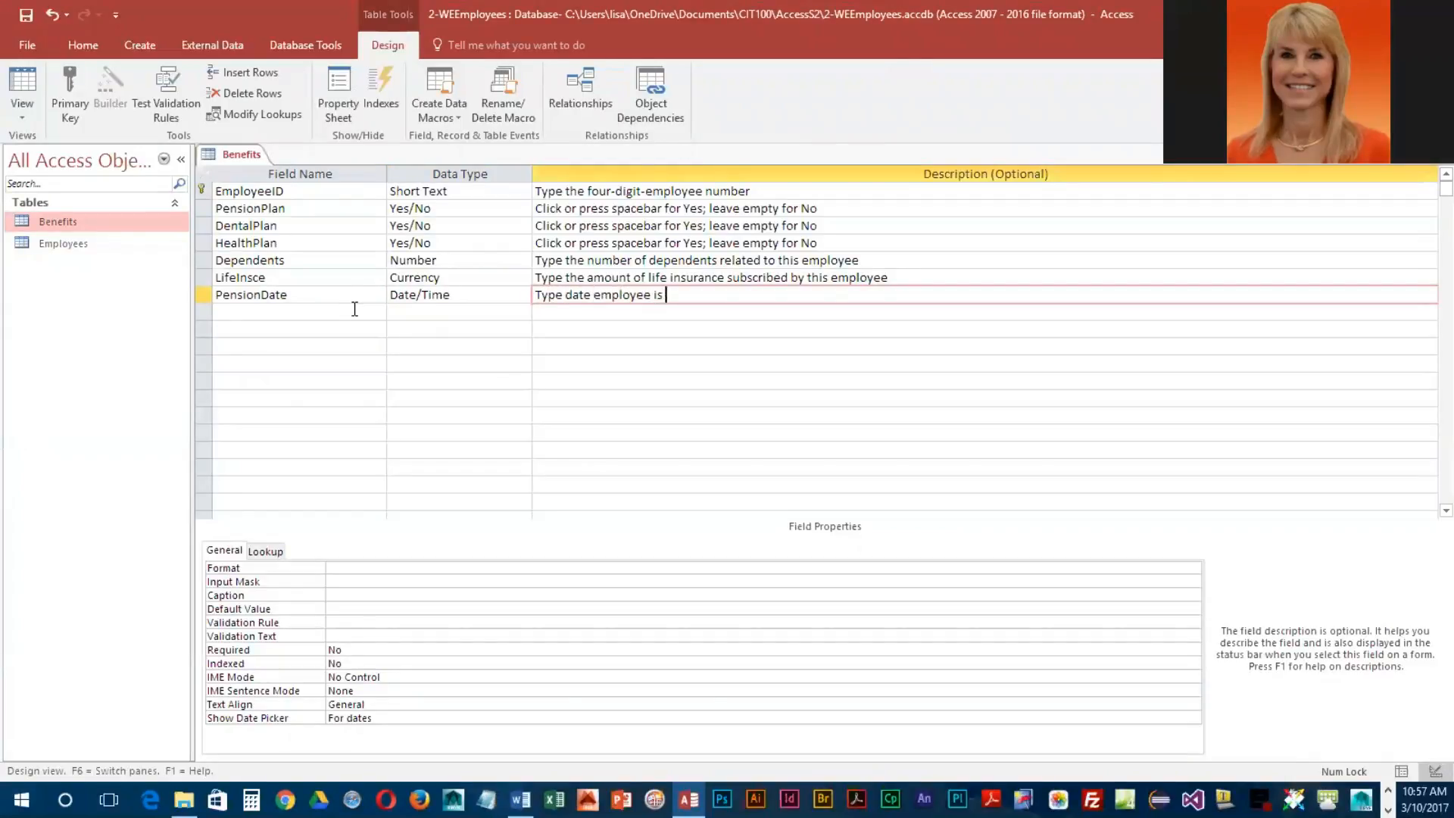
text(eligible for)
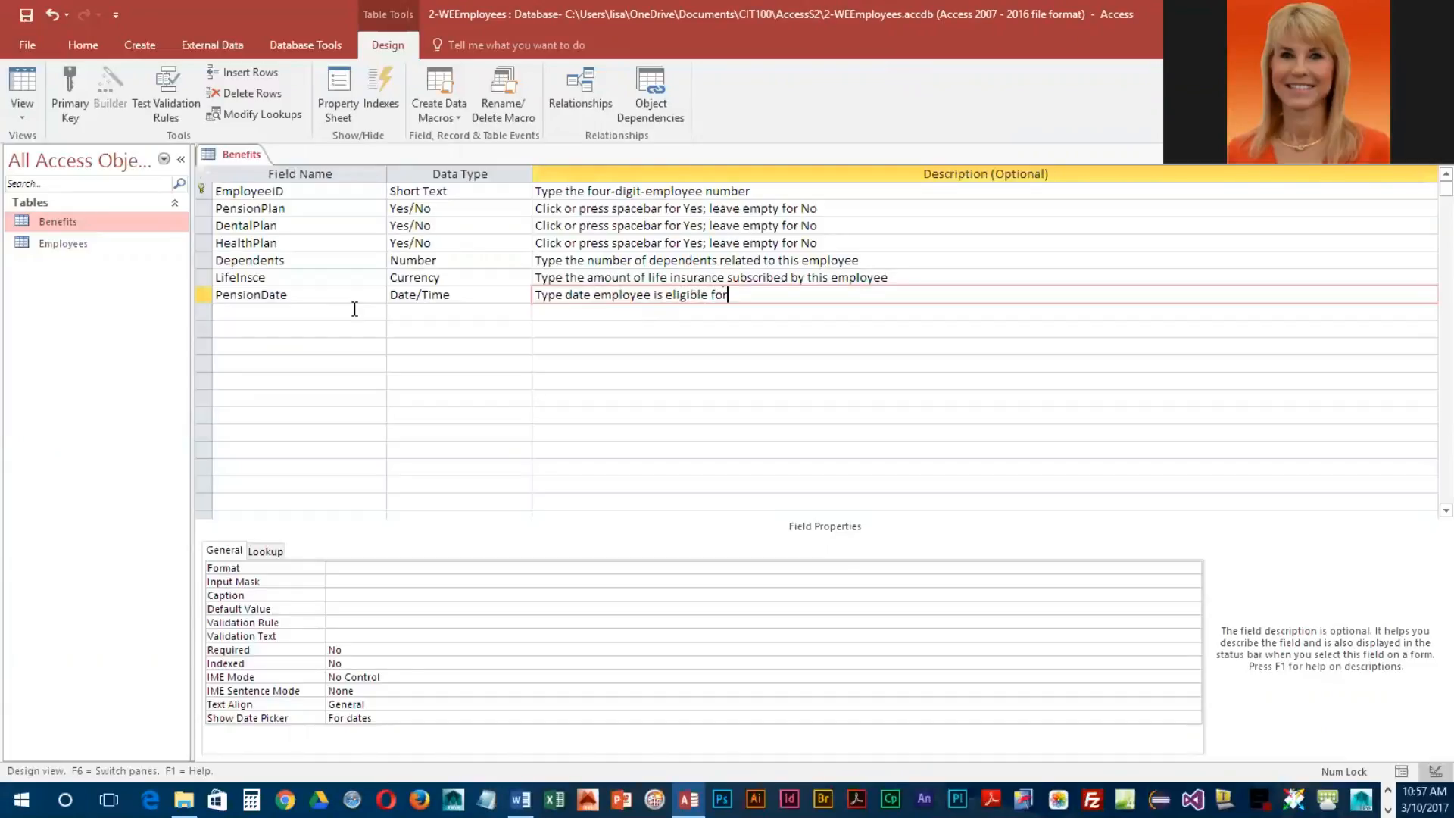
text(pension plan in)
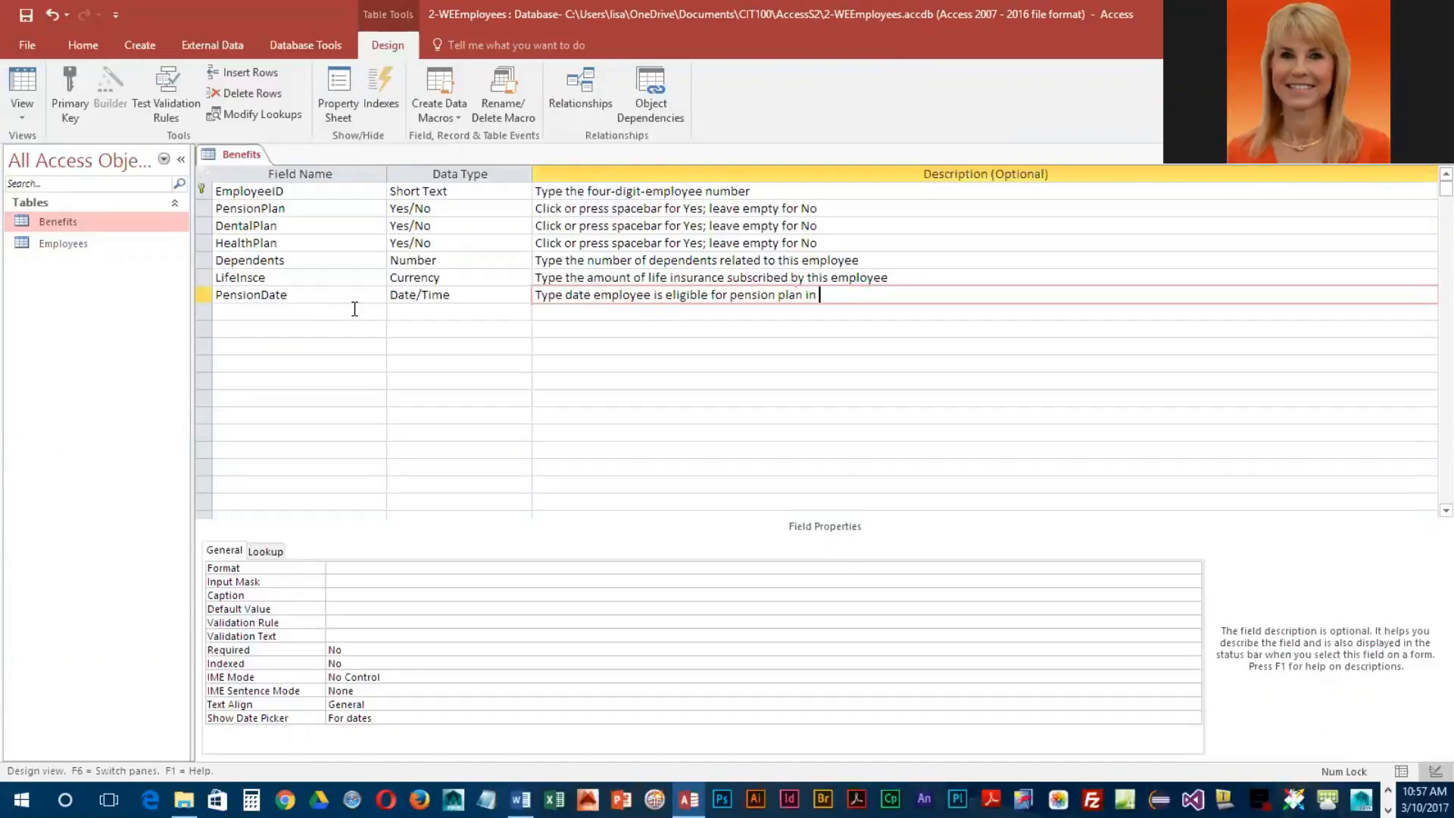
text(the format o)
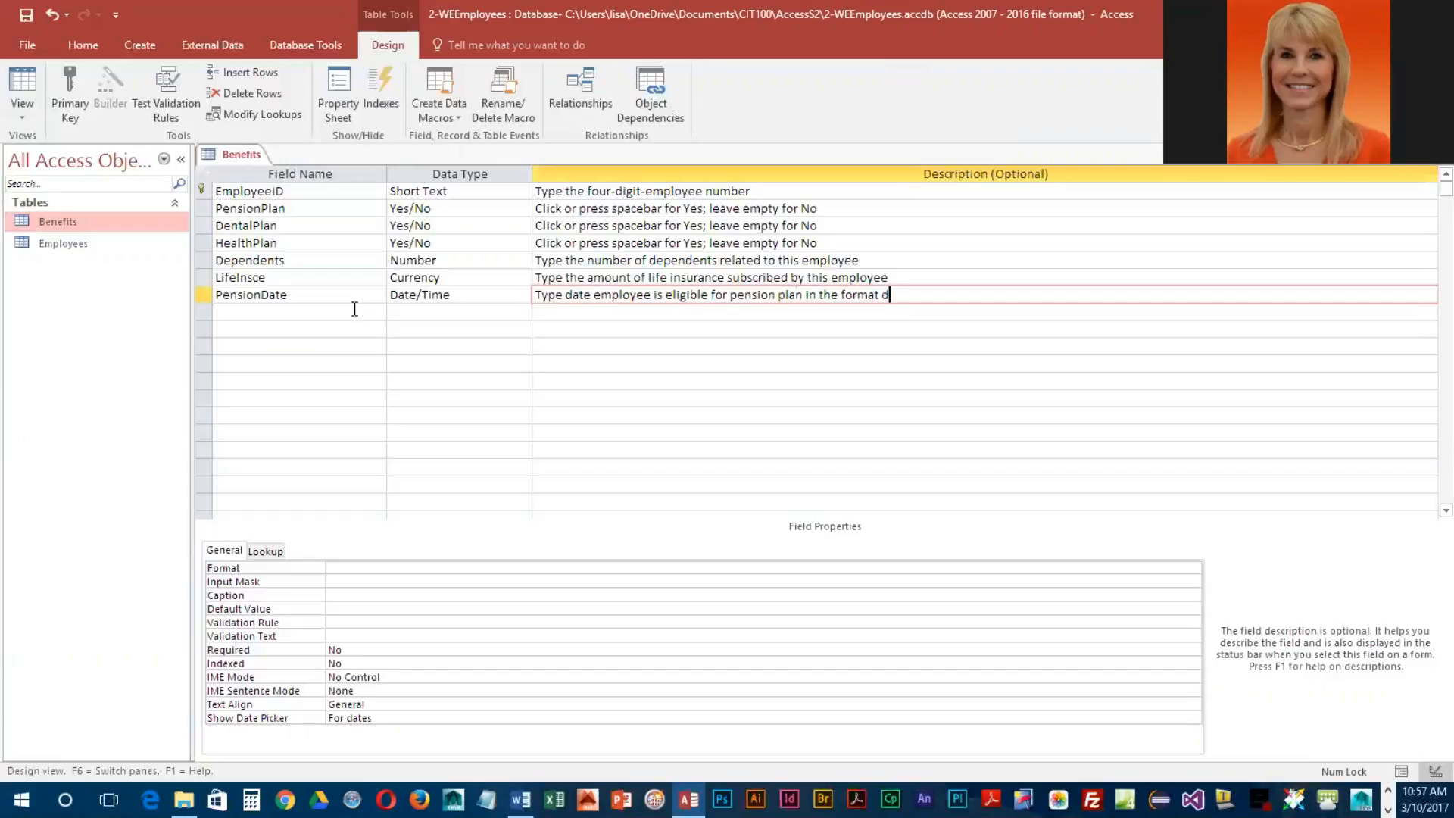
text(d-mmm)
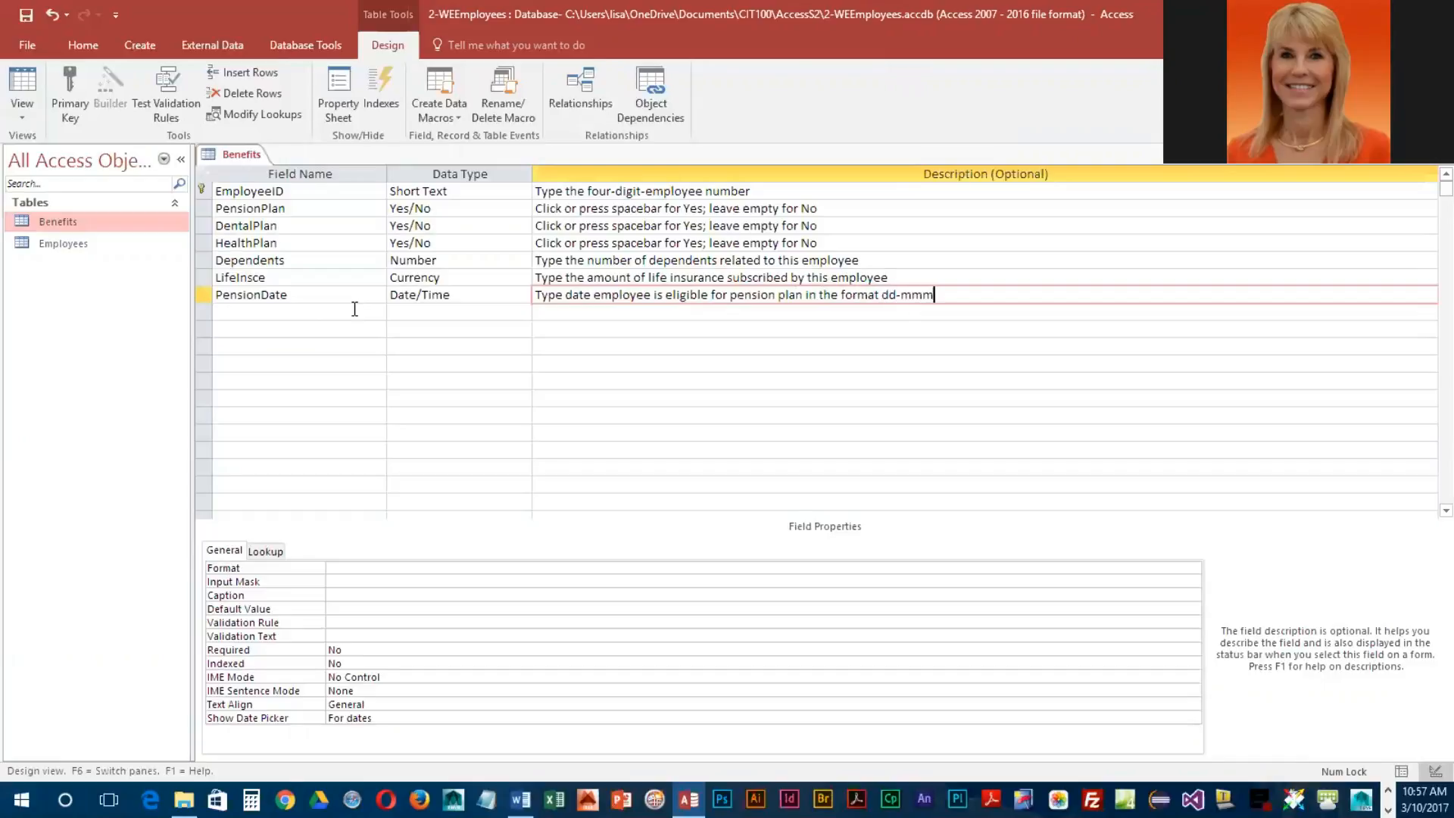
text(-yy)
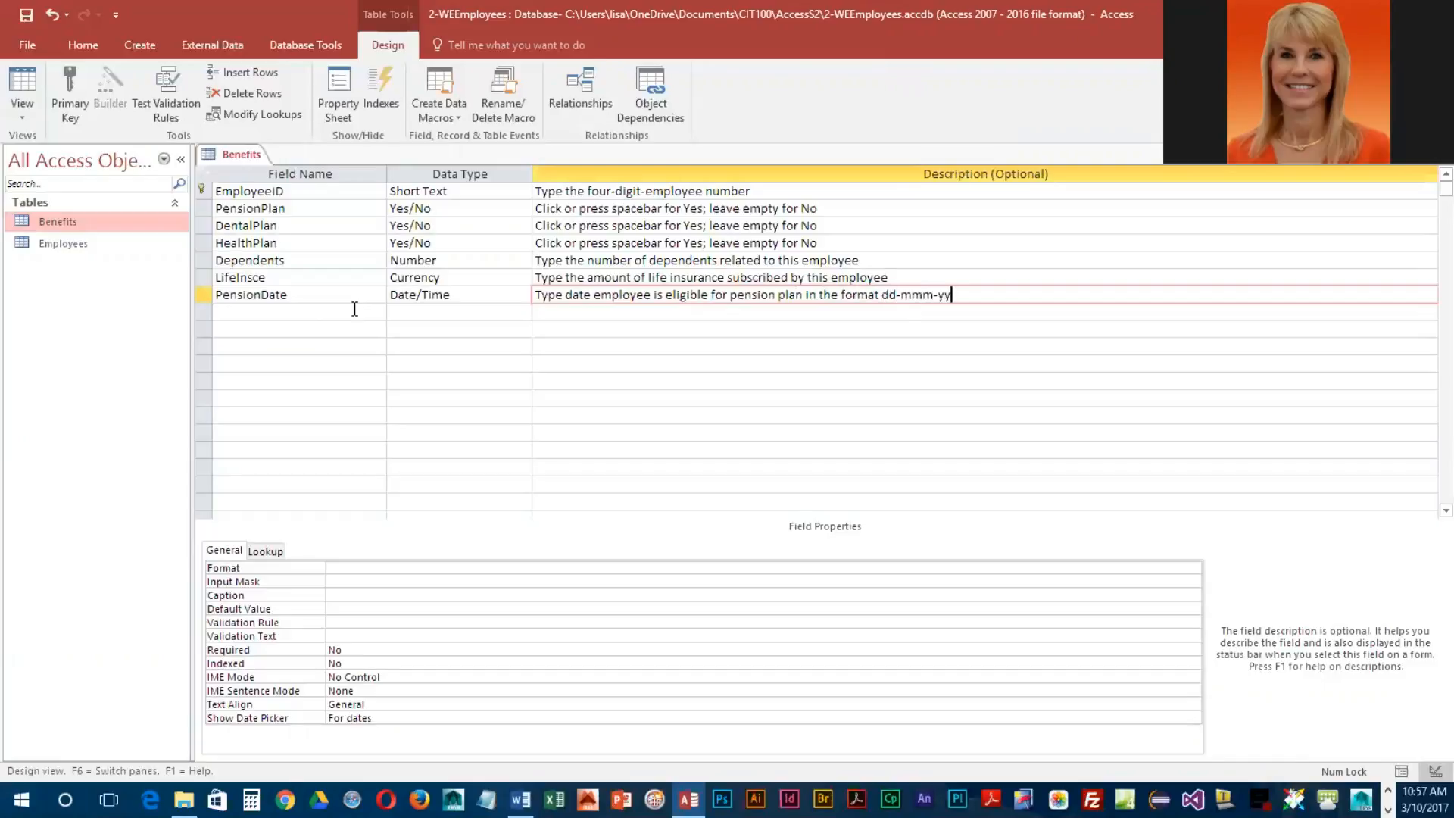
text((example)
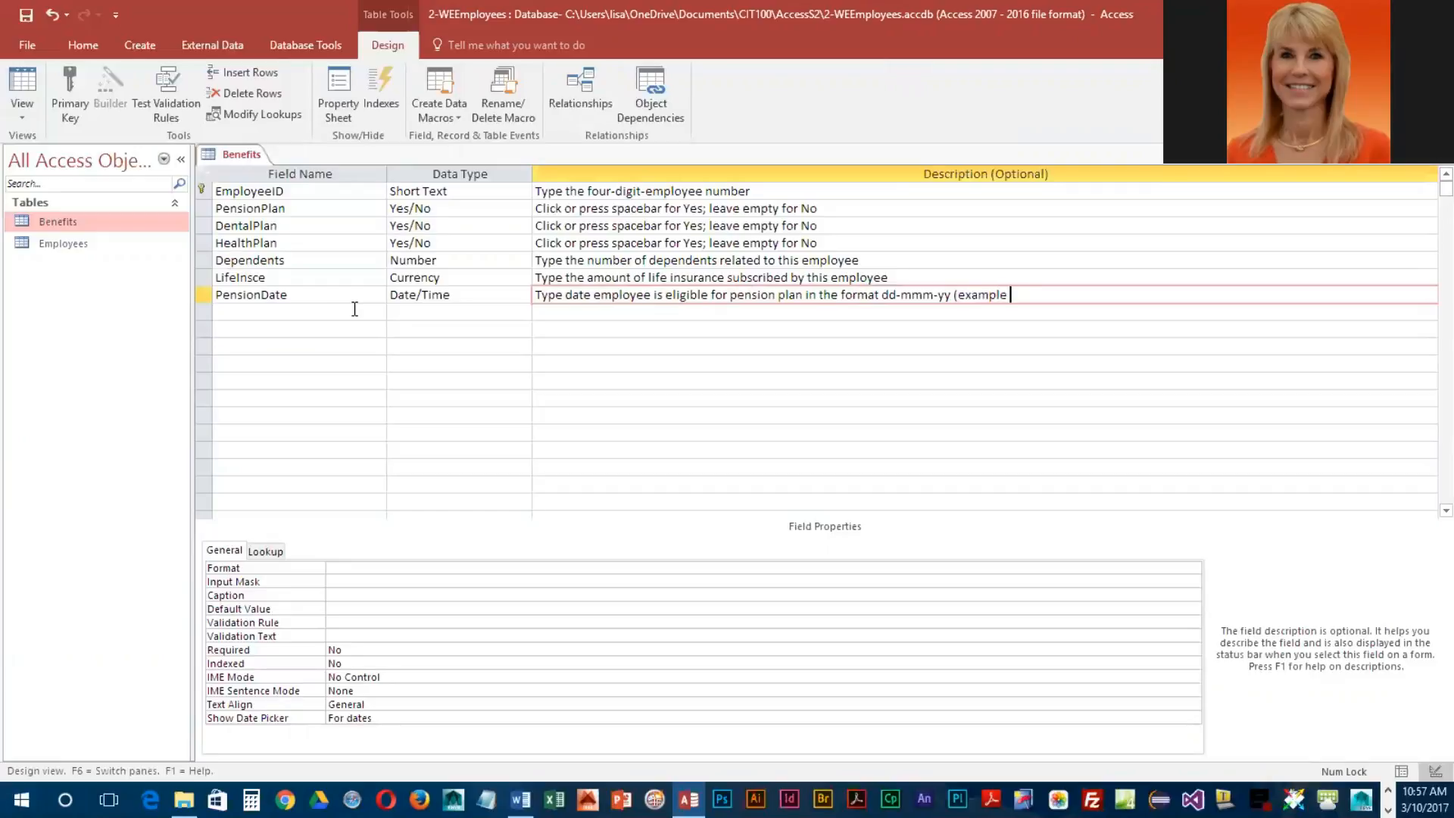
text(31-Dec-)
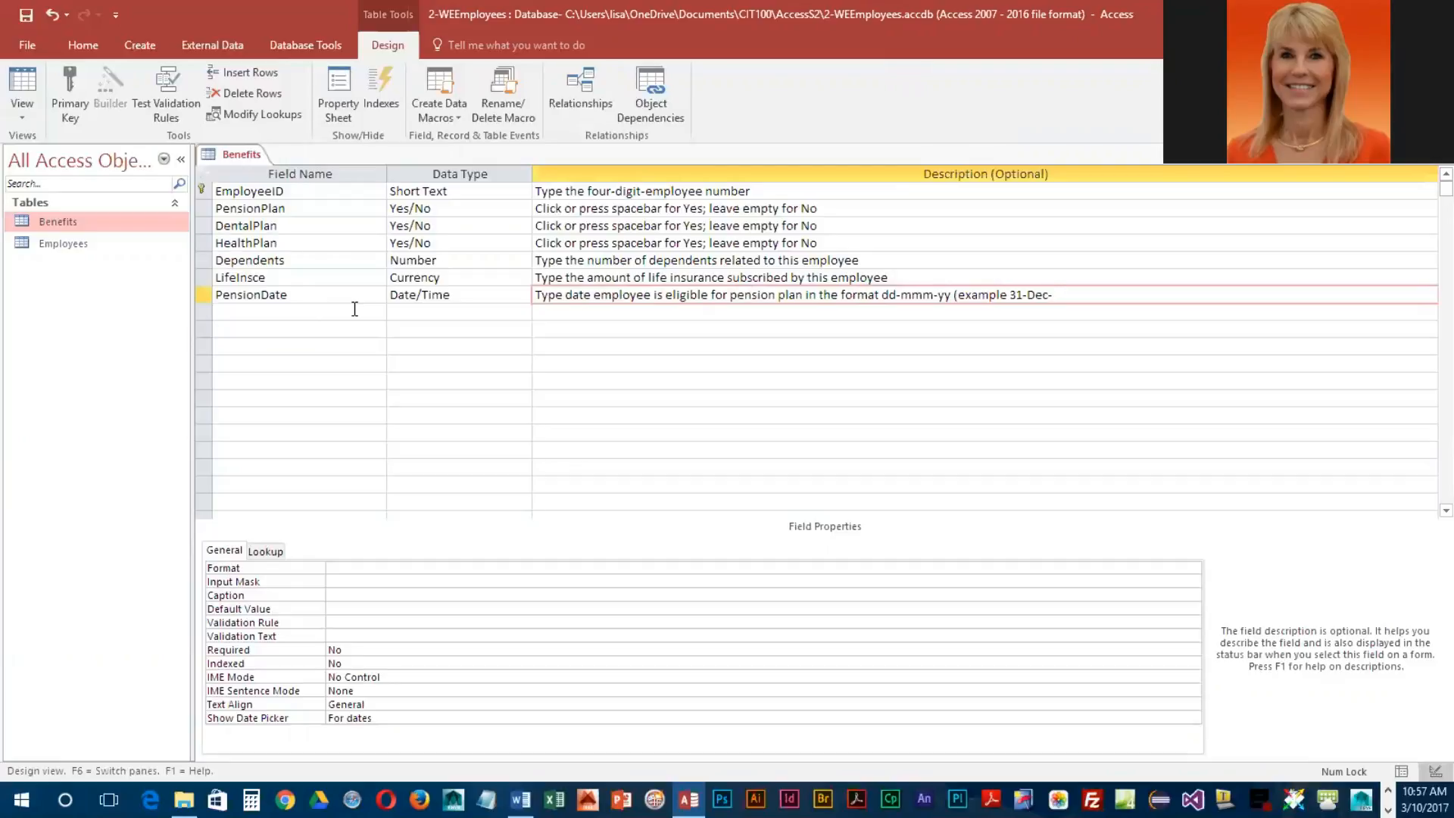
text(1)
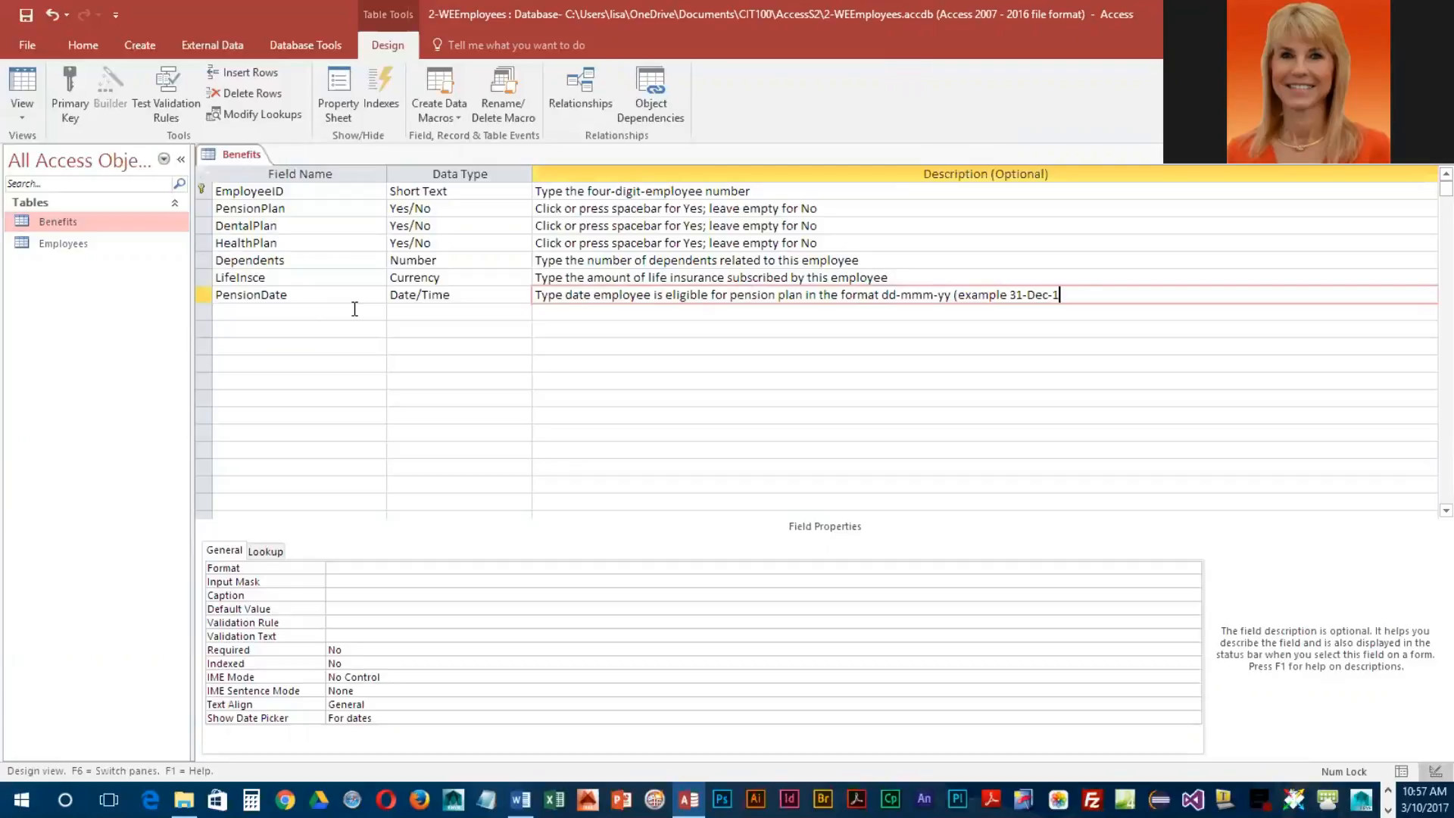
text(8))
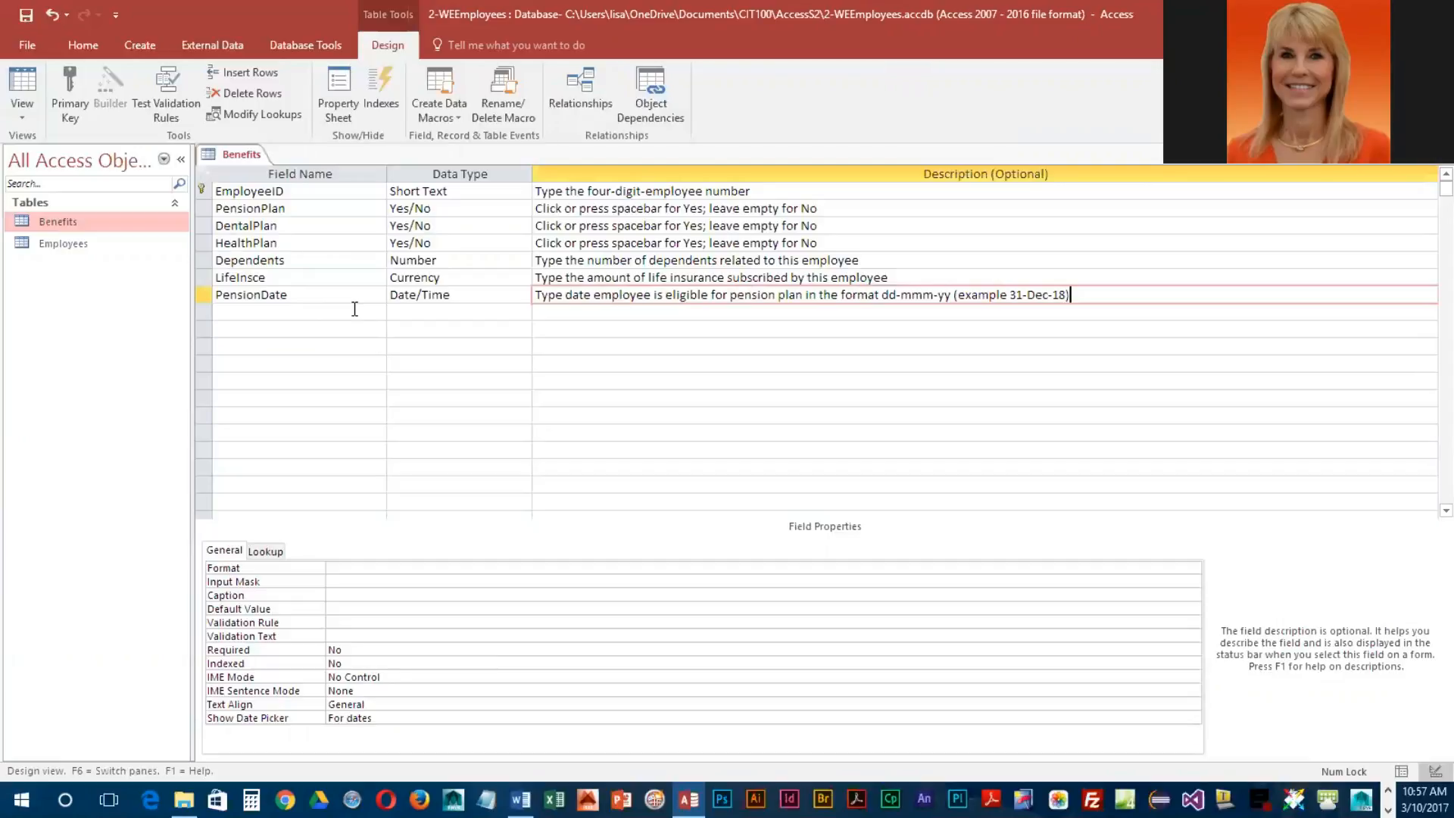
mouse_move(951, 306)
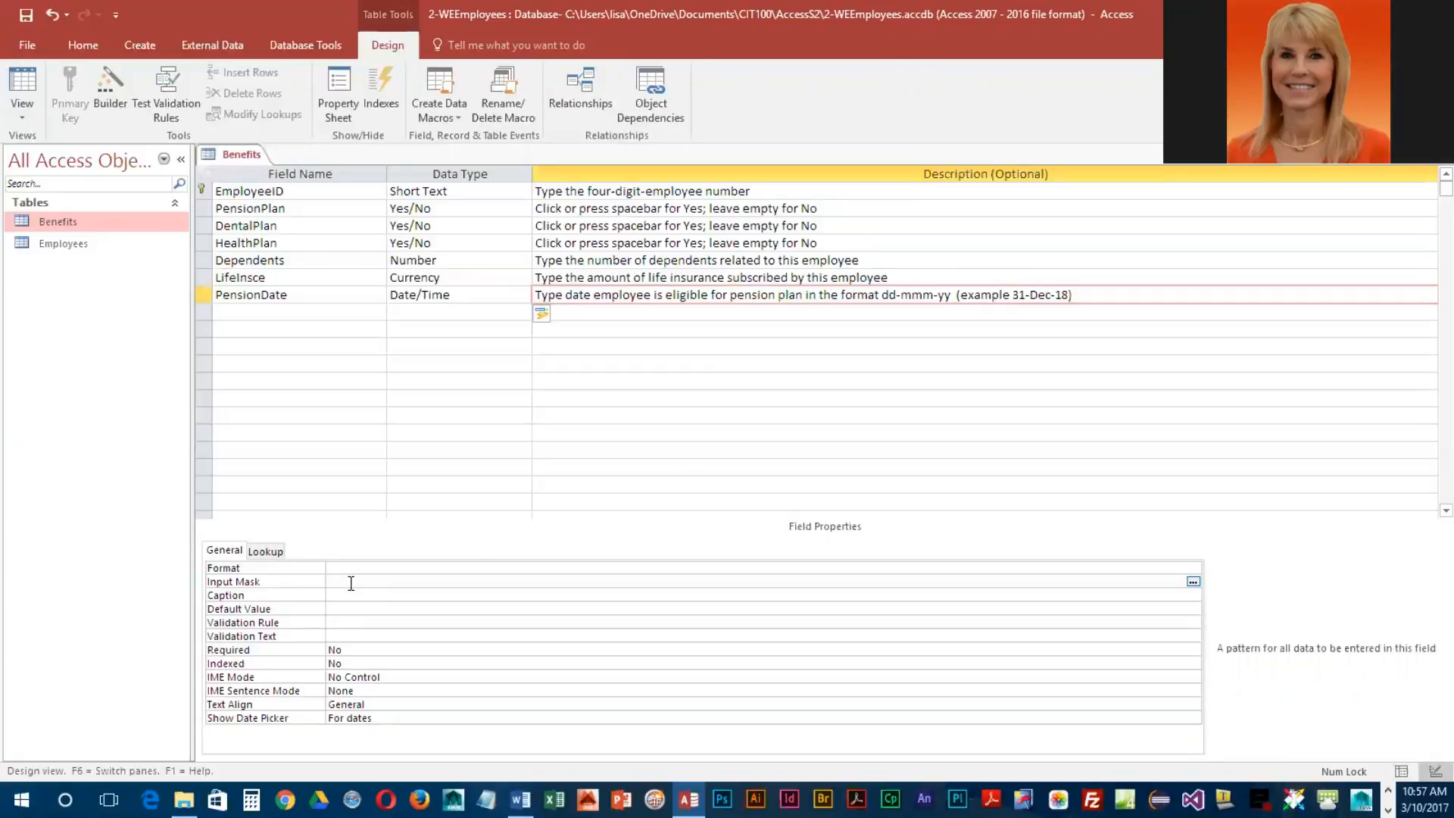
- Launch the Input Mask Wizard for PensionDate and agree to save the table first
click(351, 583)
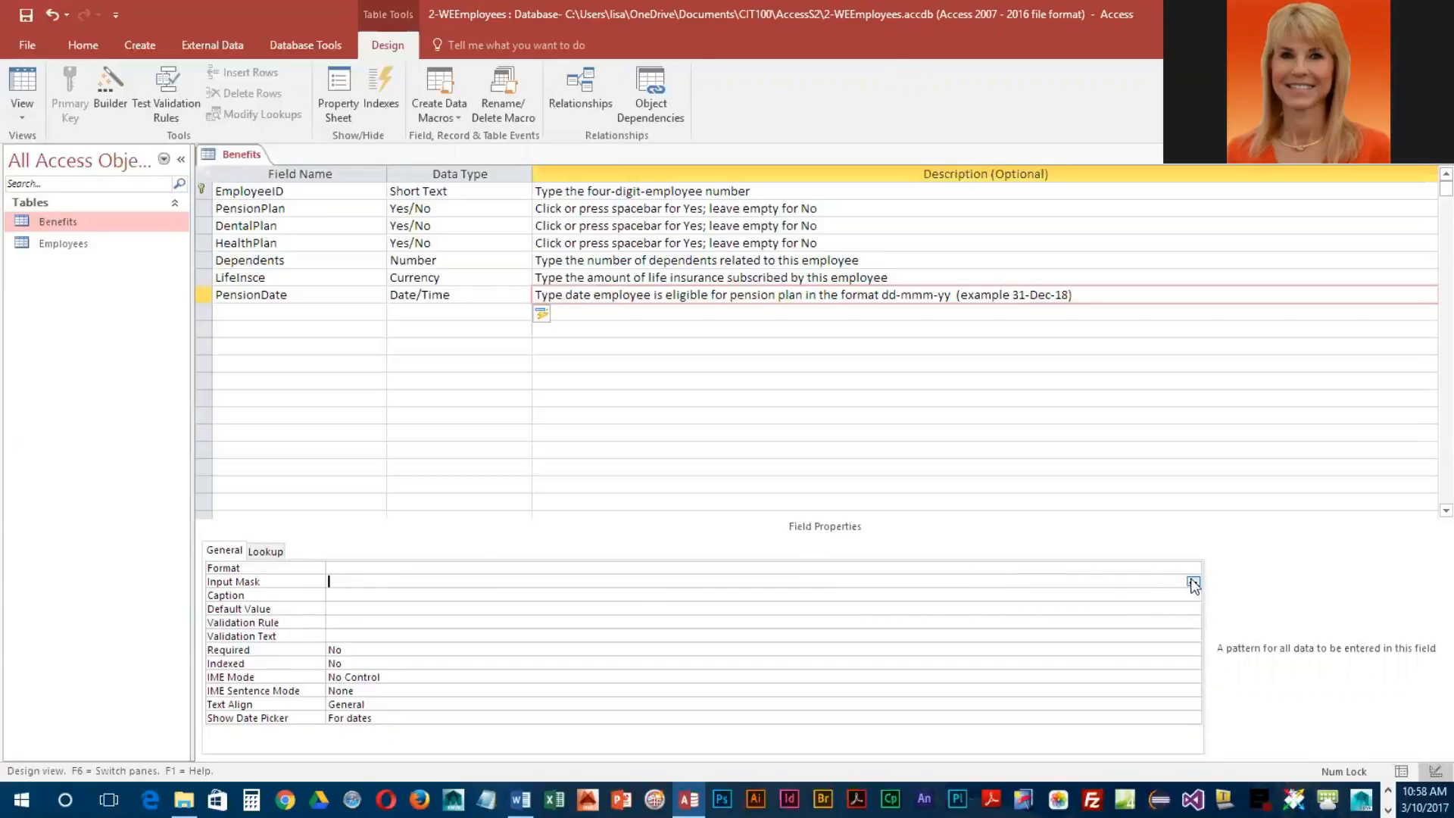
click(1192, 582)
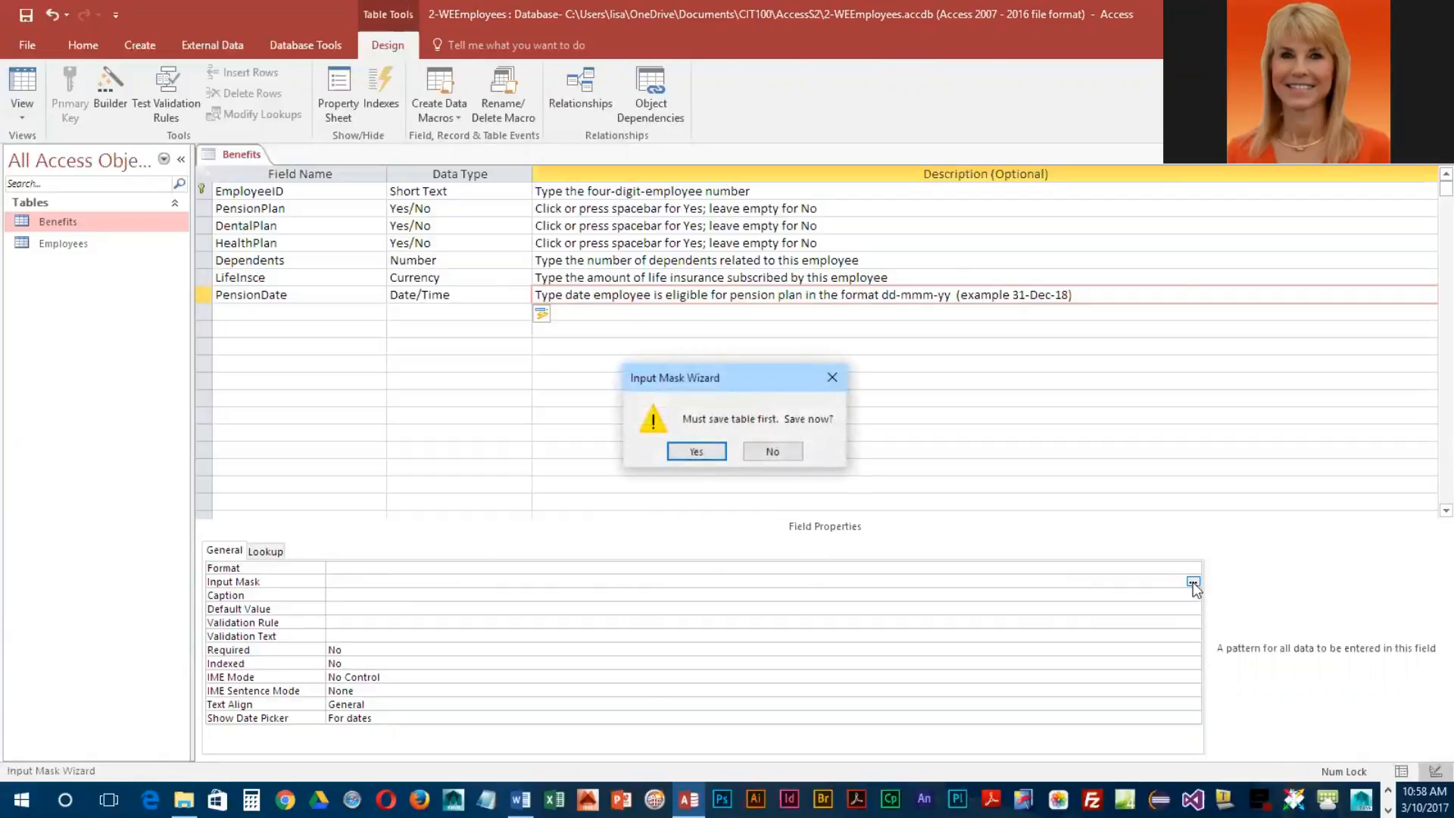
click(696, 451)
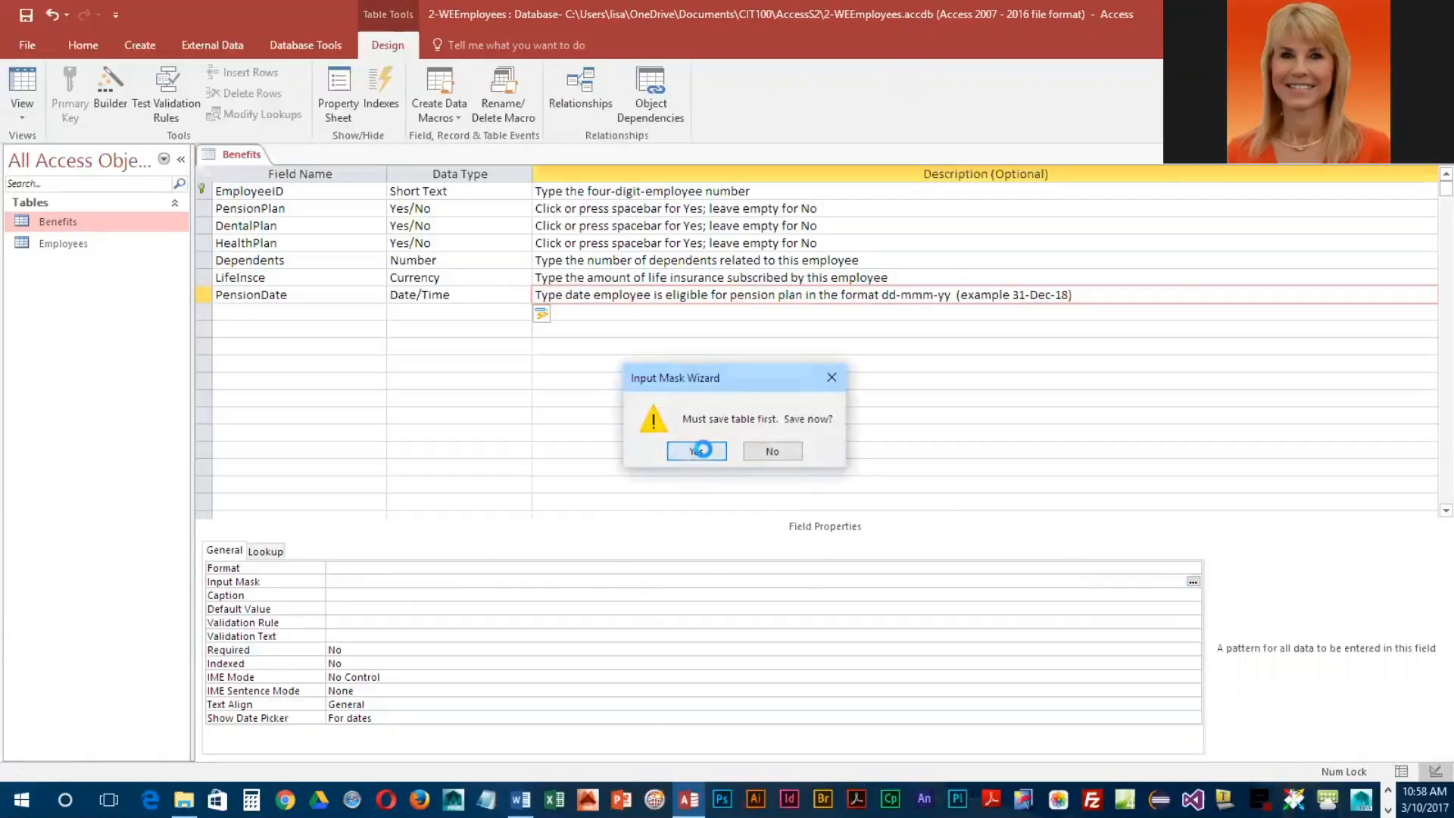
- Choose the Medium Date mask in the wizard and advance to its final page
click(697, 451)
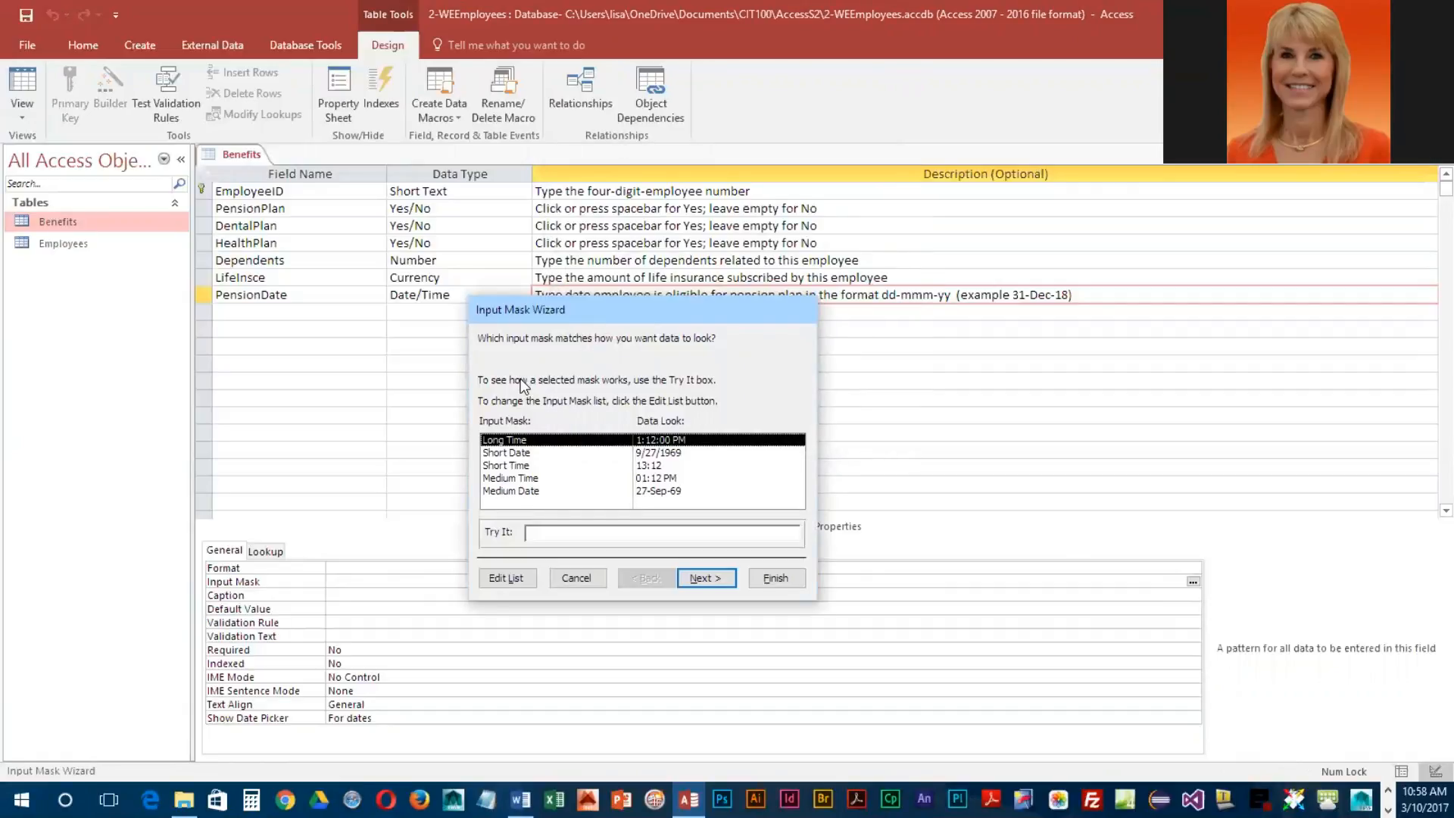
mouse_move(518, 509)
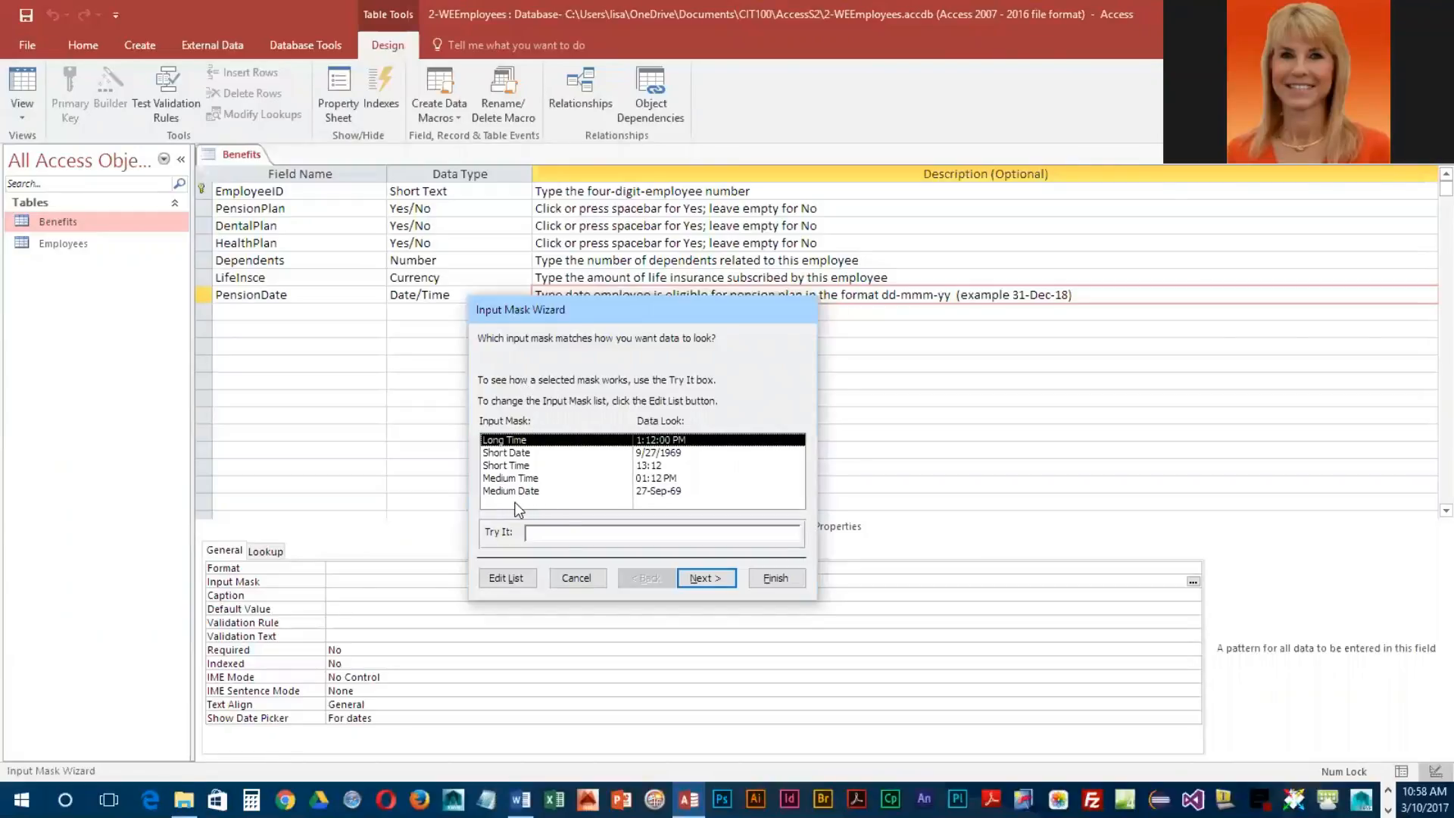
mouse_move(536, 496)
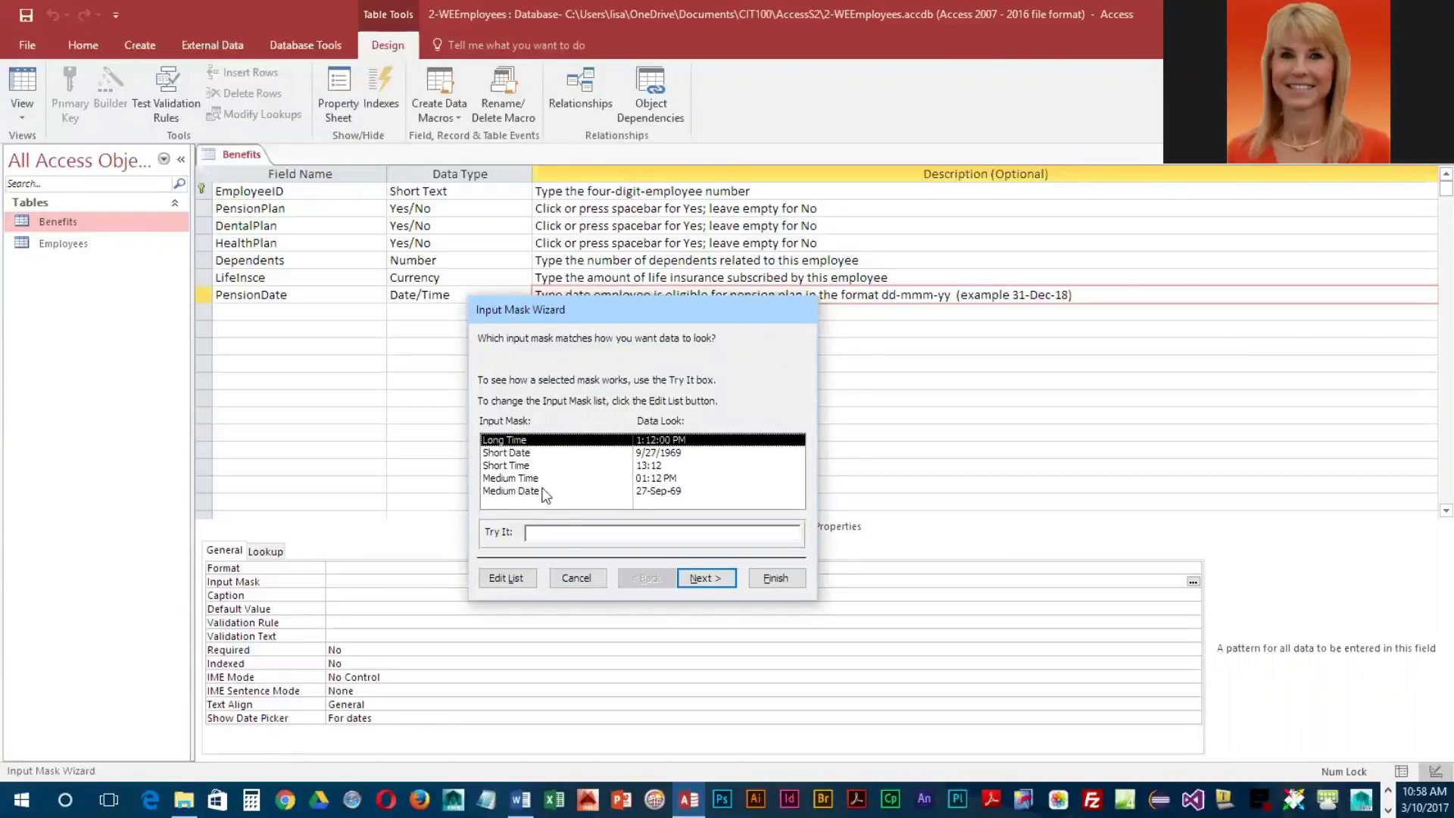
mouse_move(480, 471)
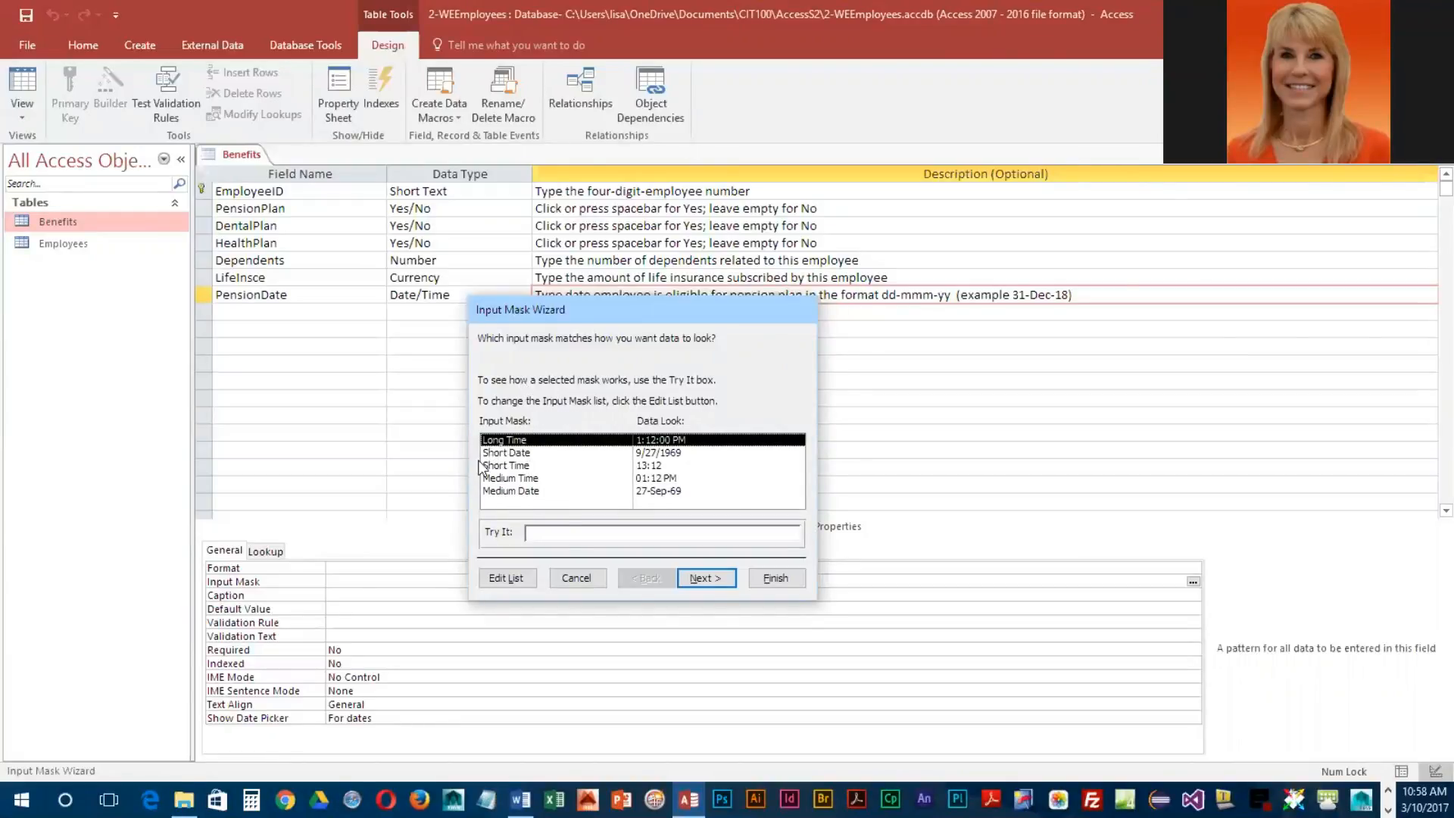
click(512, 491)
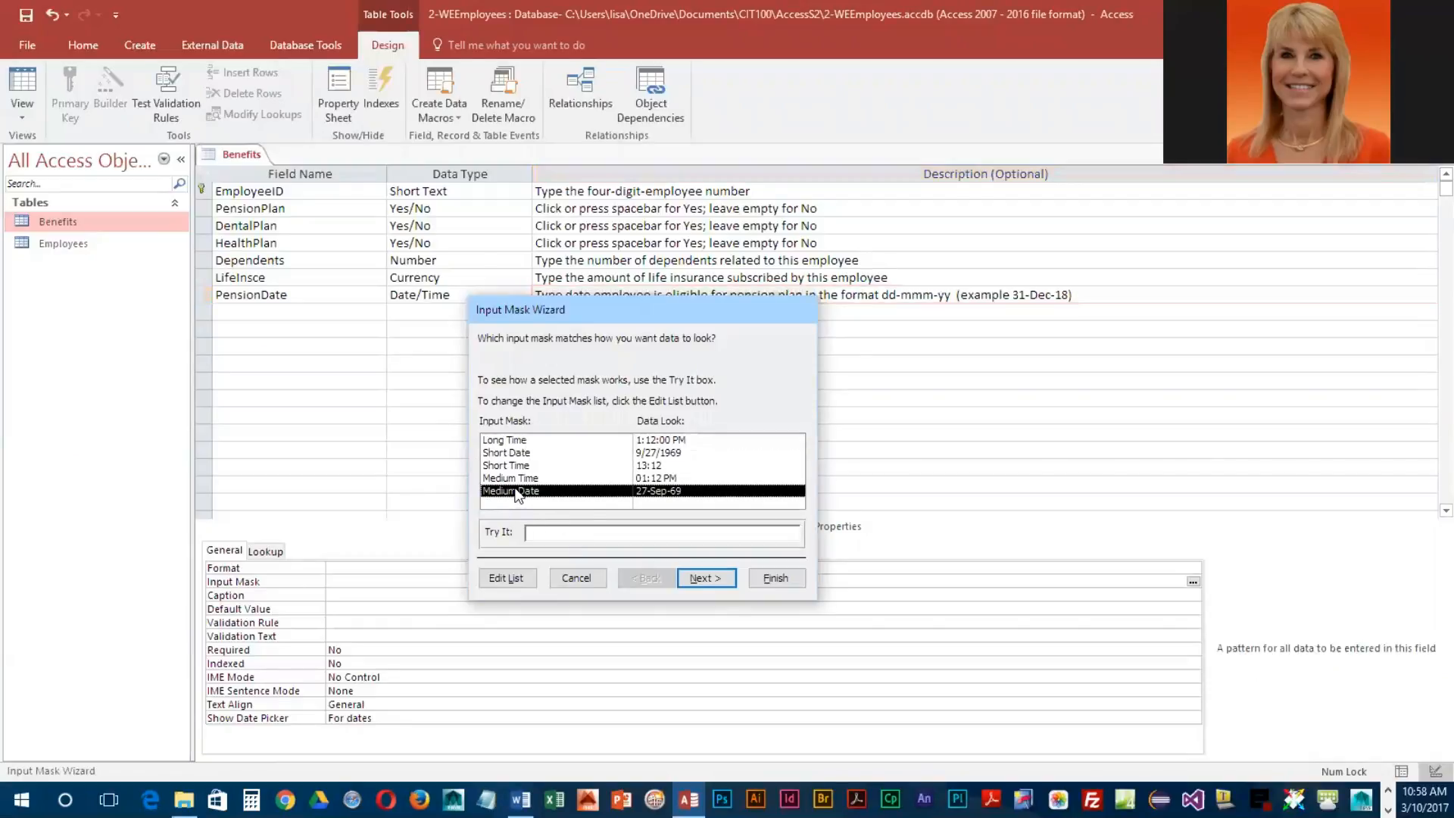
mouse_move(661, 505)
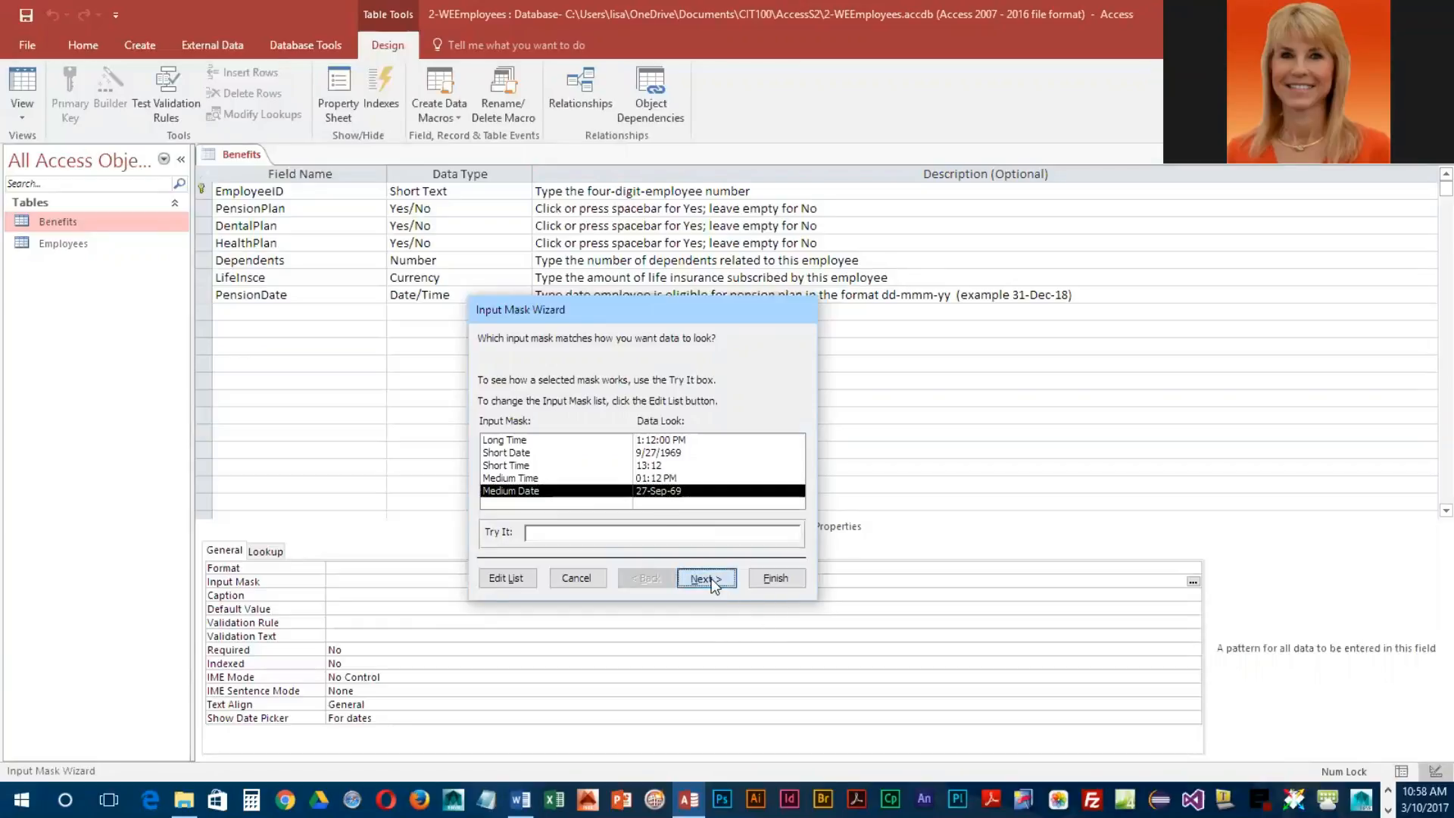
click(705, 579)
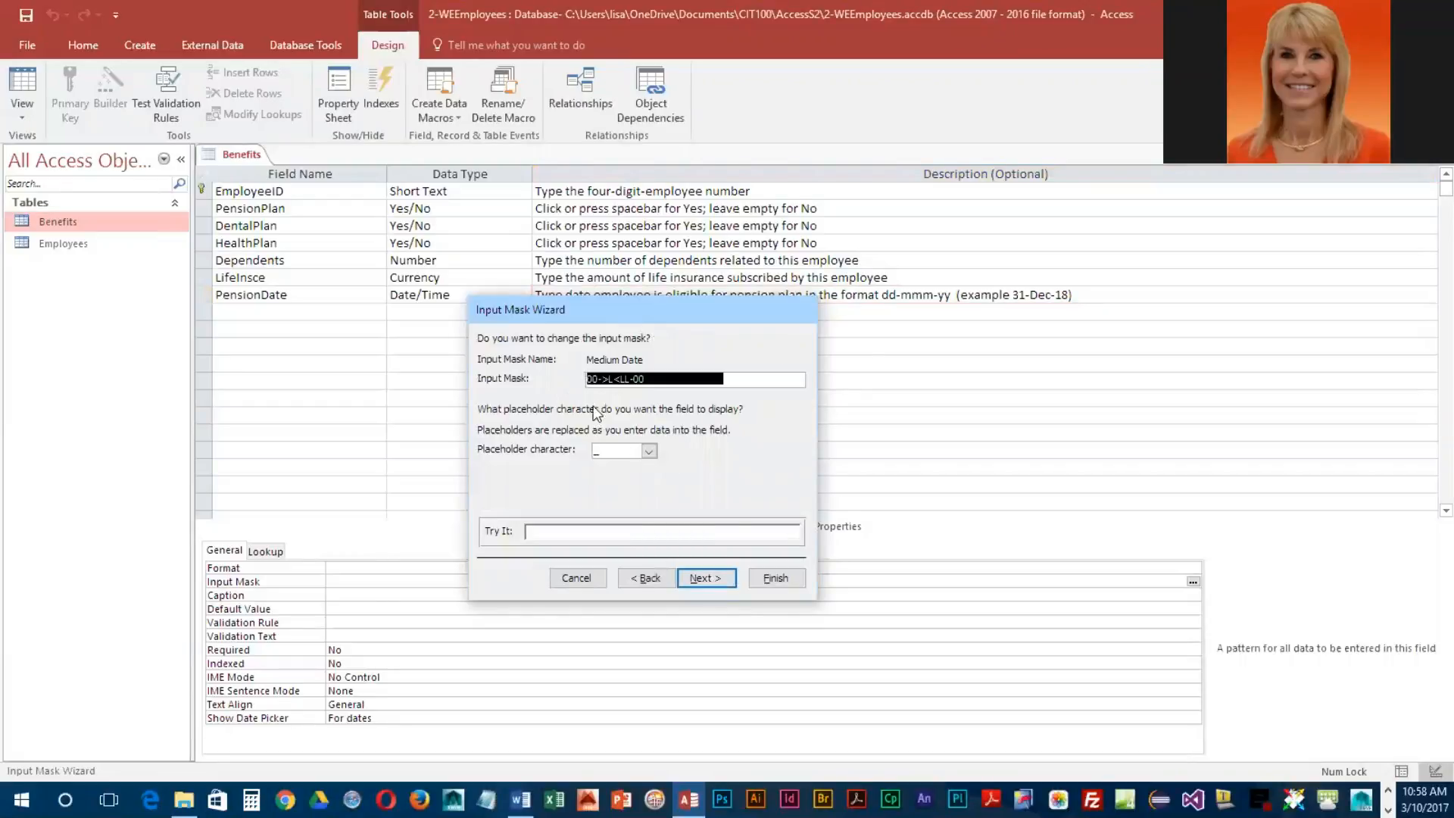
mouse_move(603, 394)
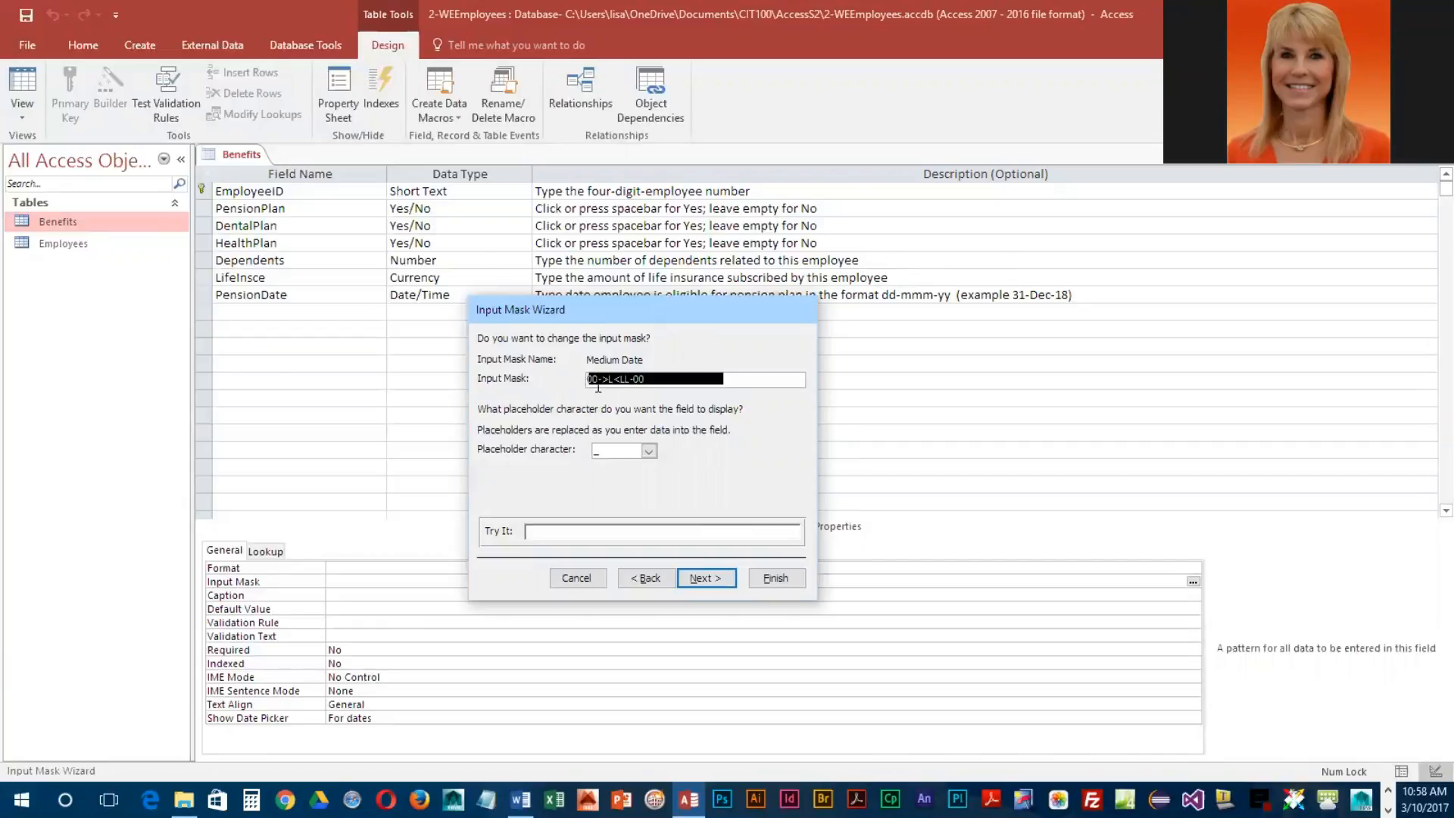
mouse_move(603, 409)
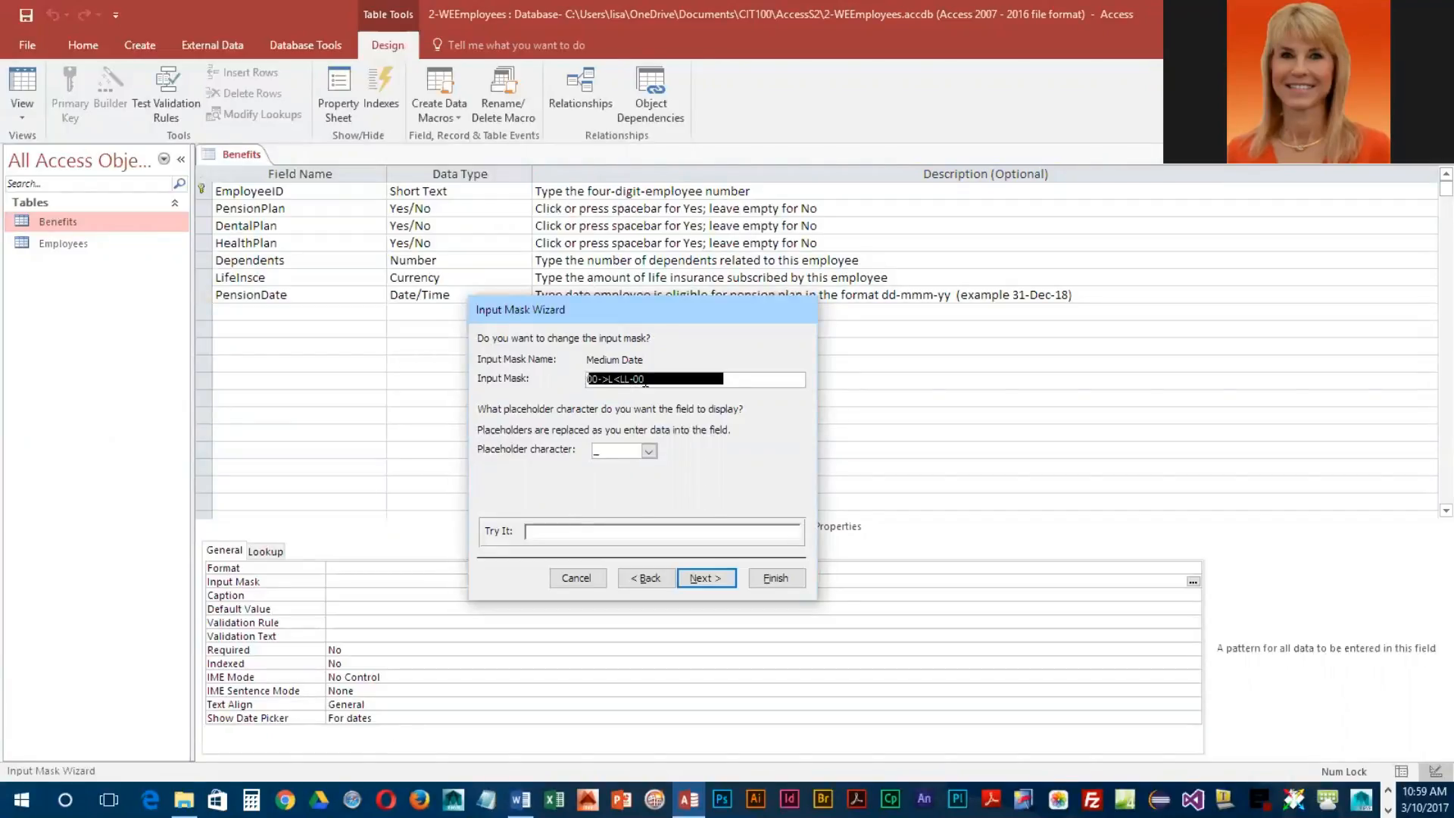
mouse_move(594, 395)
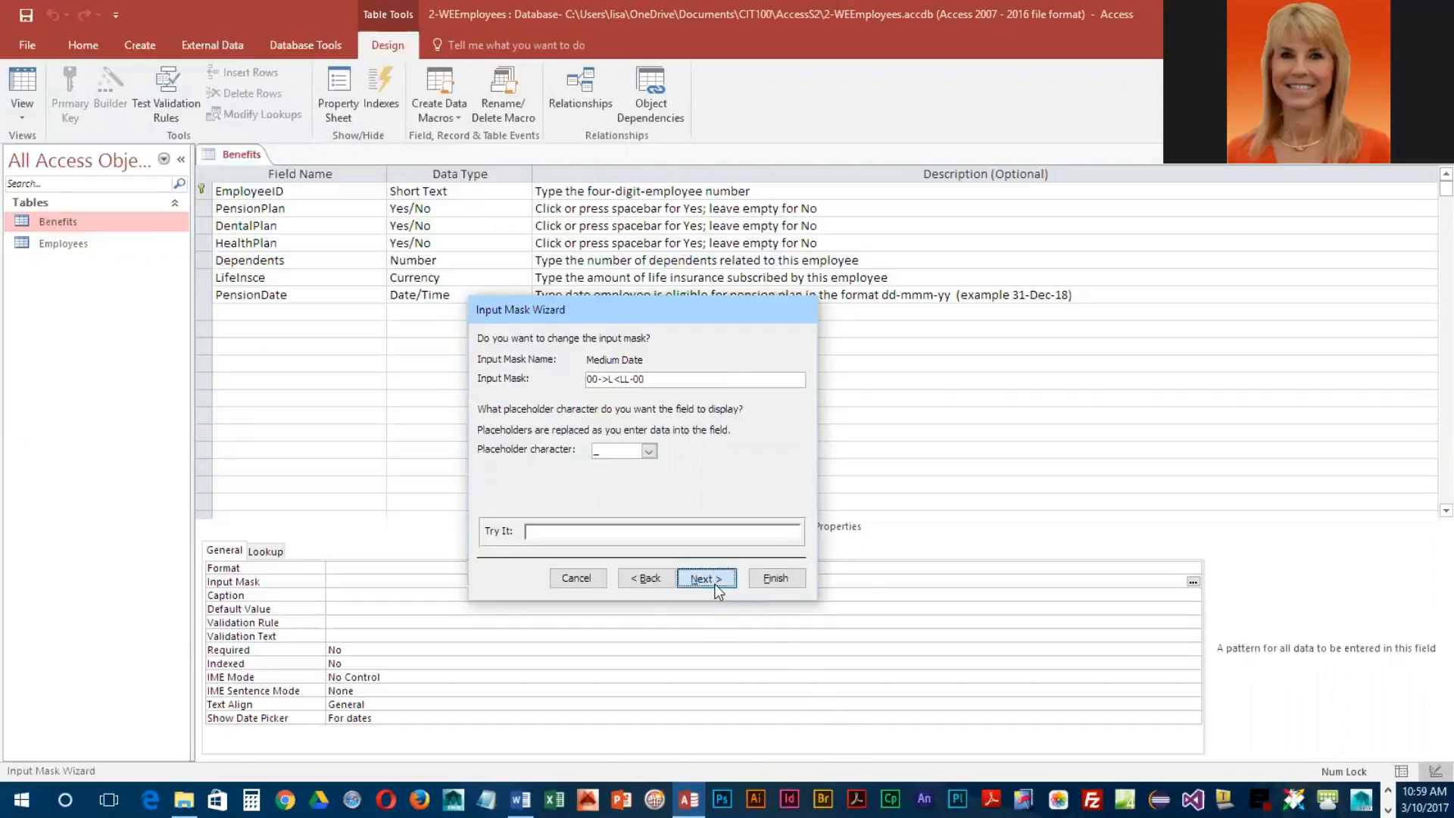
click(706, 579)
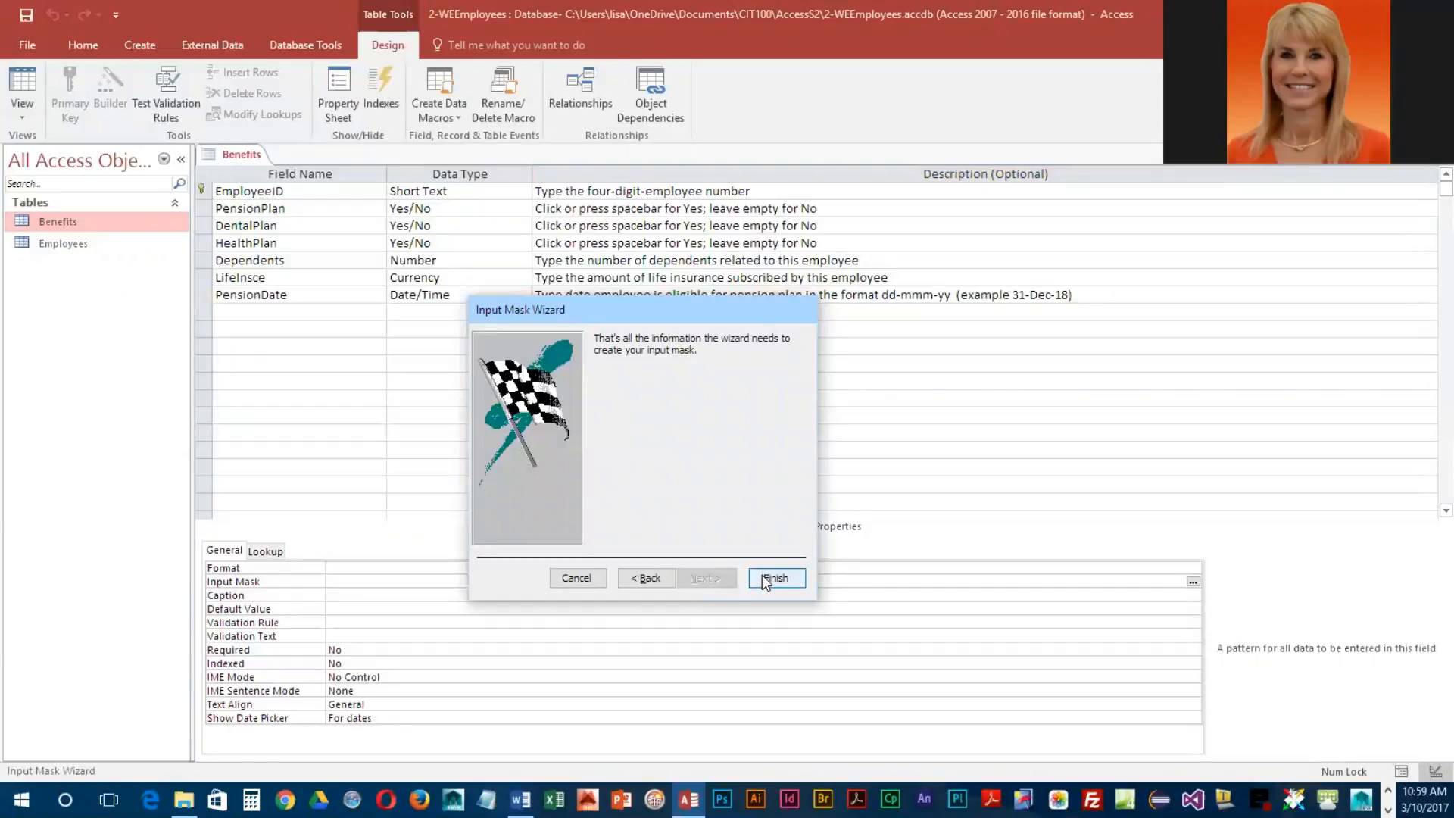
- Finish the wizard and extend the mask to 00\->L<LL\-00;0;_ with an underscore placeholder
click(777, 579)
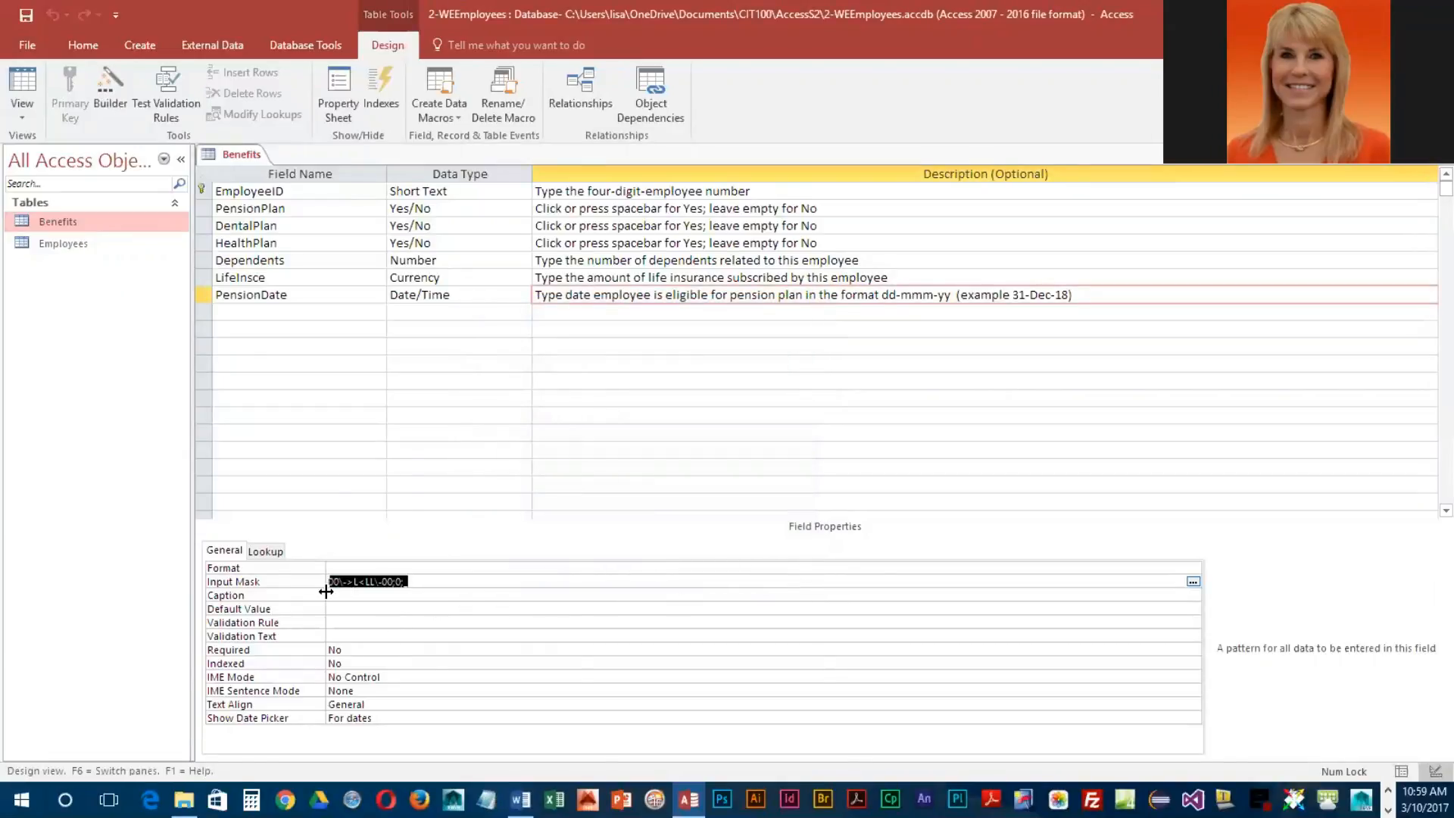
mouse_move(300, 587)
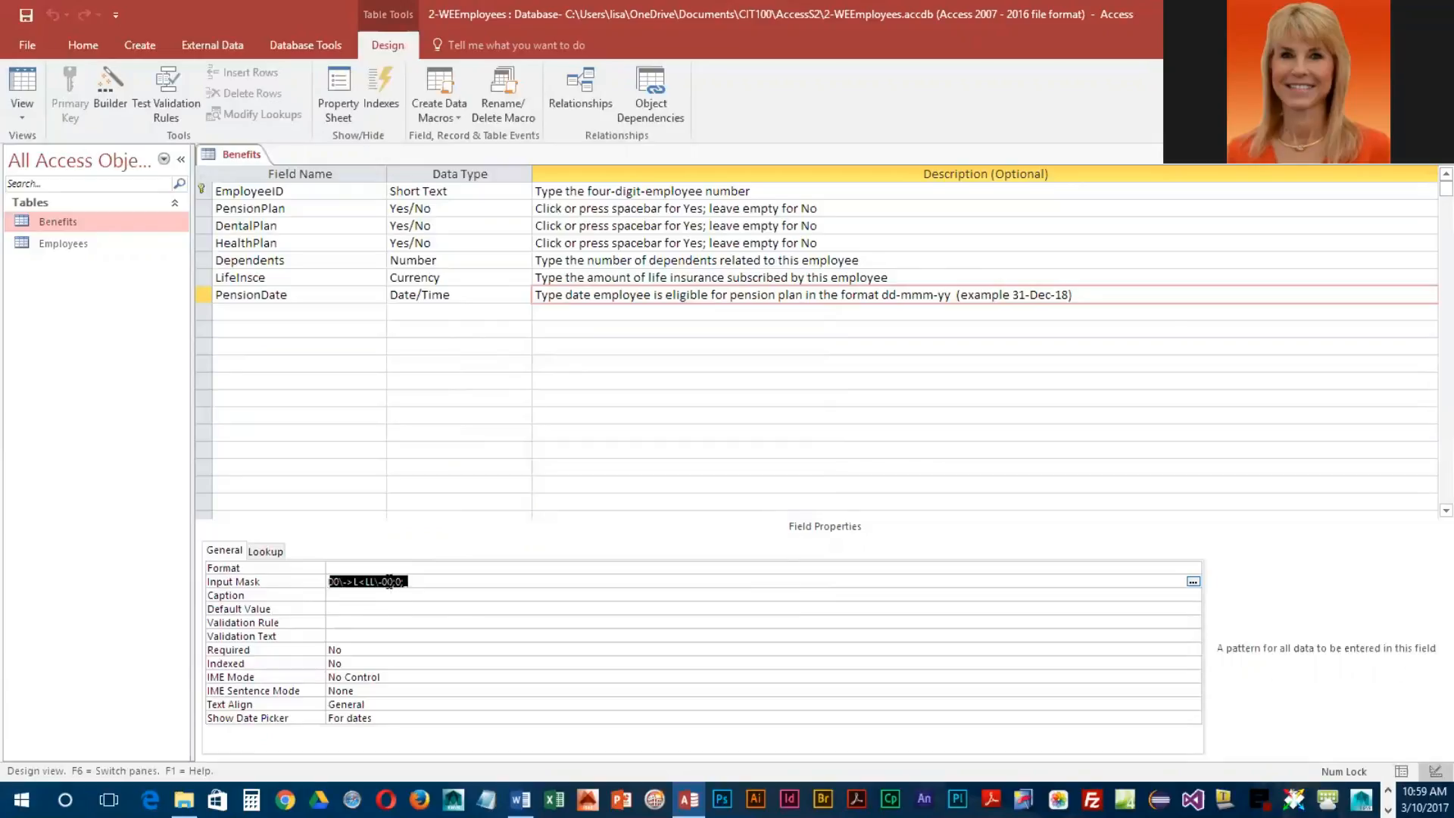
click(427, 636)
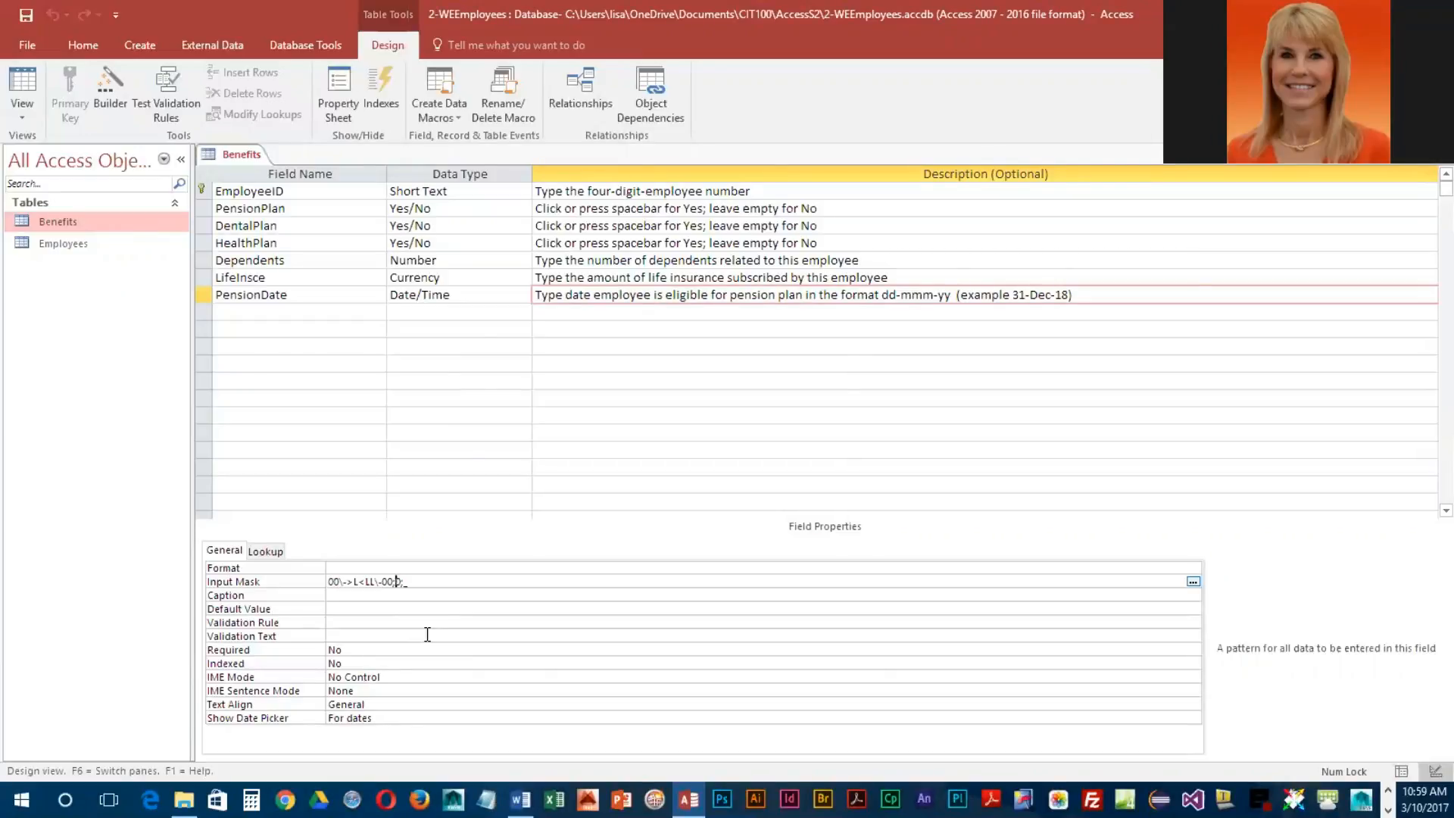
text(;)
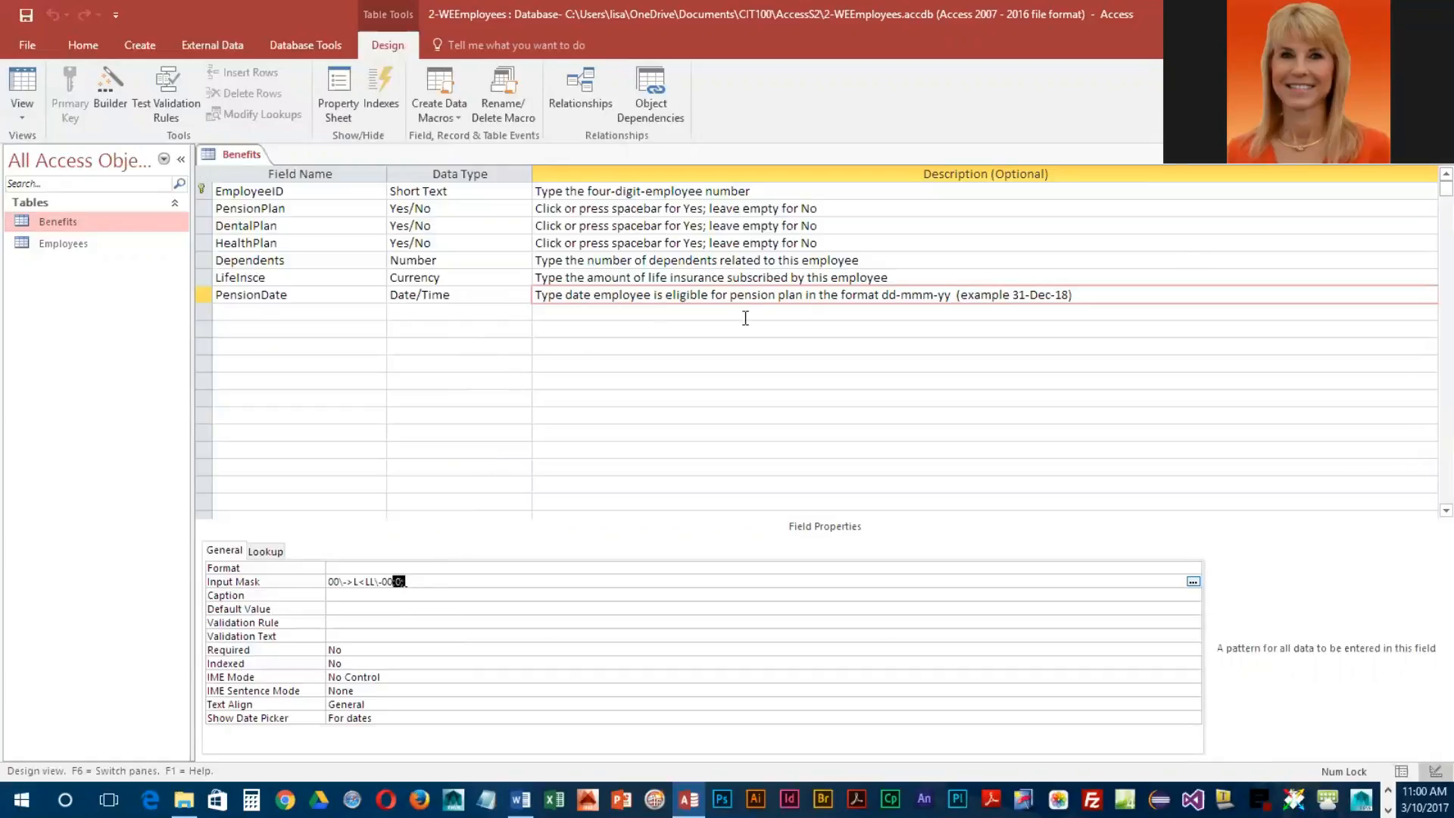
mouse_move(924, 295)
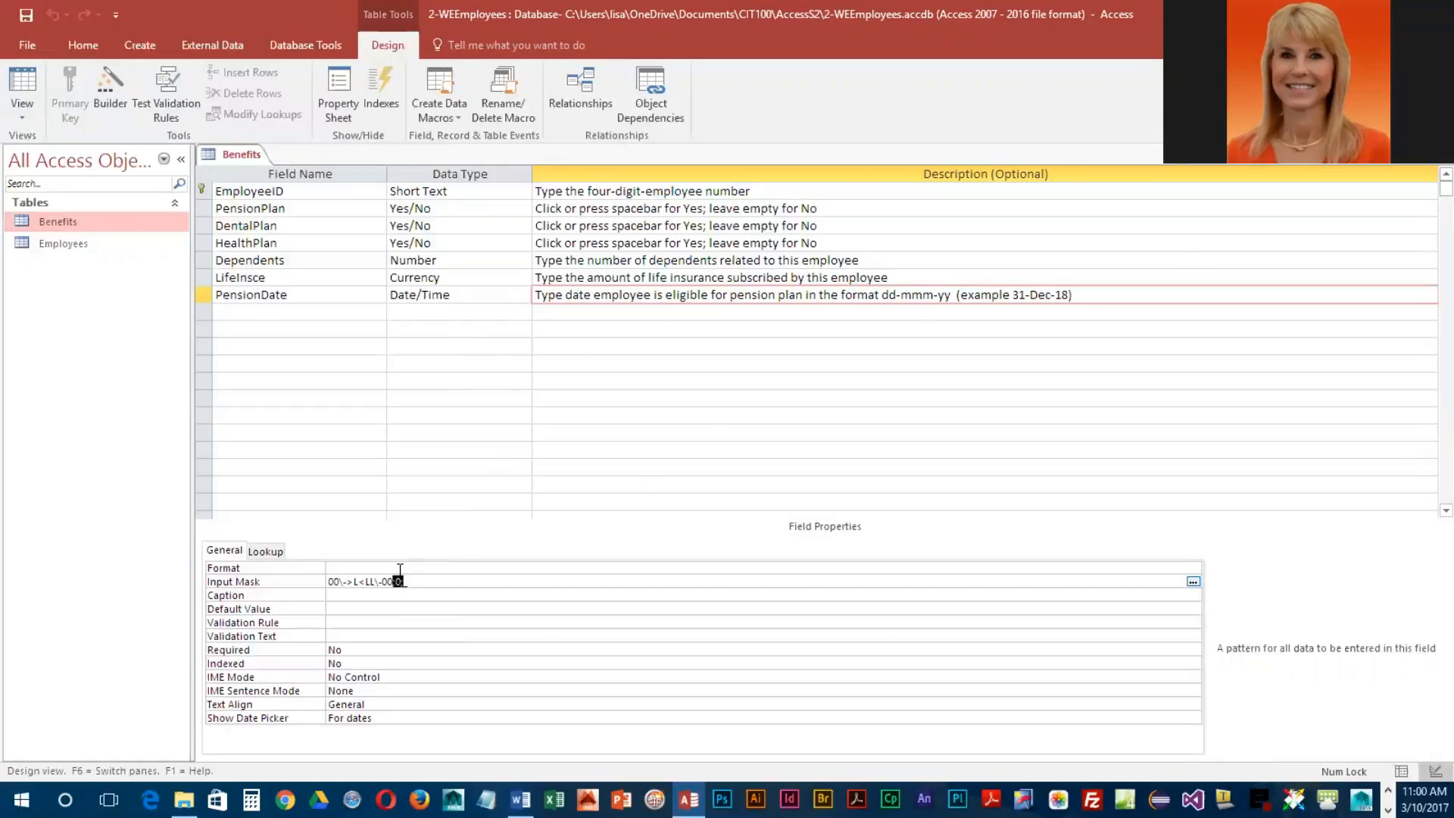
mouse_move(433, 595)
text(;0;)
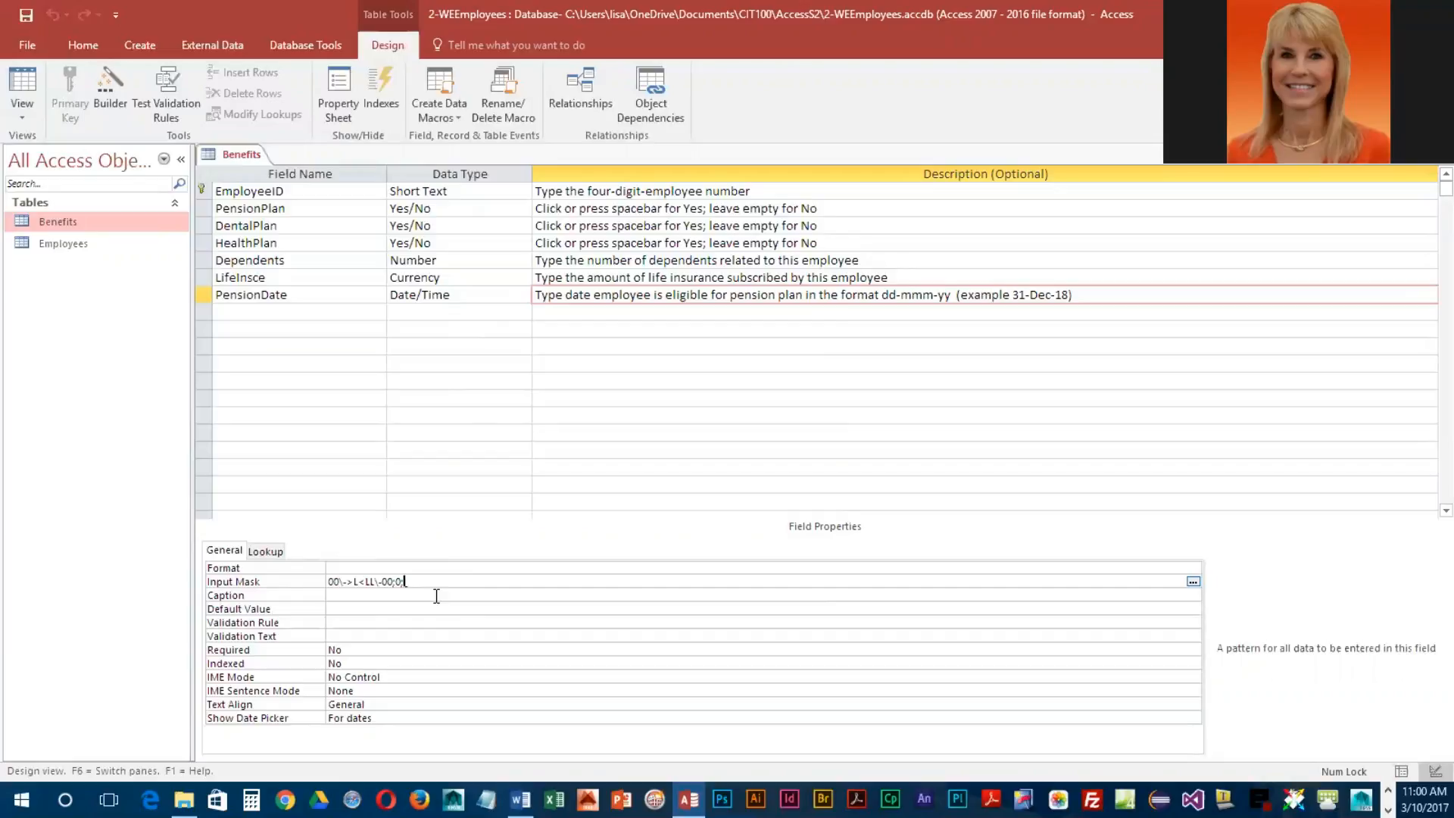
text(_)
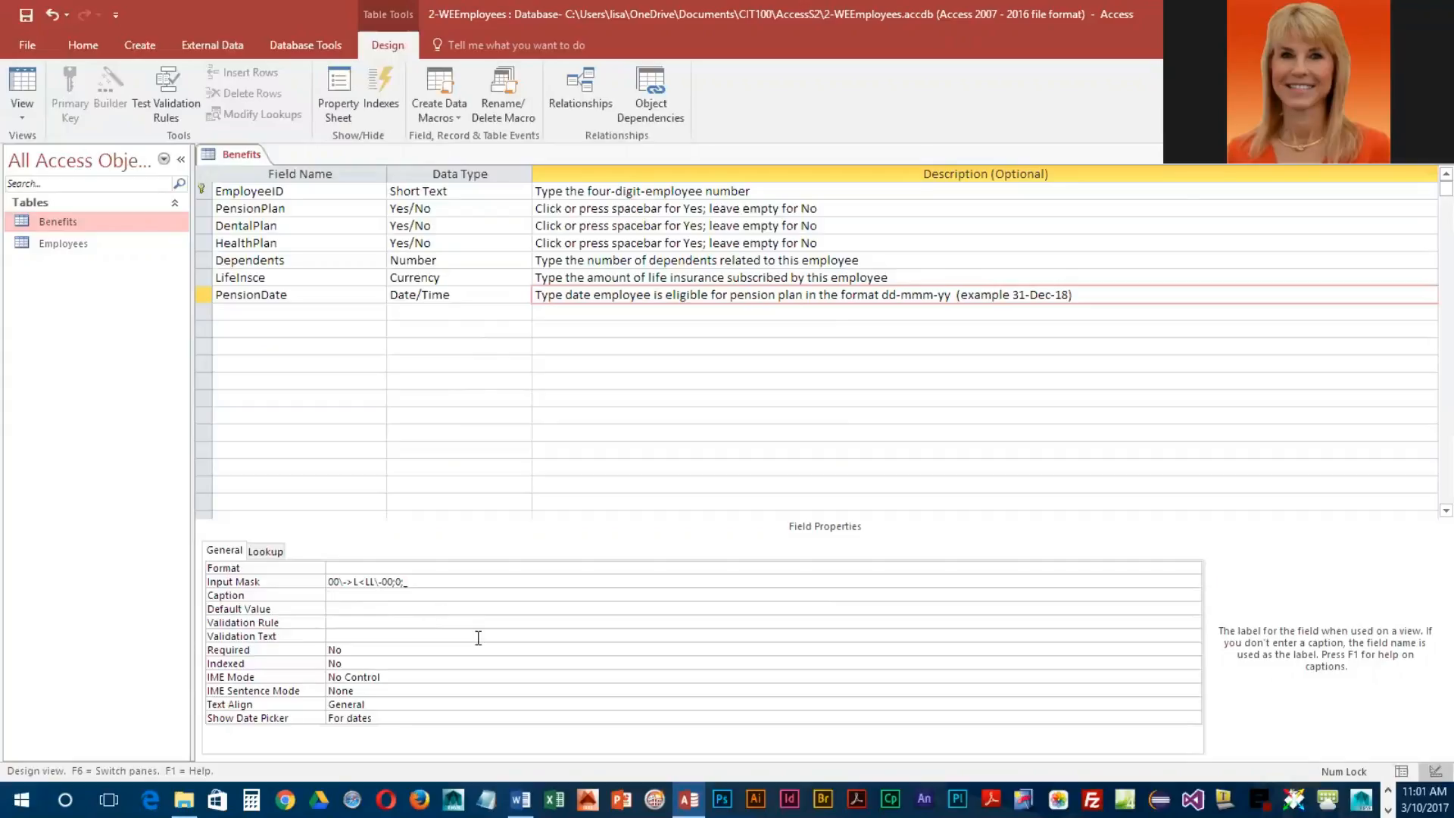
- Set the Caption property to Pension Date and save the table design
text(Pension D)
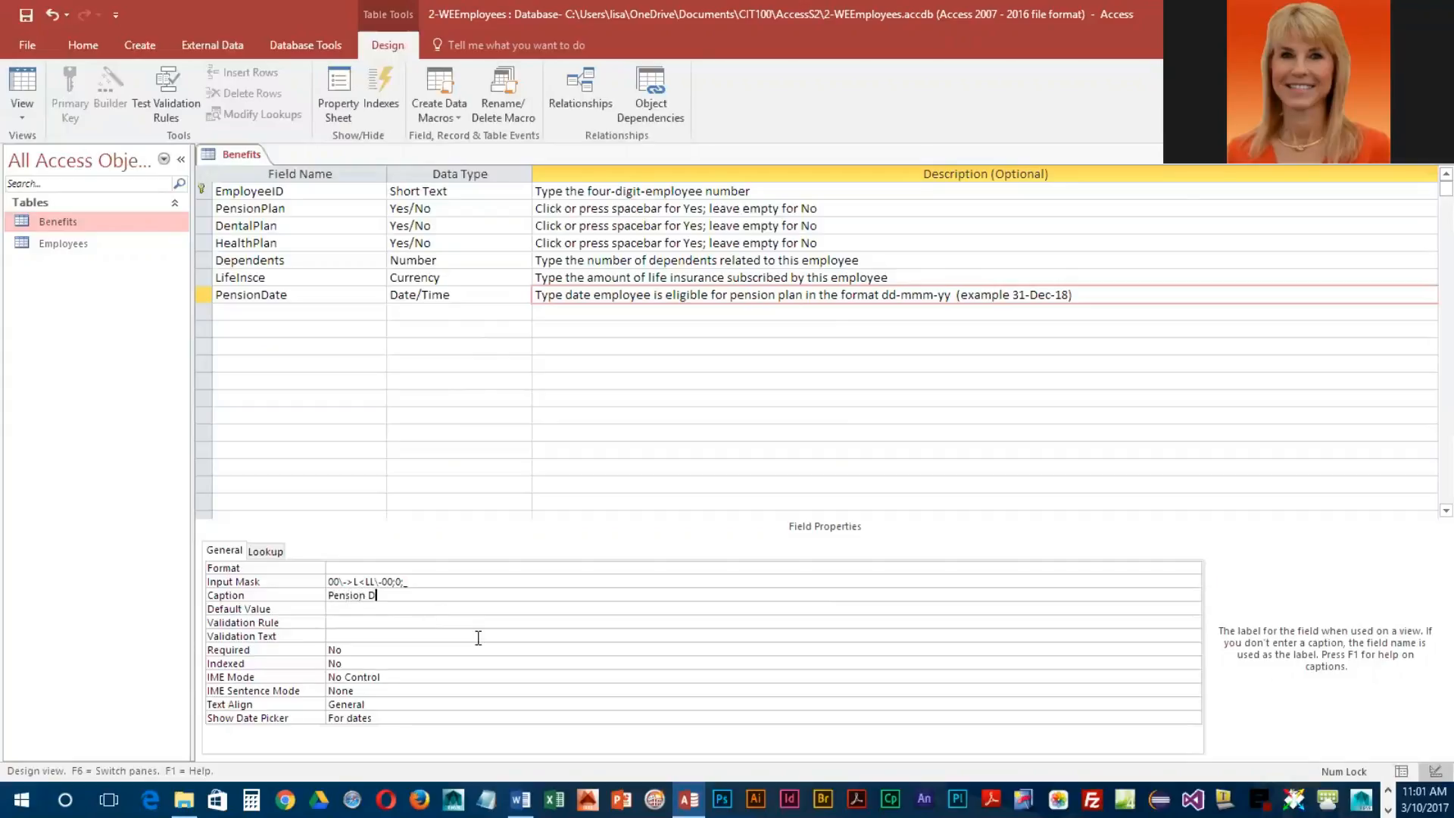
text(ate)
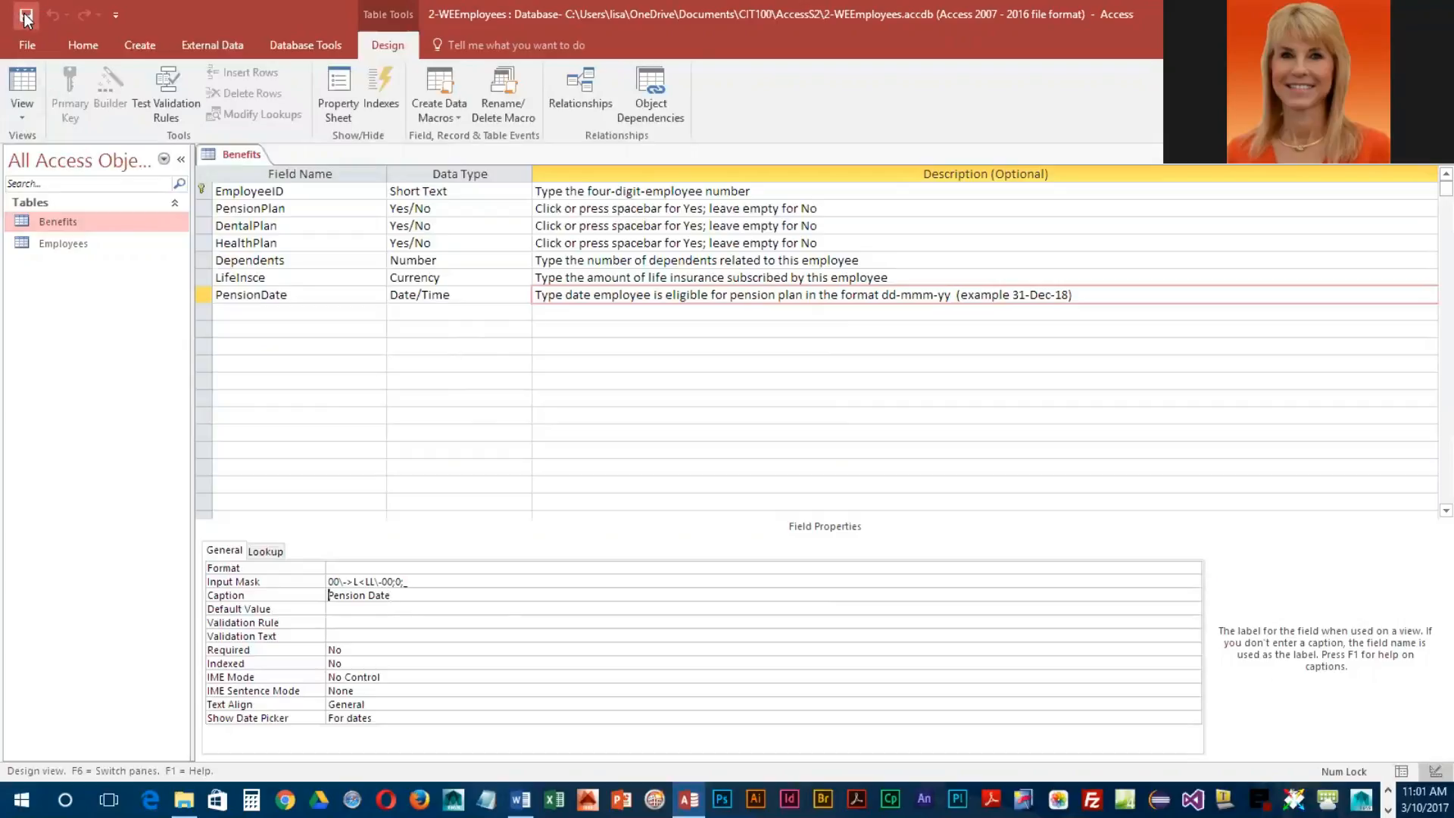
click(23, 84)
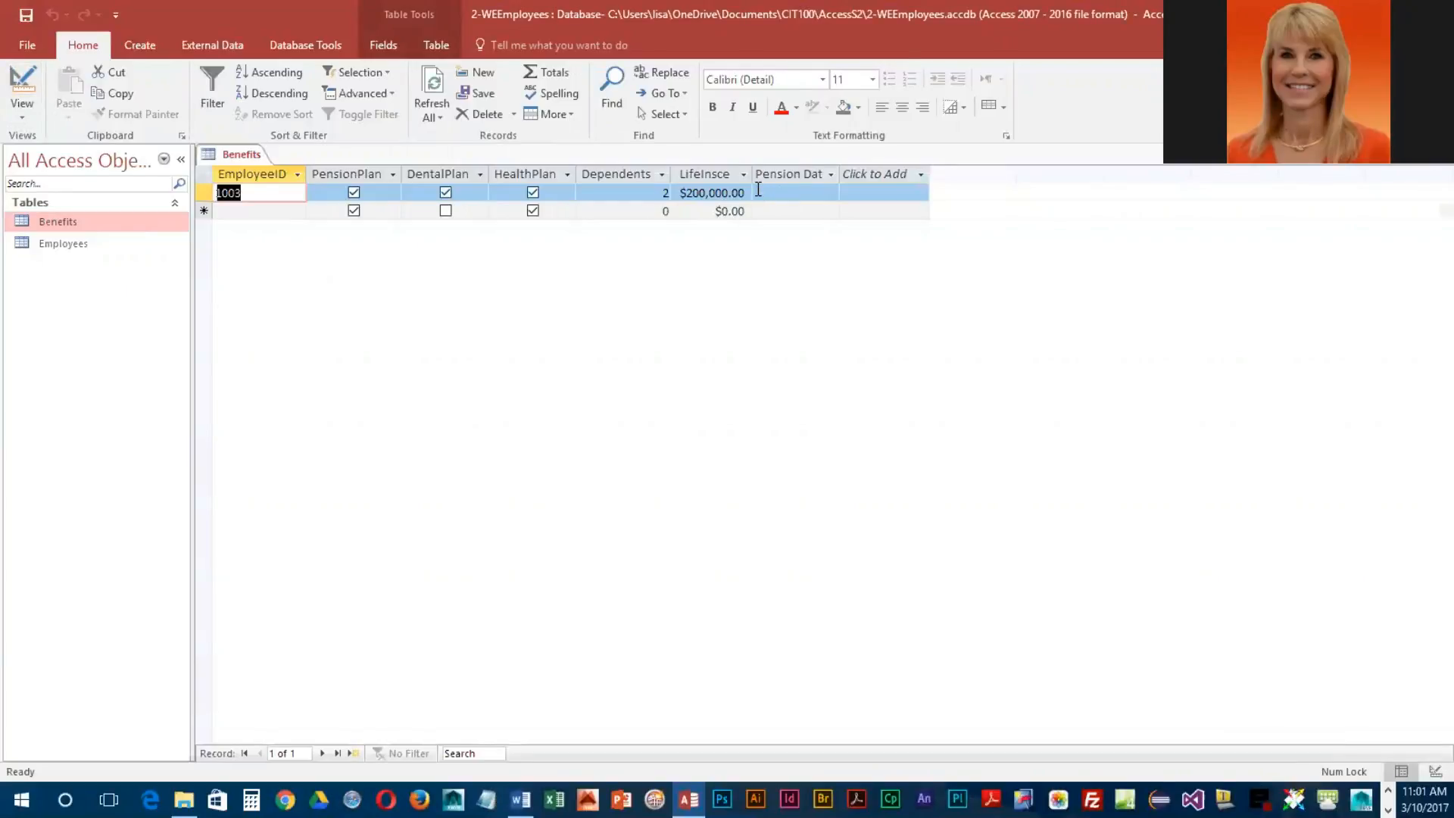
- Enter 08 Jul 18 through the mask as employee 1003's Pension Date, stored as 7/8/2018
click(793, 192)
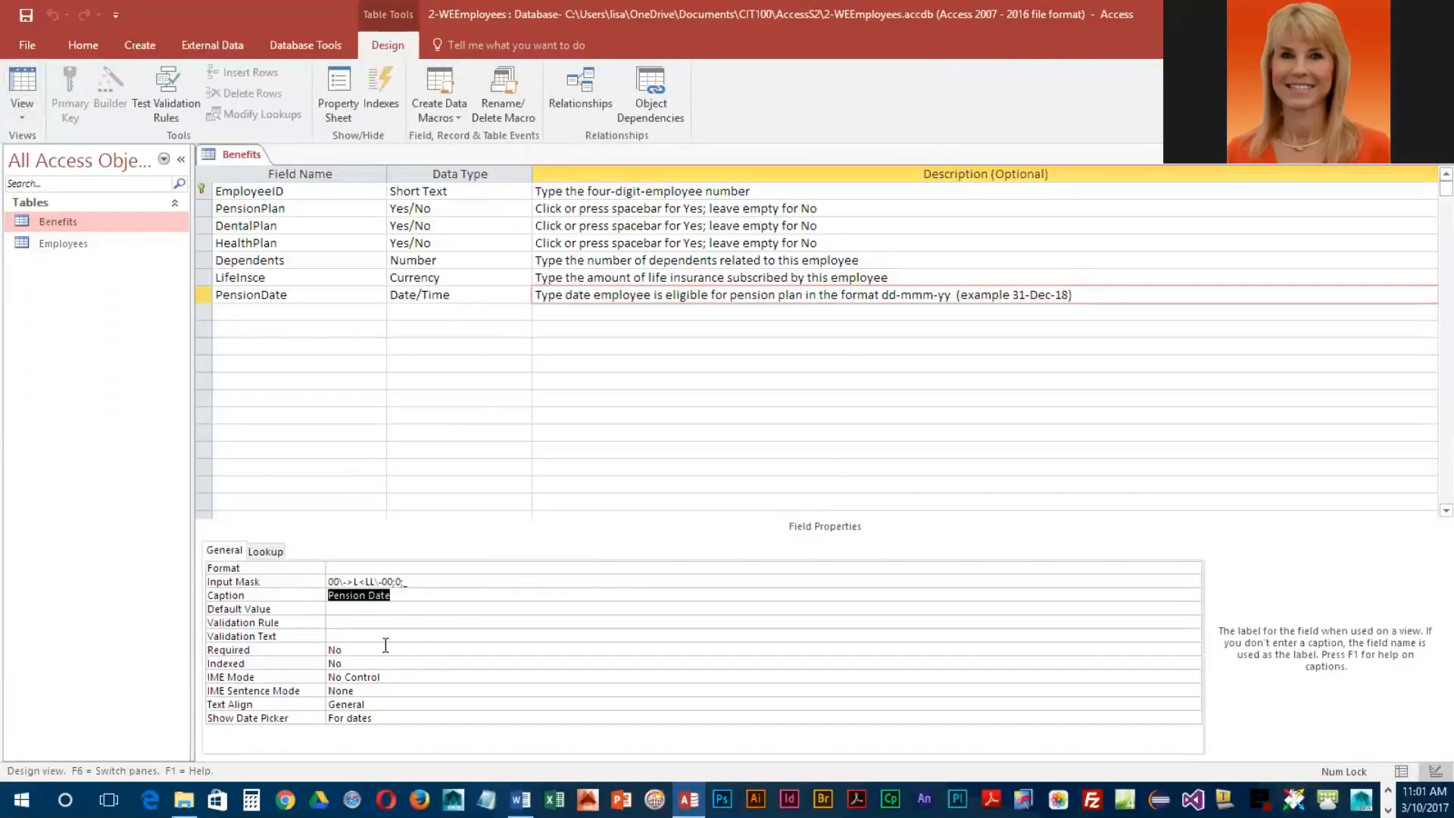
click(393, 582)
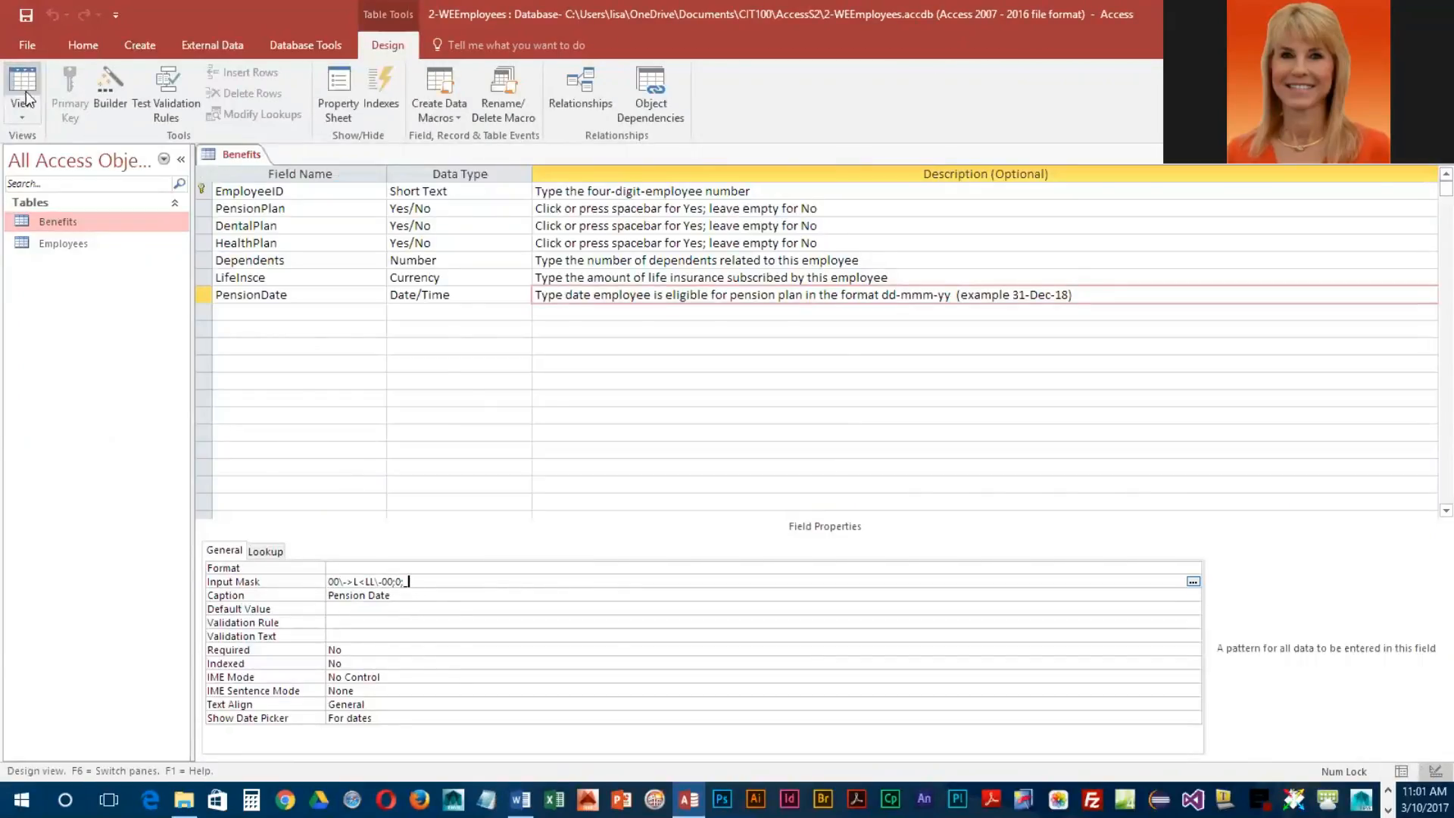
click(19, 79)
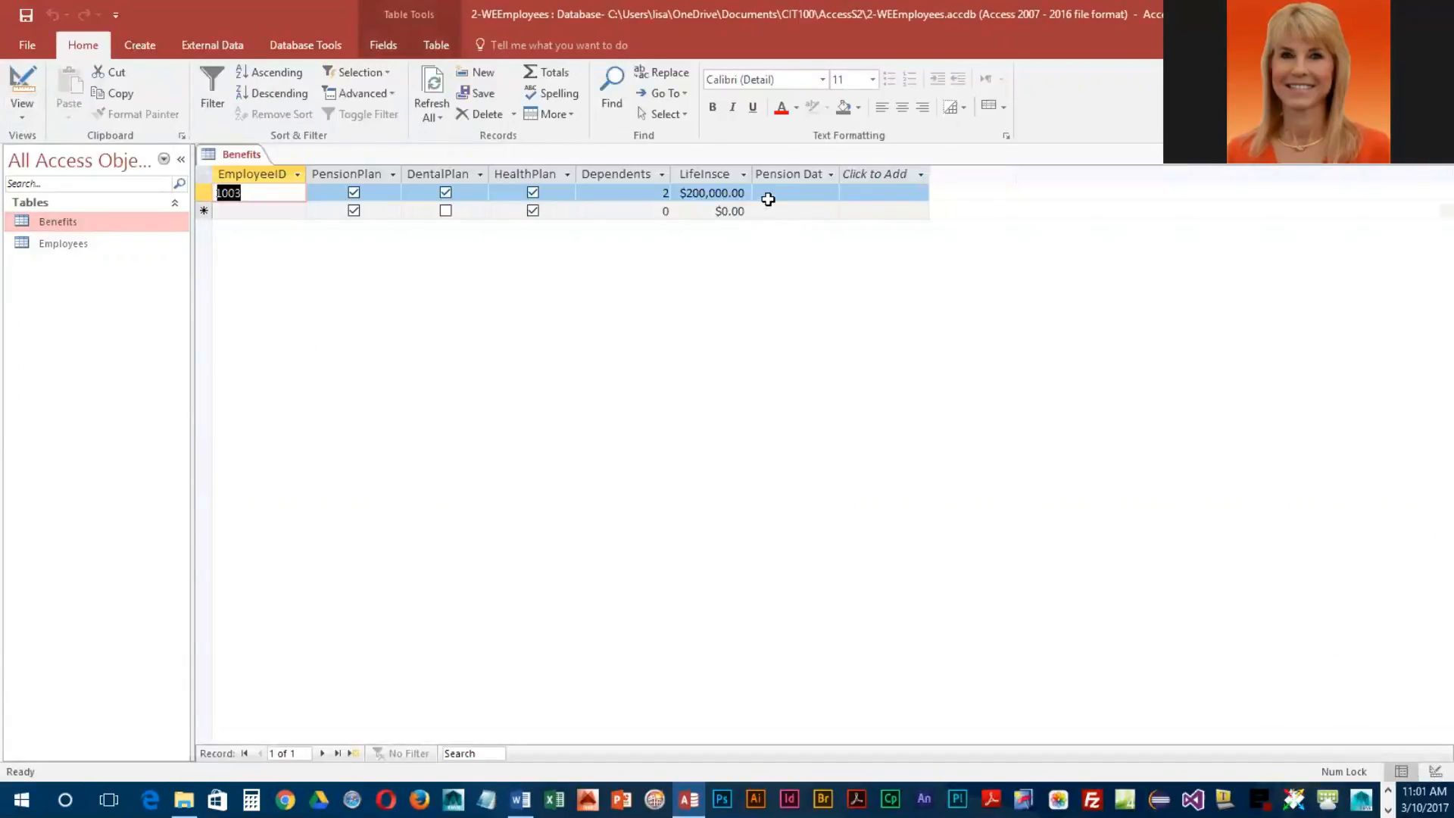
click(788, 193)
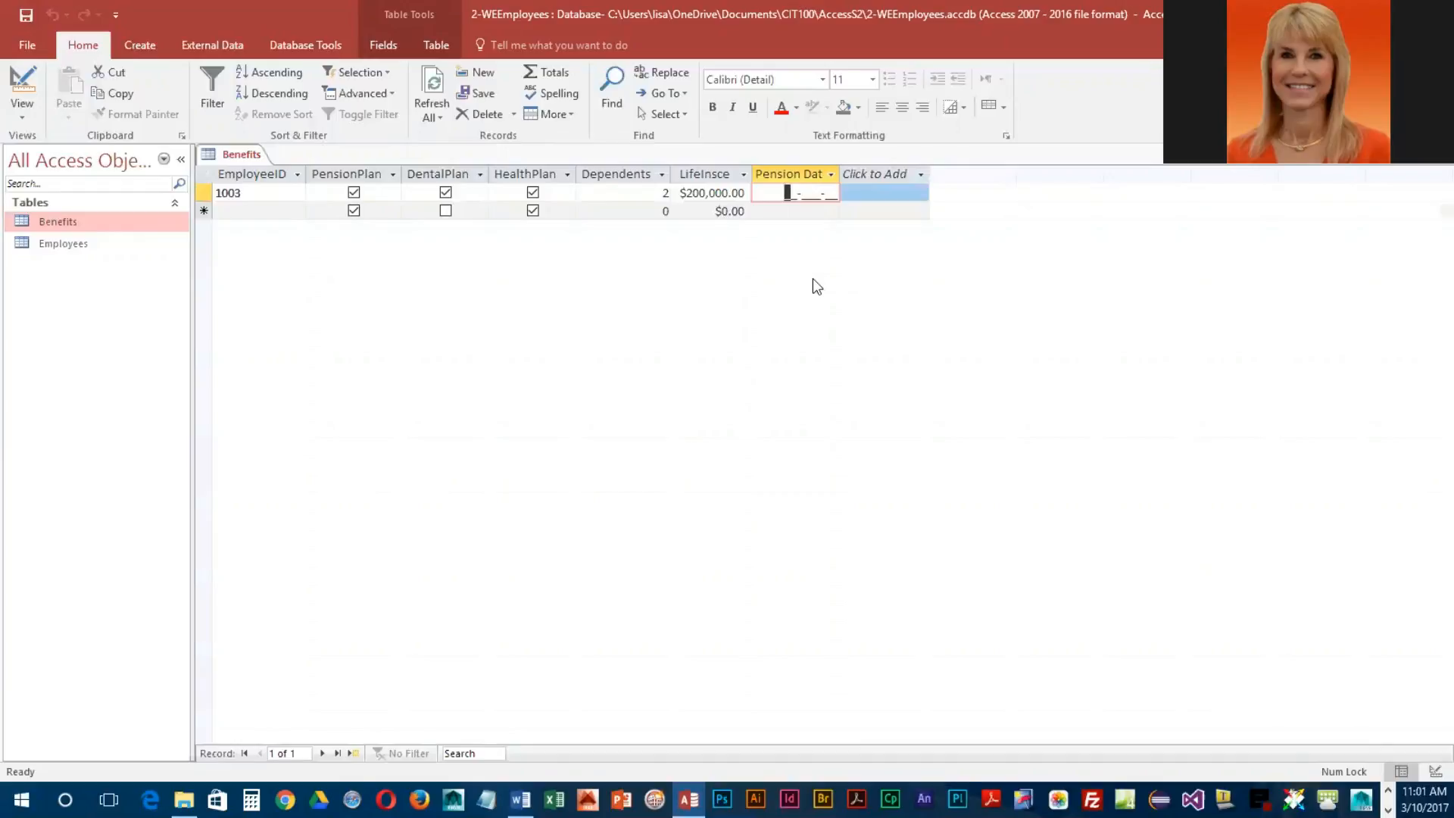
text(08-)
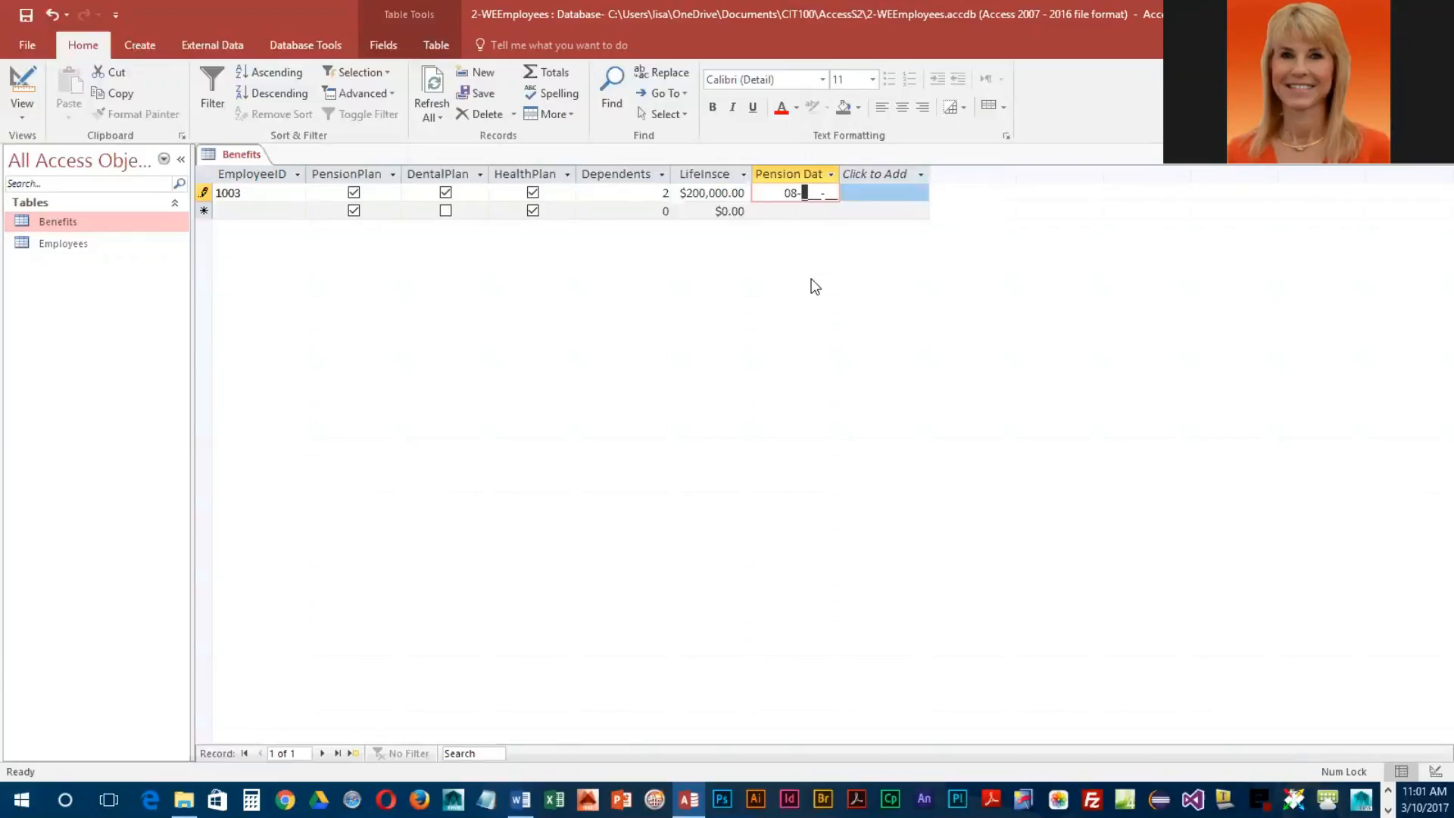
text(Jul-)
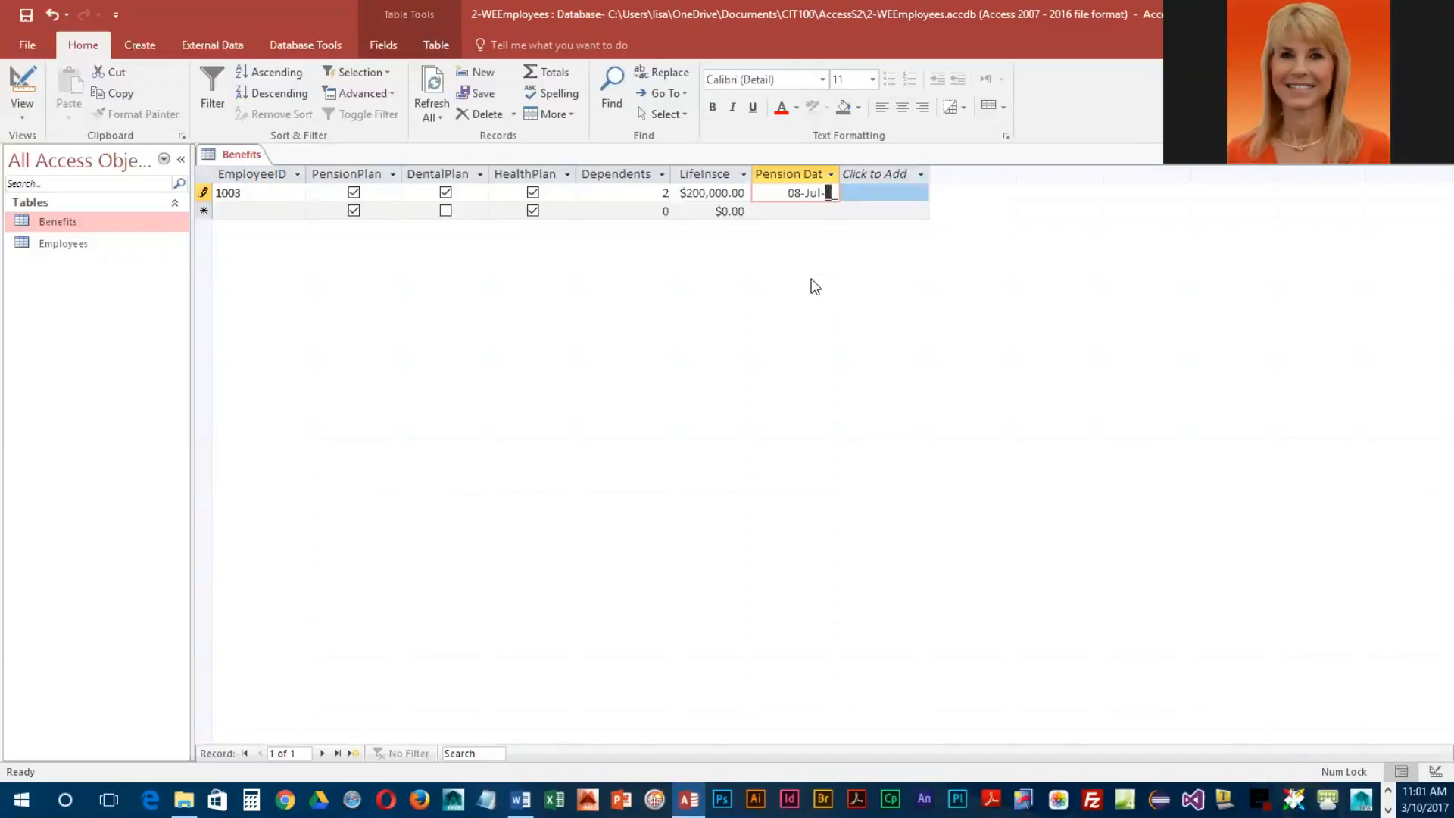
text(18)
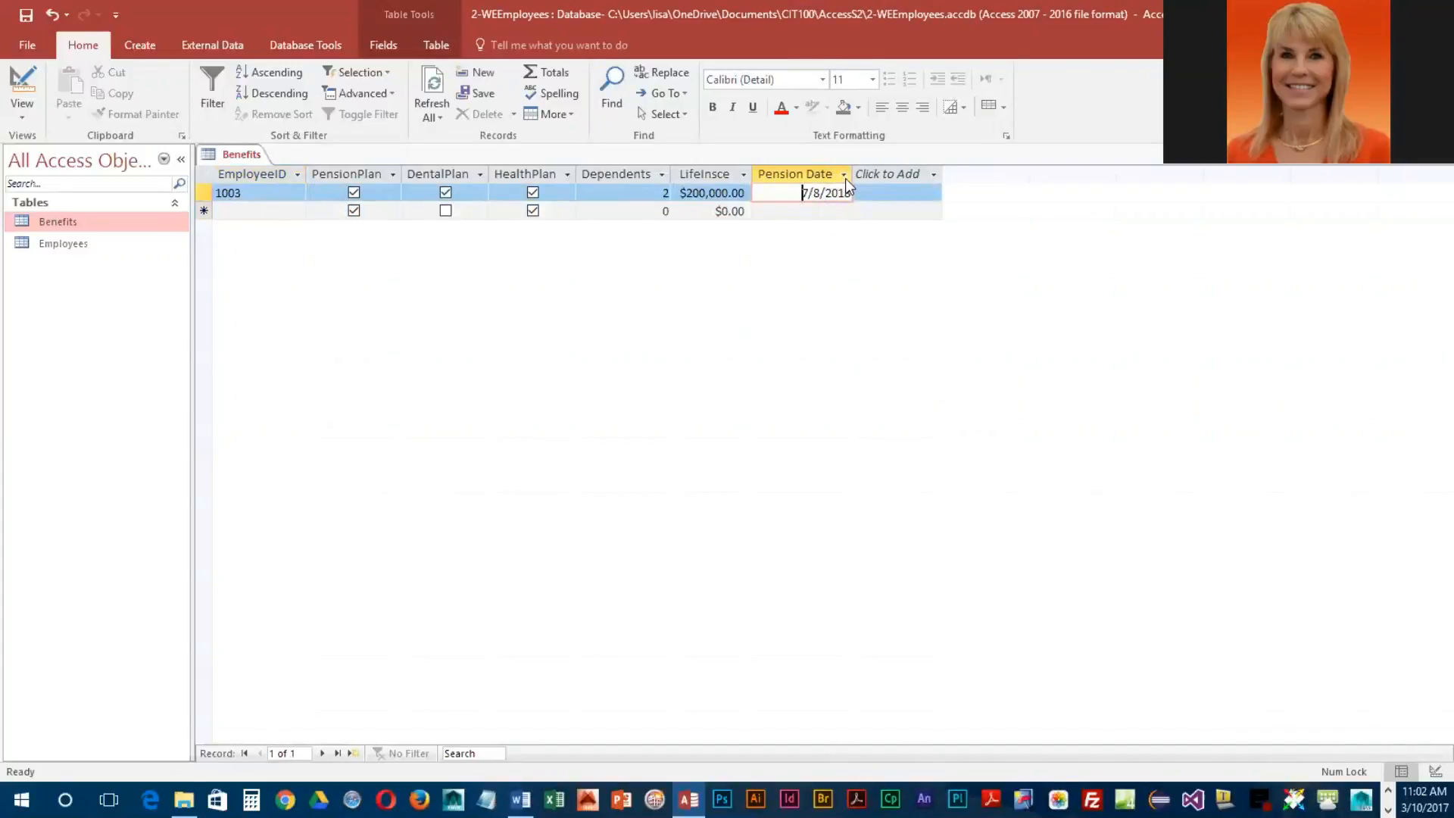
mouse_move(278, 94)
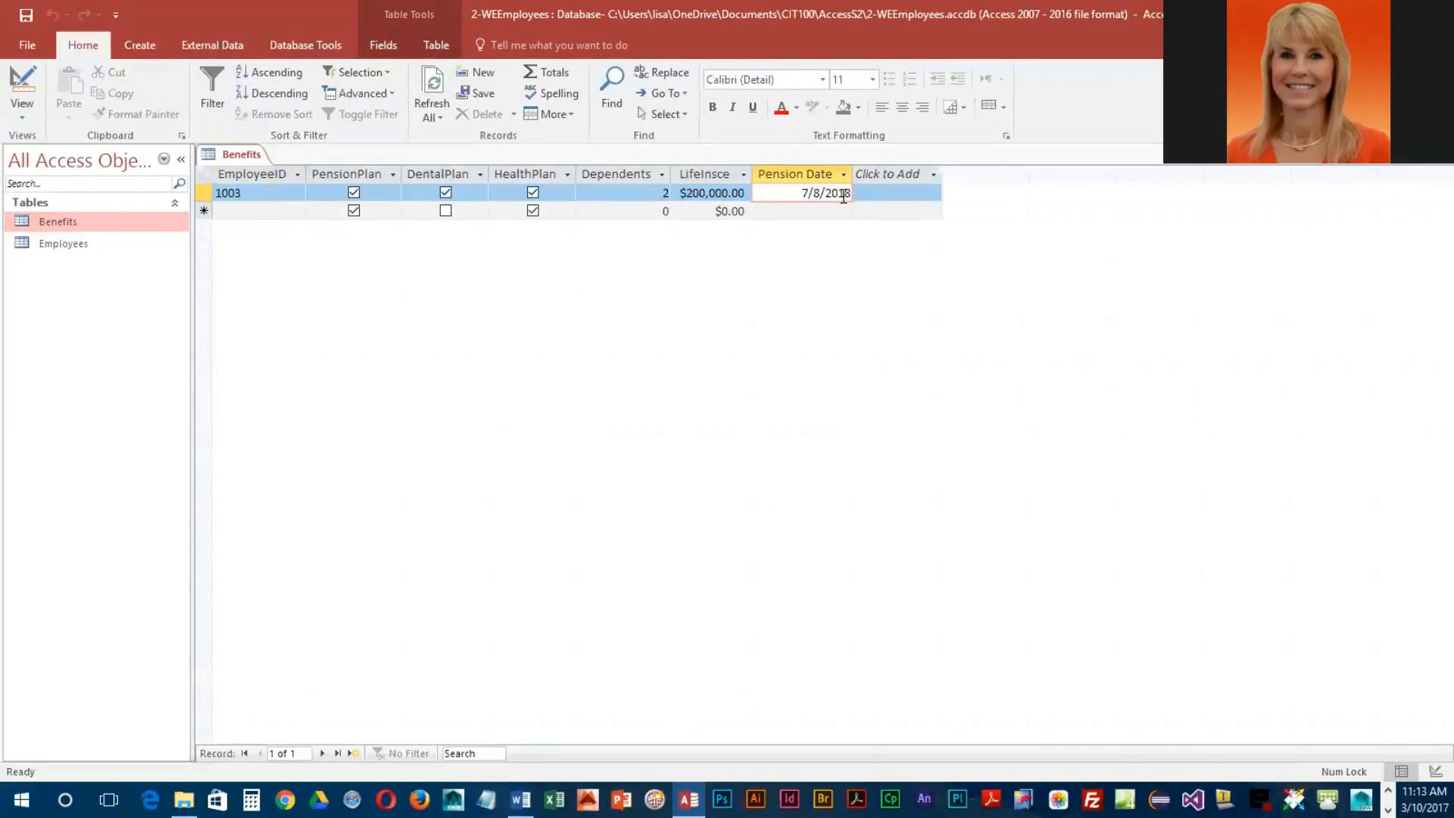
click(842, 194)
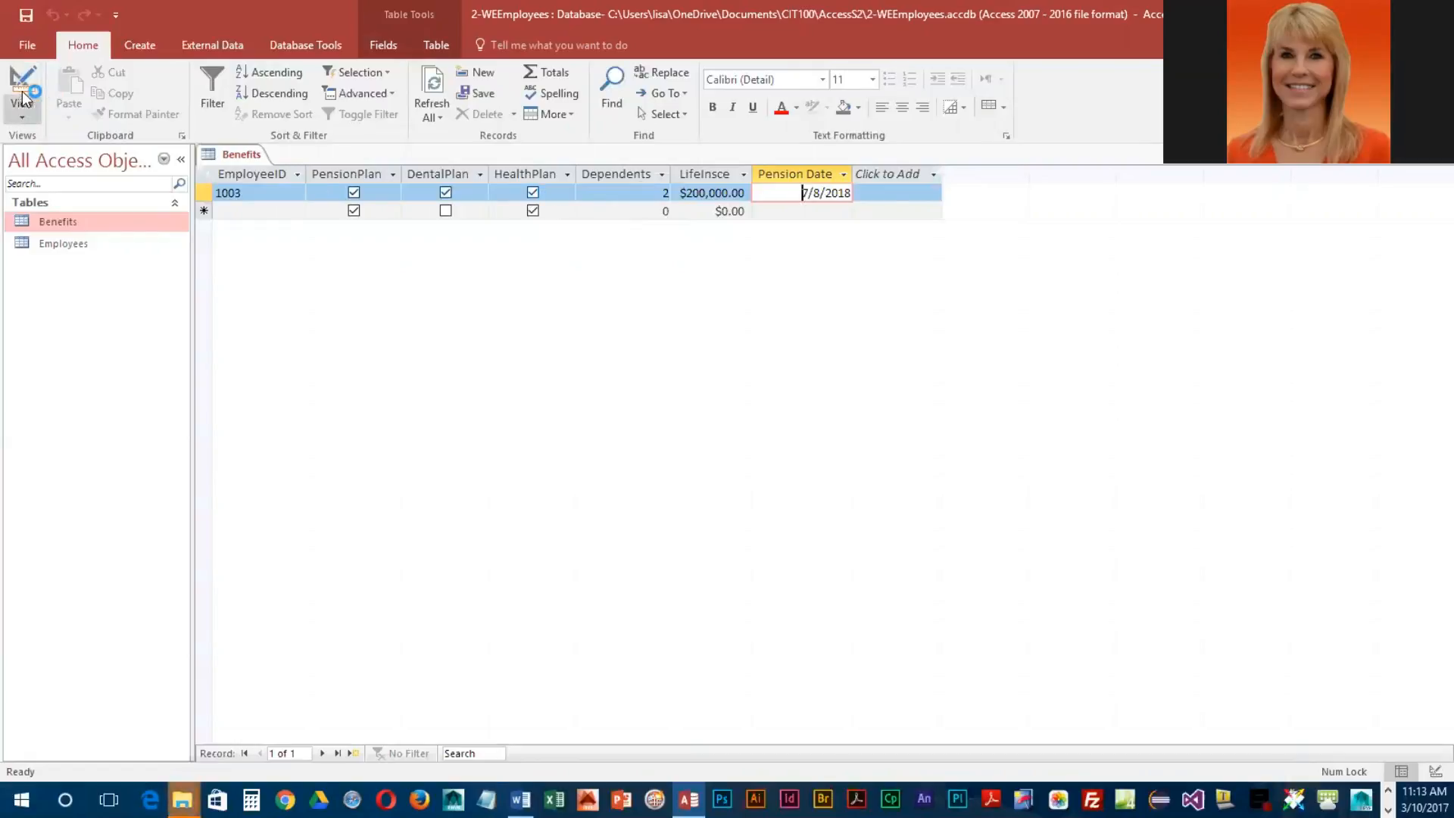
- Set PensionDate's Format to Medium Date so the datasheet shows 08-Jul-18
click(23, 83)
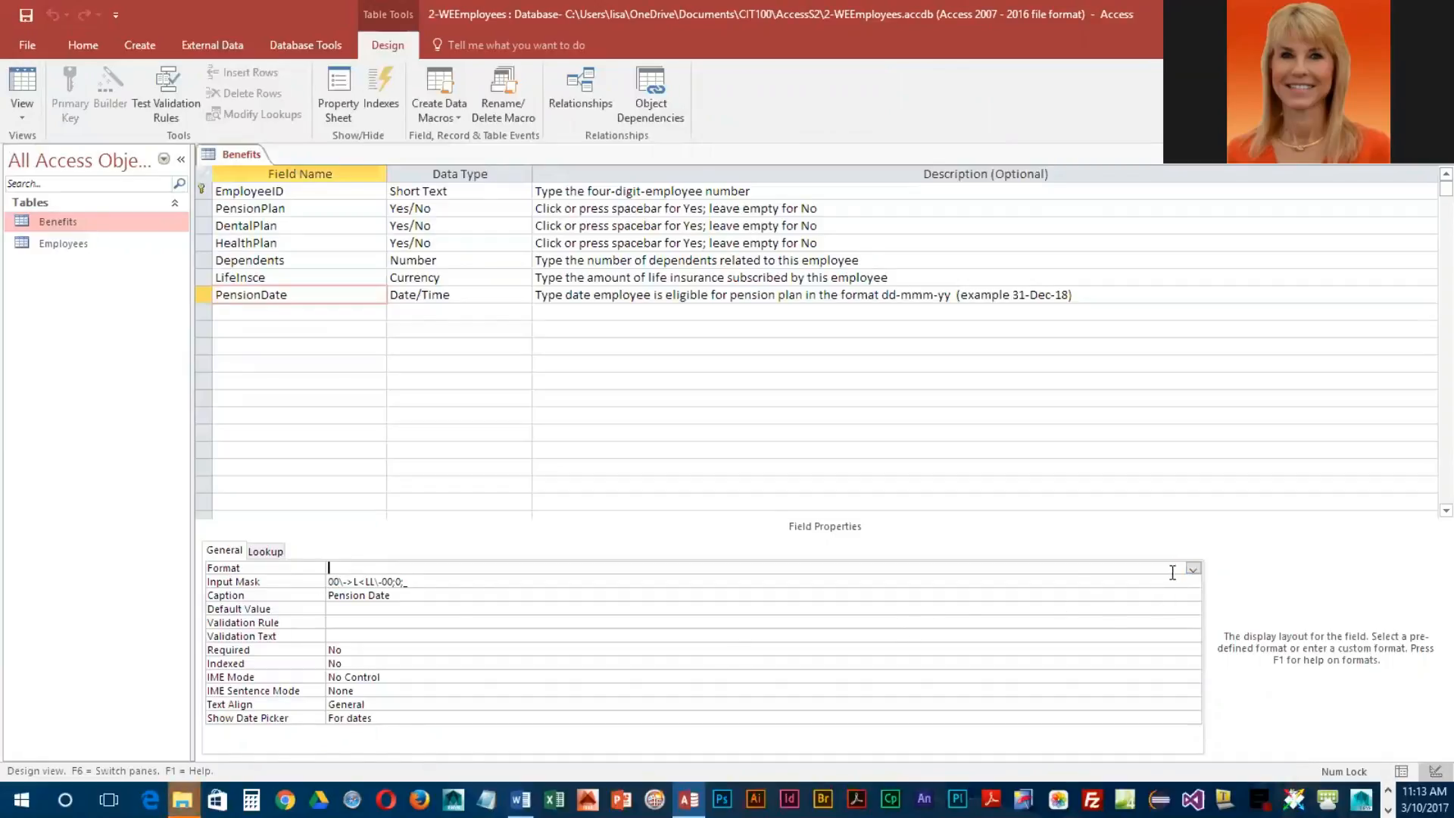
mouse_move(1193, 568)
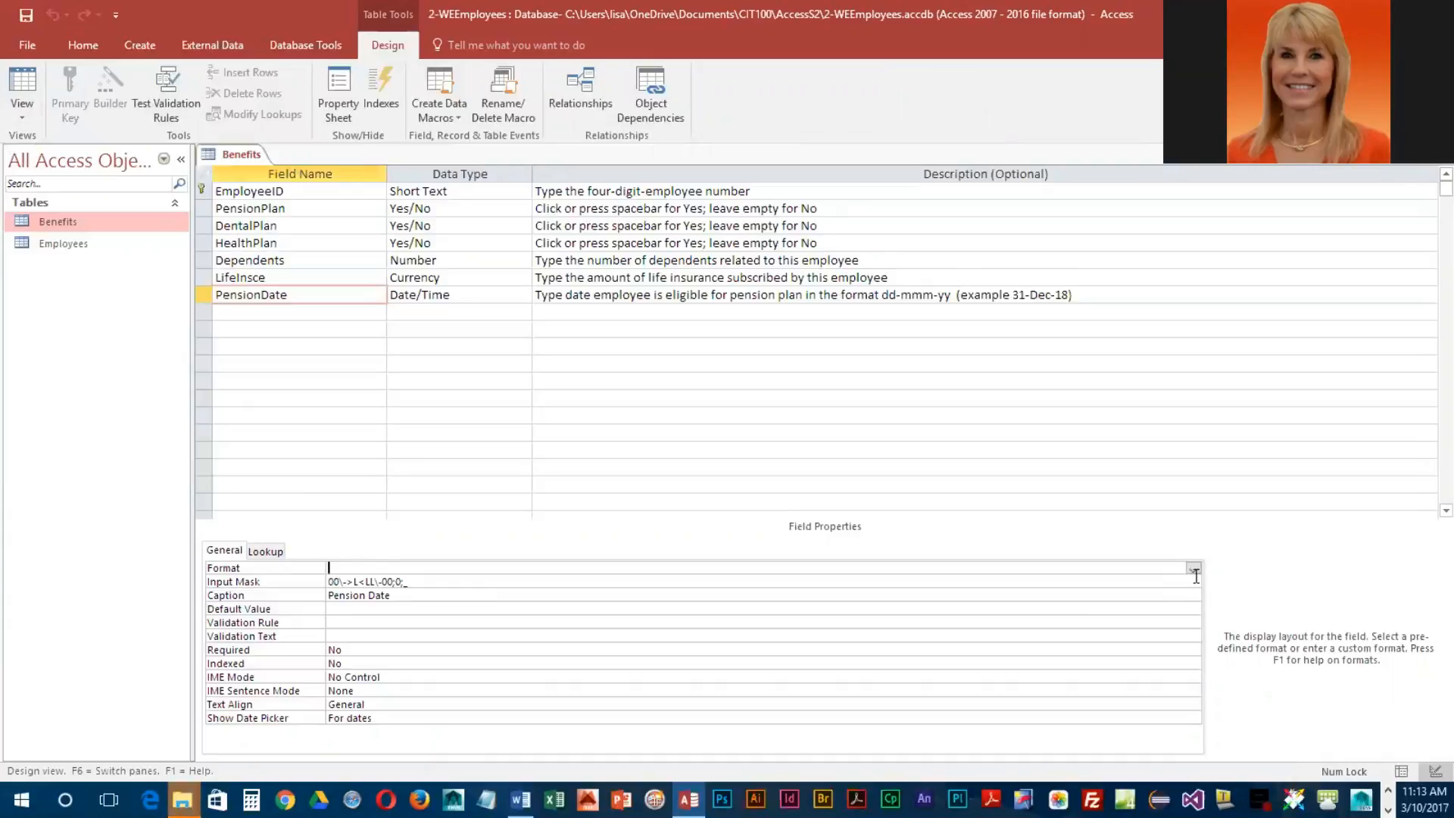
mouse_move(1258, 563)
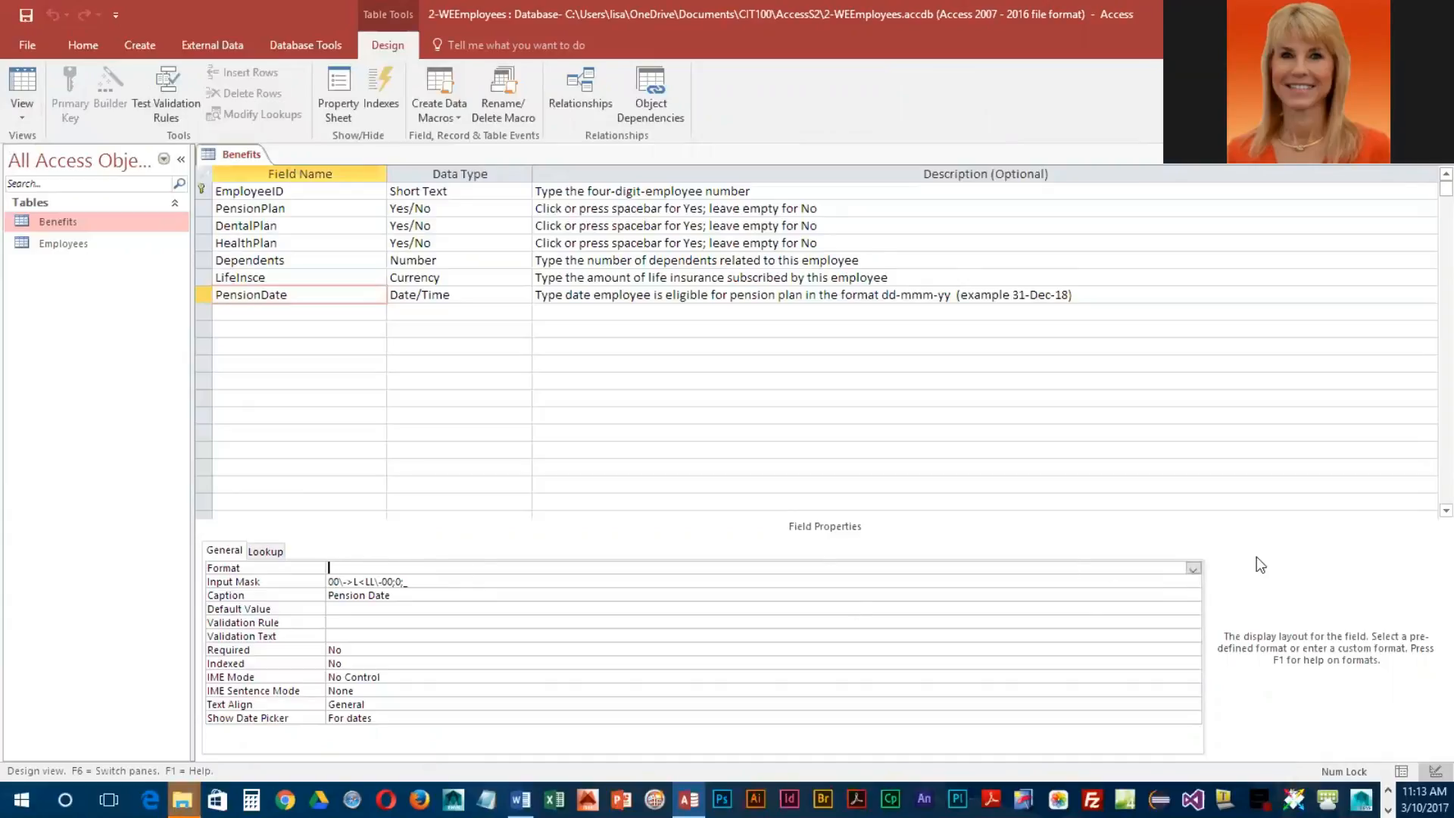
click(1193, 568)
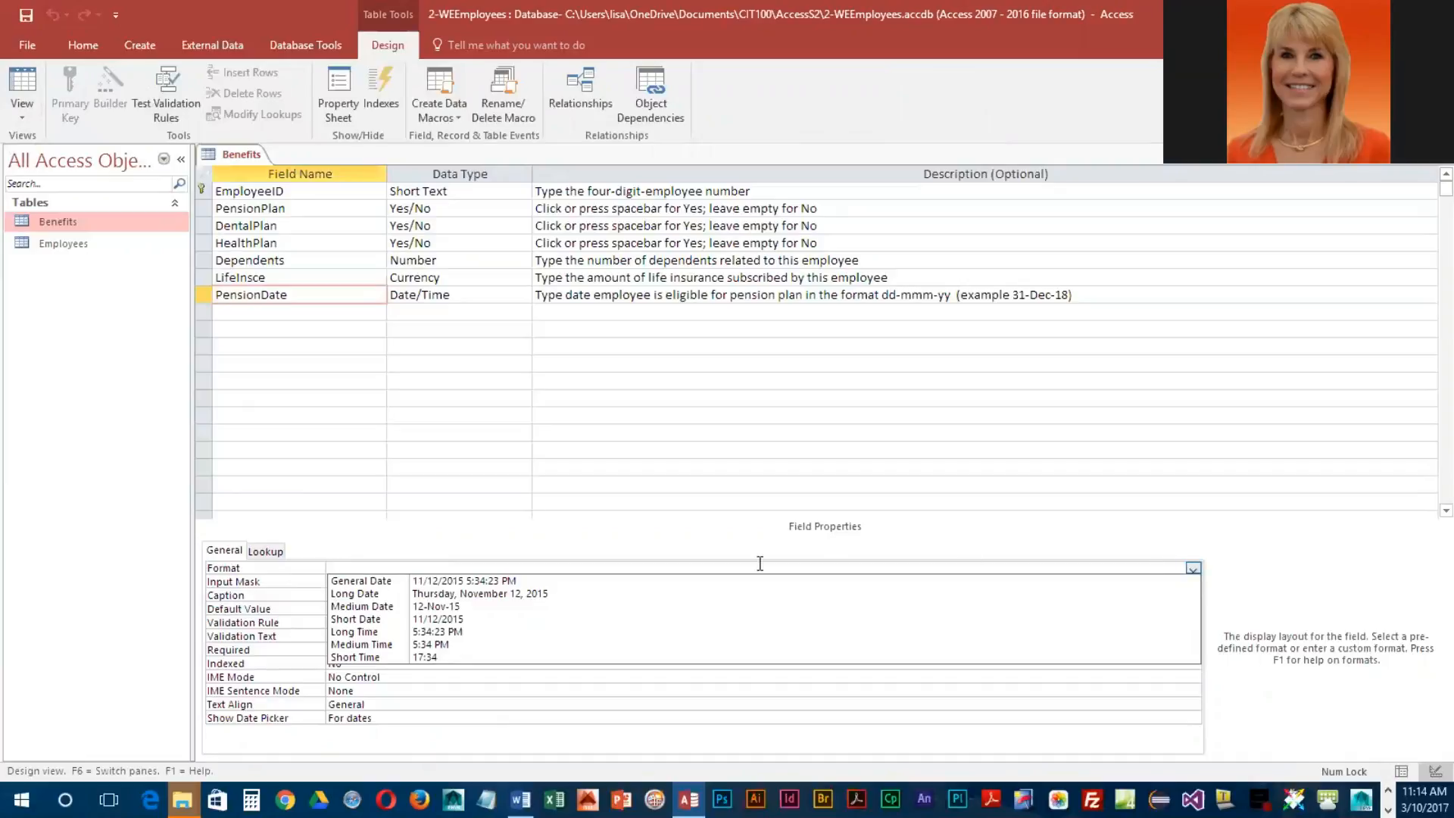
click(427, 606)
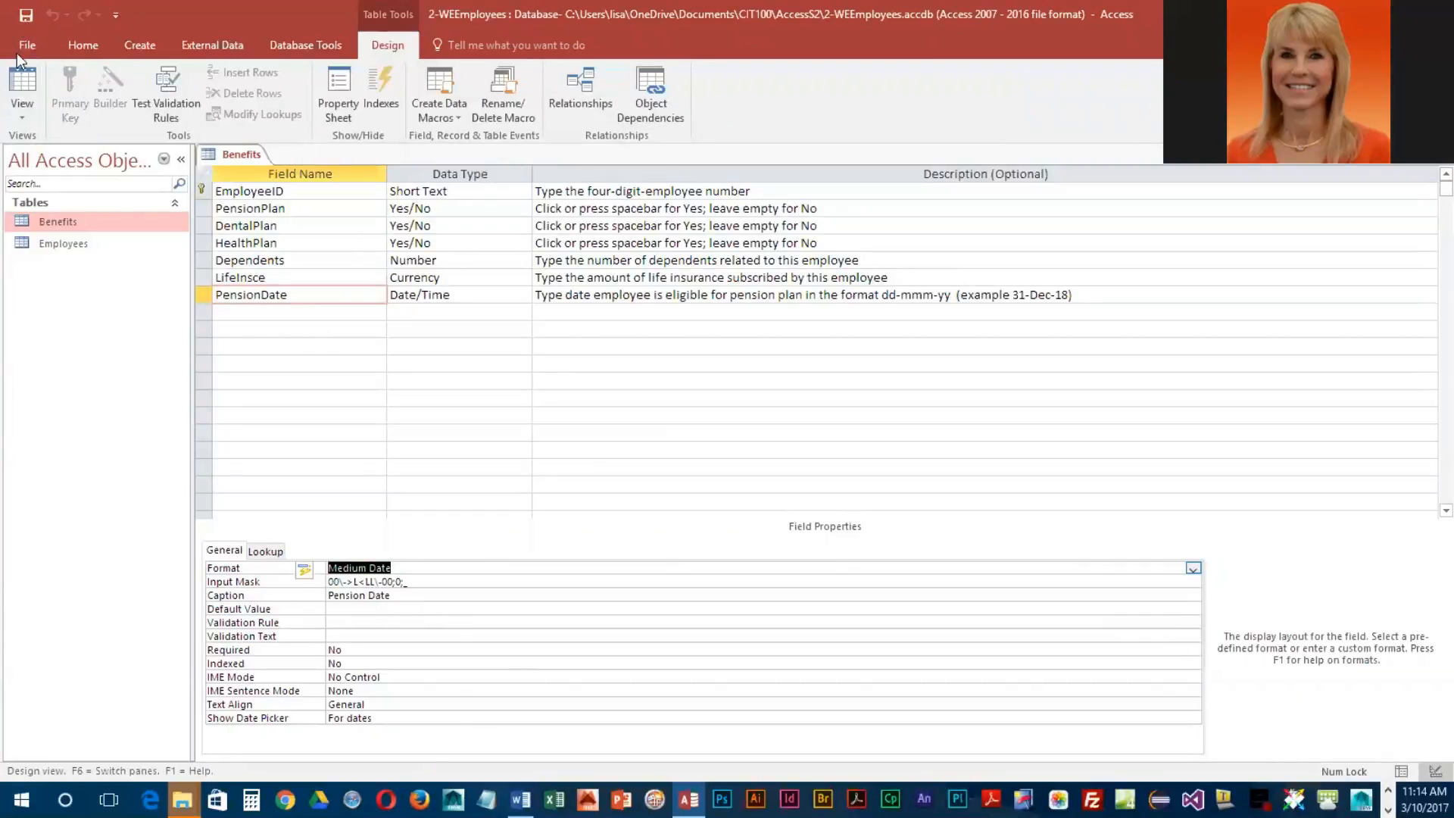
click(23, 84)
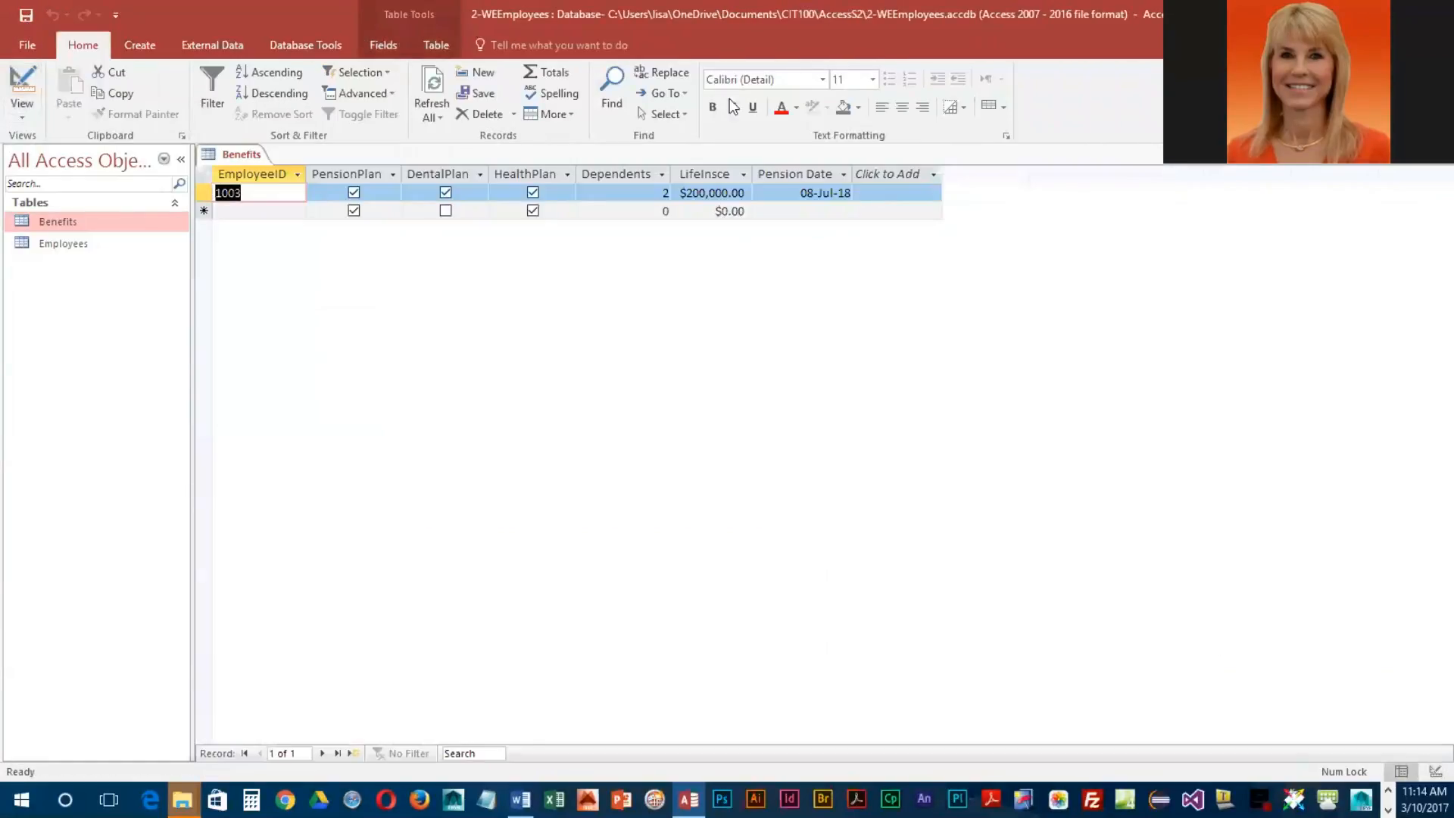